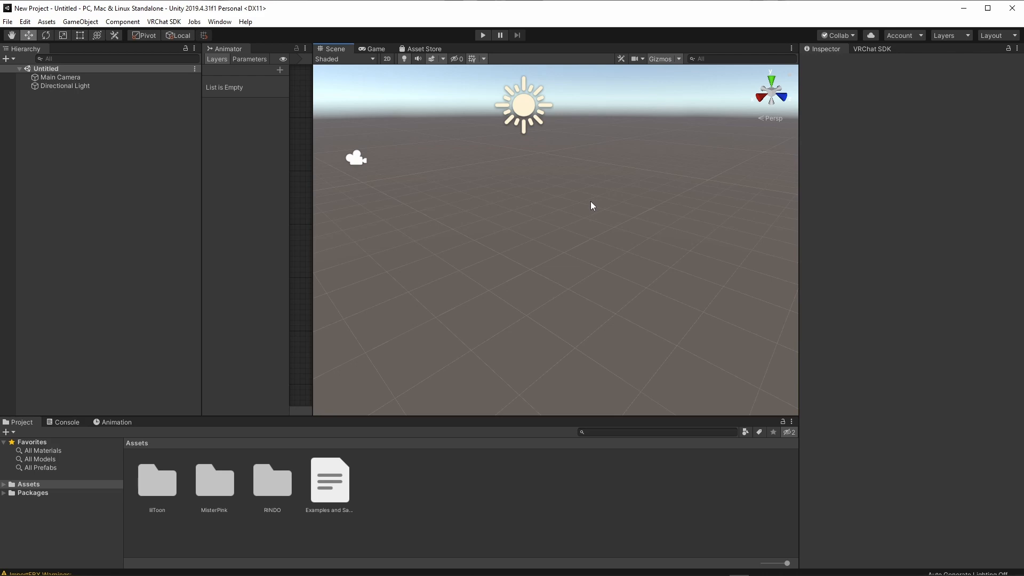
mouse_move(582, 216)
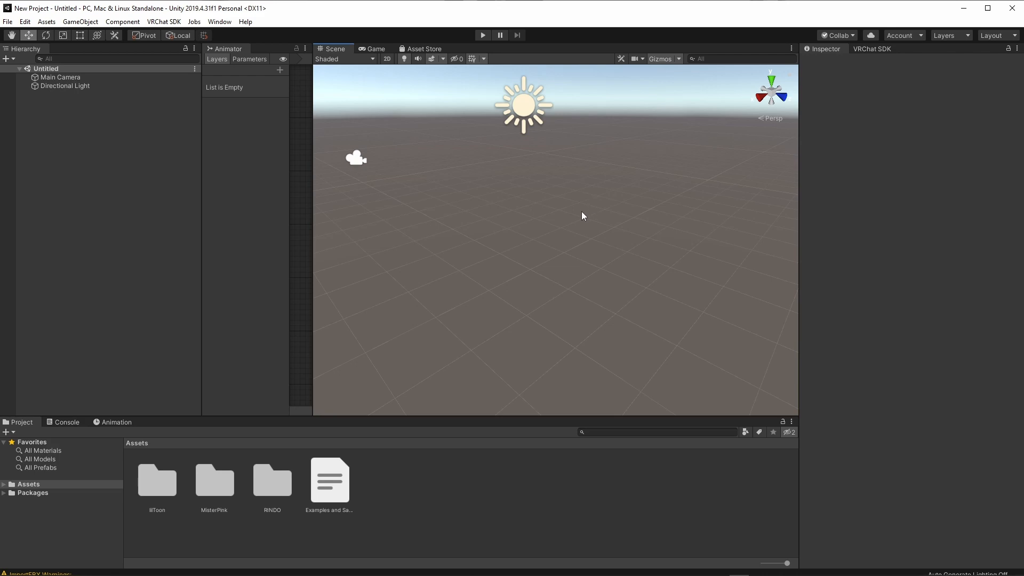
mouse_move(356, 397)
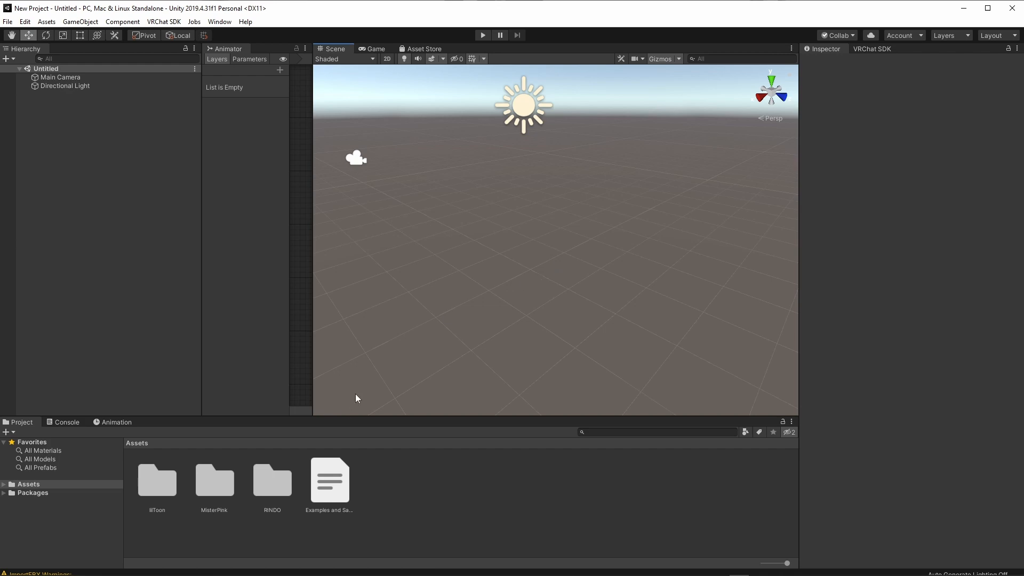
mouse_move(277, 490)
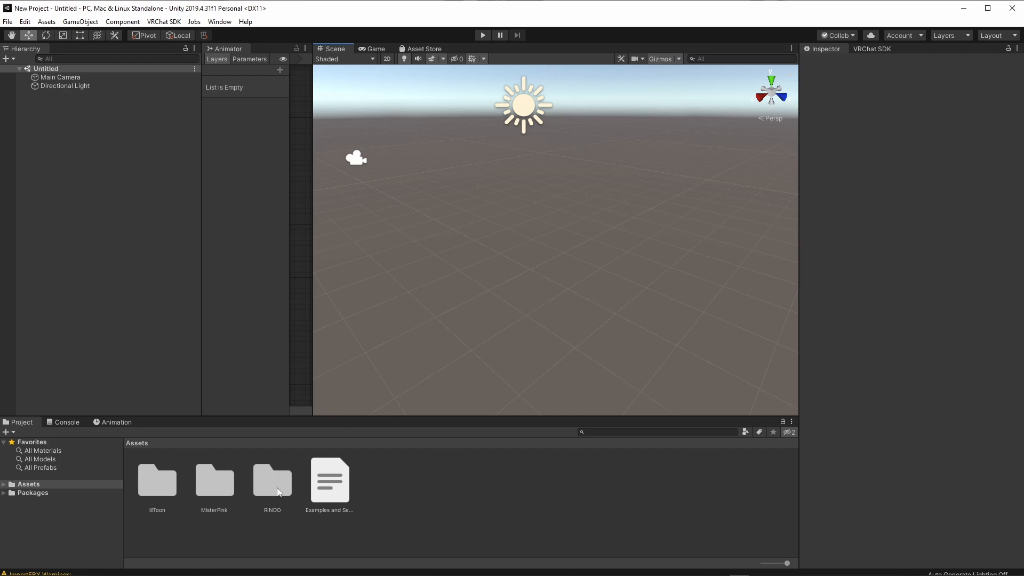
mouse_move(271, 484)
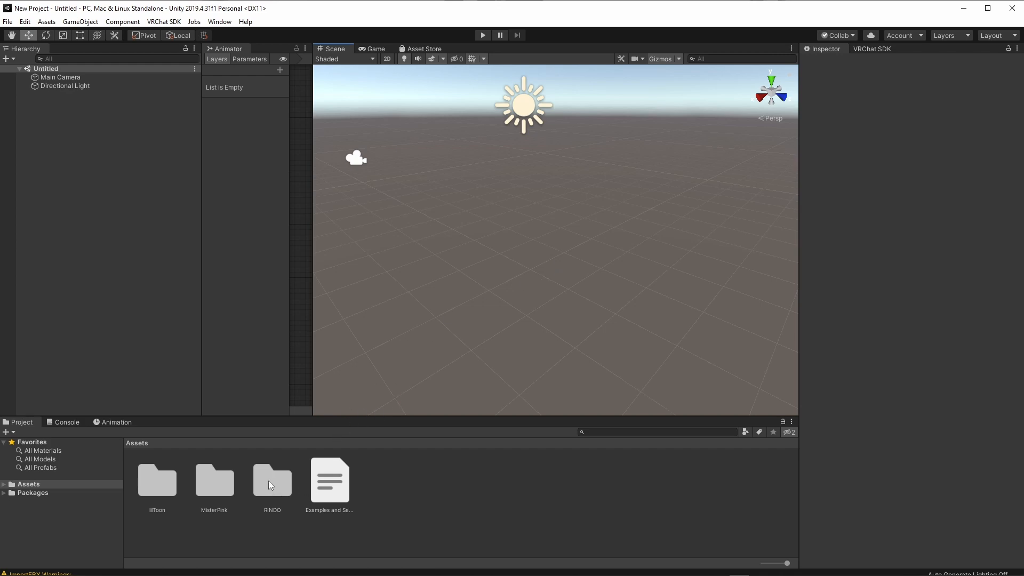
Drag the Velle_liltoon prefab from its liltoon prefab folder into the Hierarchy.
double_click(214, 480)
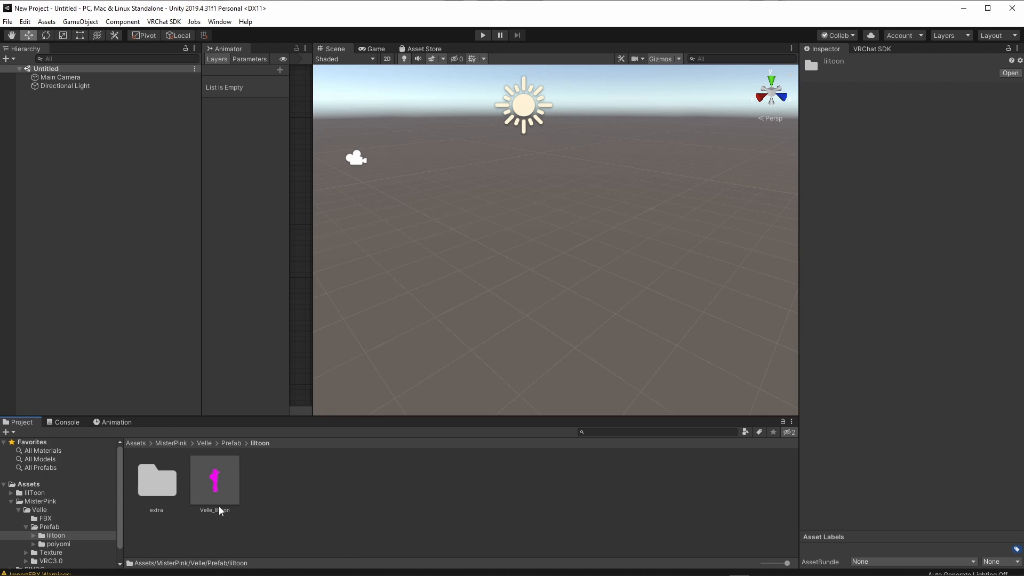
drag(215, 480, 523, 248)
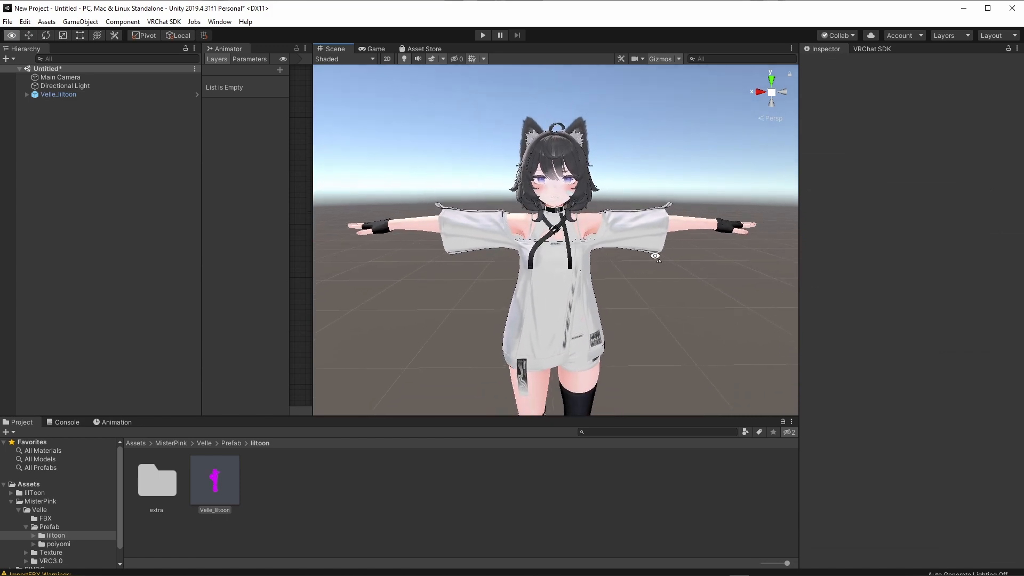
Unpack Velle_liltoon and delete all its Clothing_ objects, leaving body, ears, tail and hair.
right_click(57, 94)
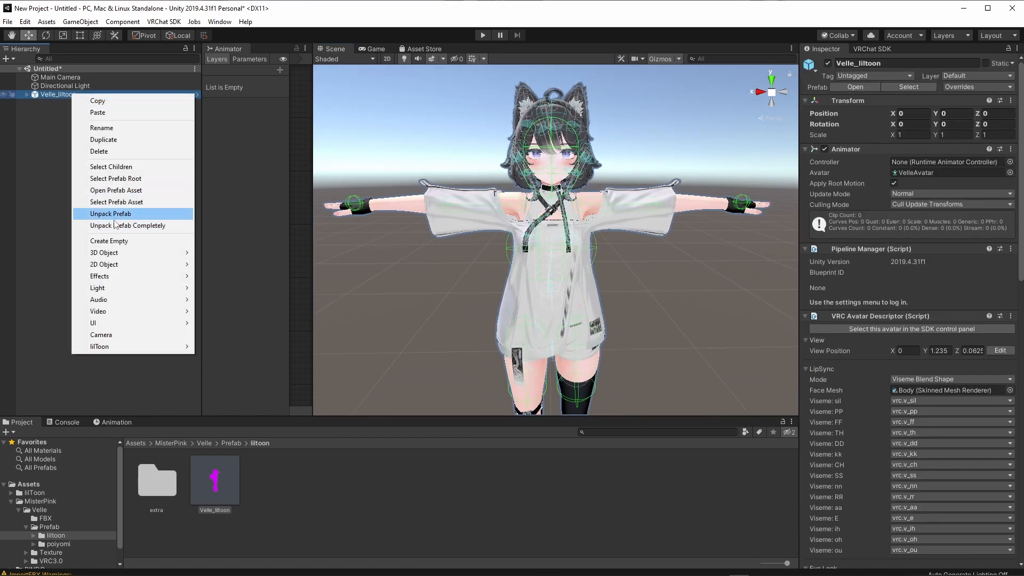
click(109, 213)
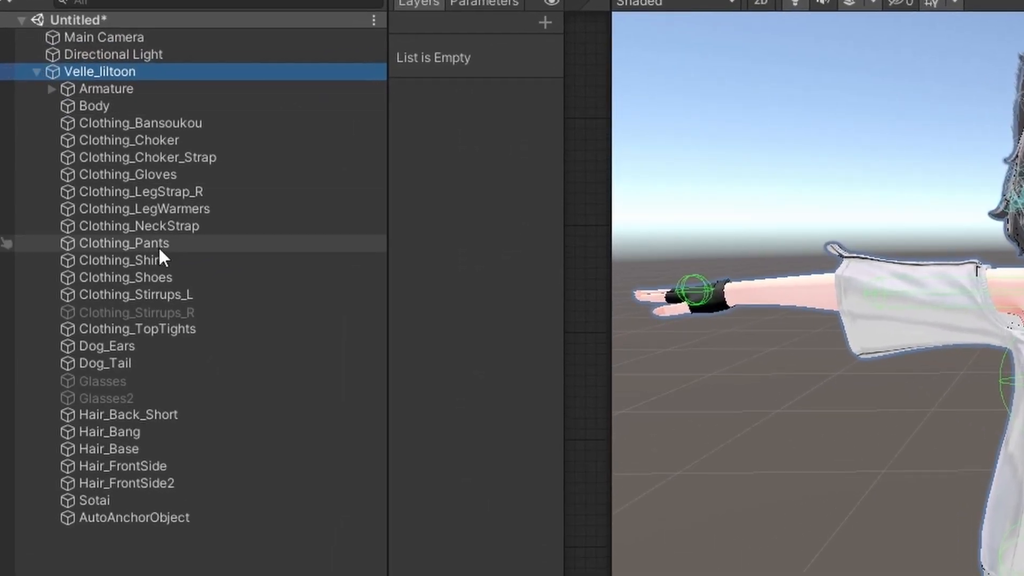
click(138, 294)
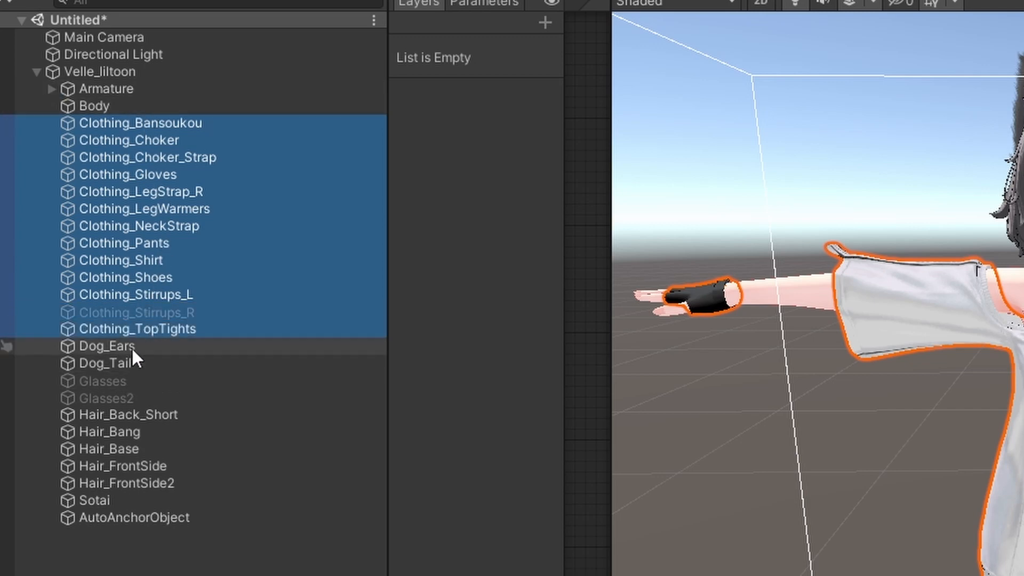
click(102, 389)
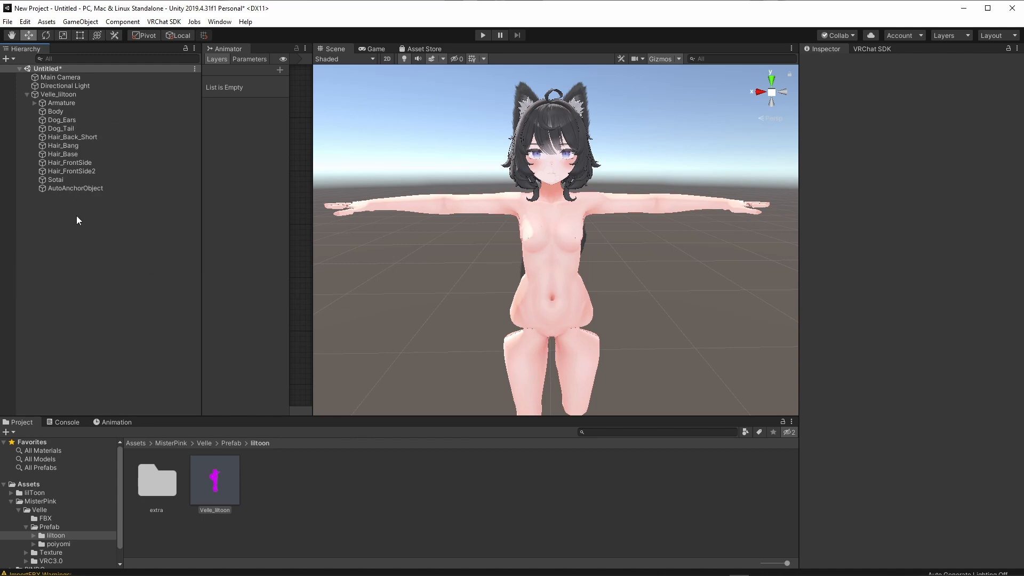
Browse from the top-level Assets folder into the RINDO package's Prefab folder.
click(55, 179)
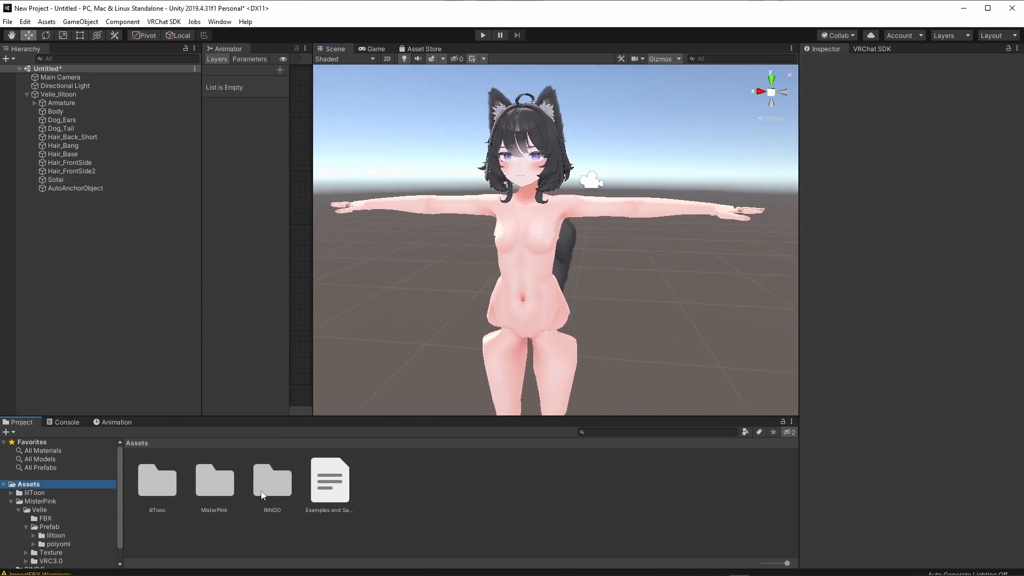
double_click(272, 481)
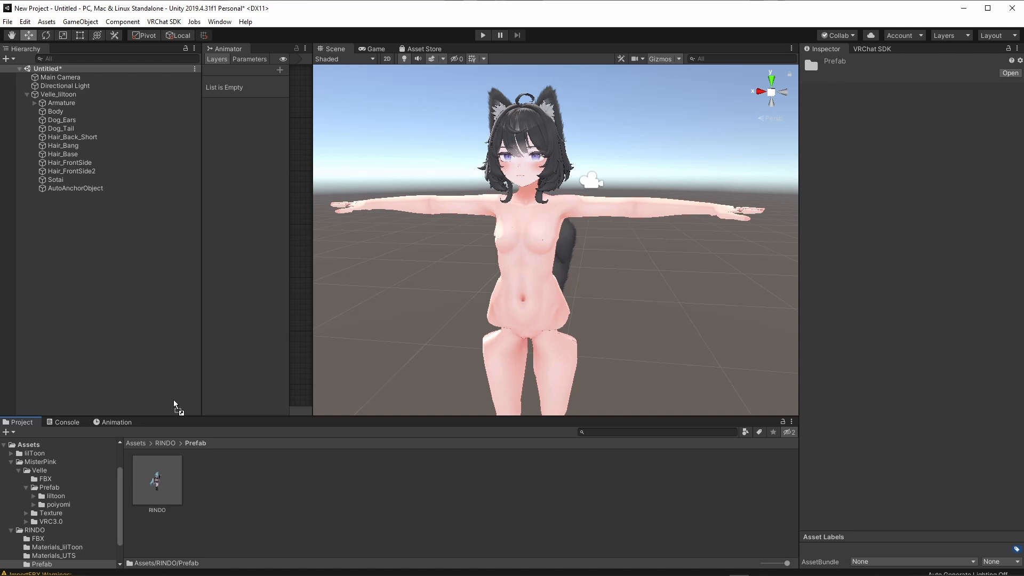
mouse_move(59, 221)
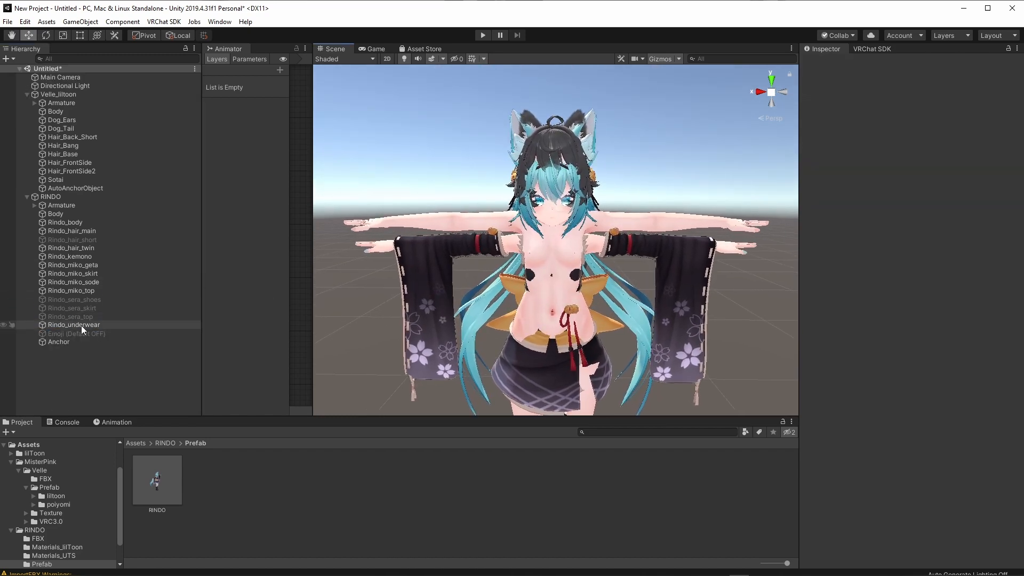
Delete RINDO's miko outfit pieces including the top and geta.
click(71, 247)
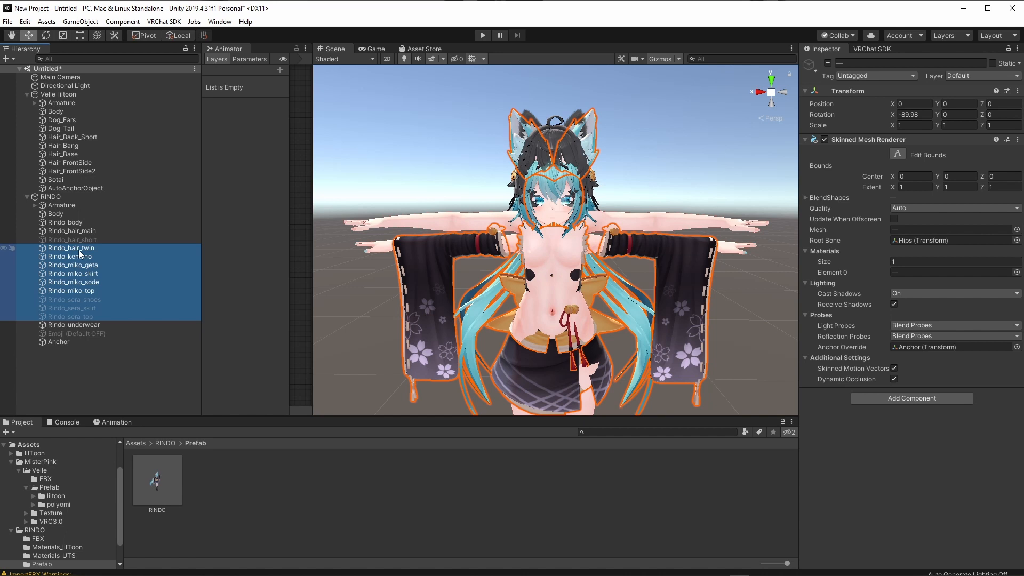
click(71, 290)
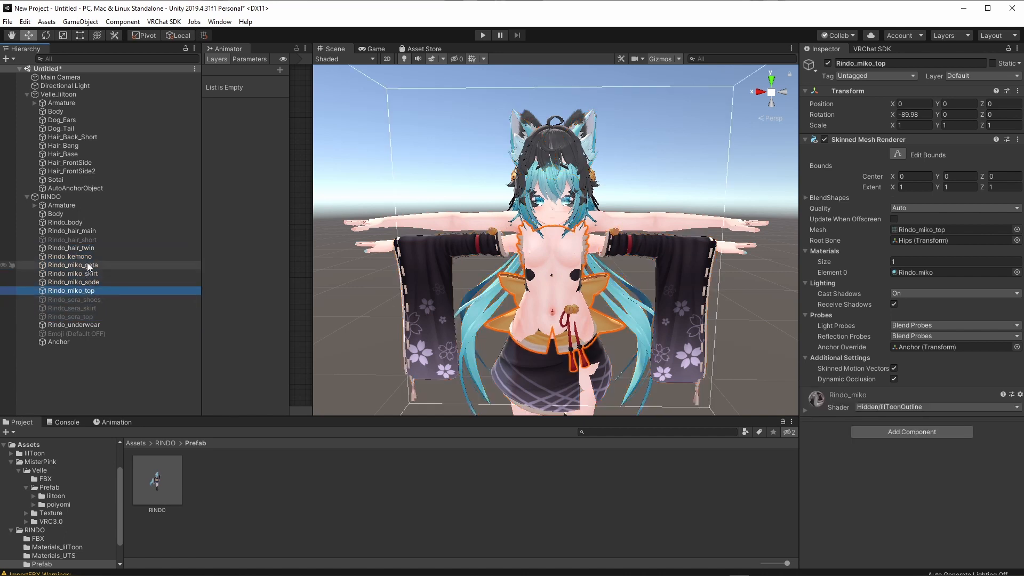
click(75, 265)
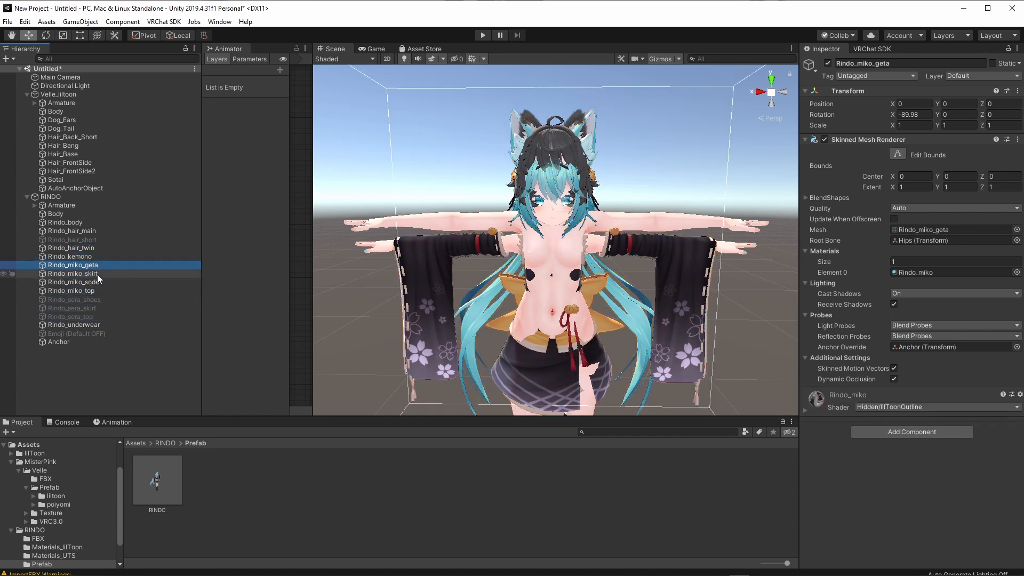
click(72, 290)
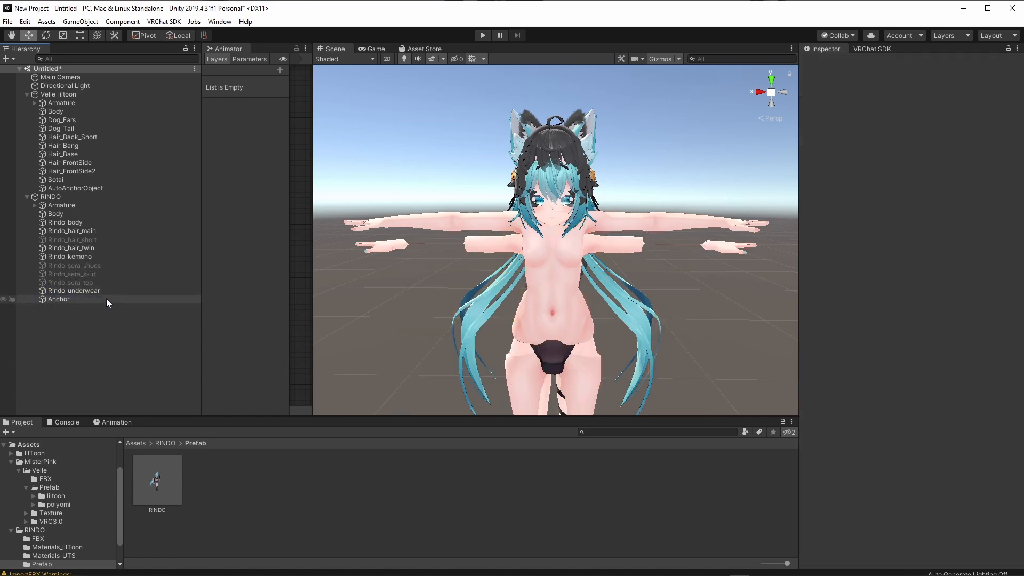
click(74, 281)
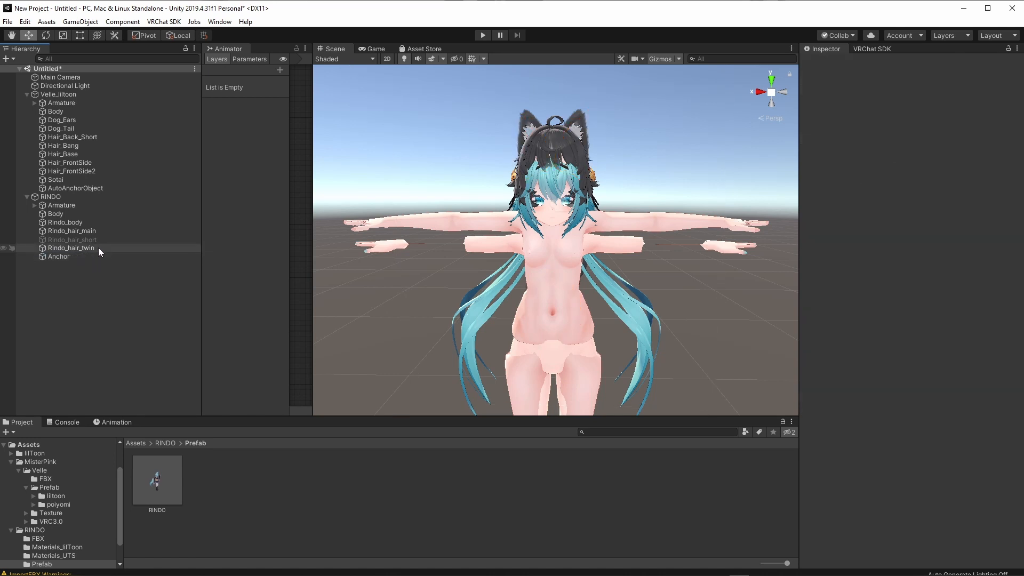
Delete RINDO's twin and main hair objects, then hide the Velle avatar.
click(69, 256)
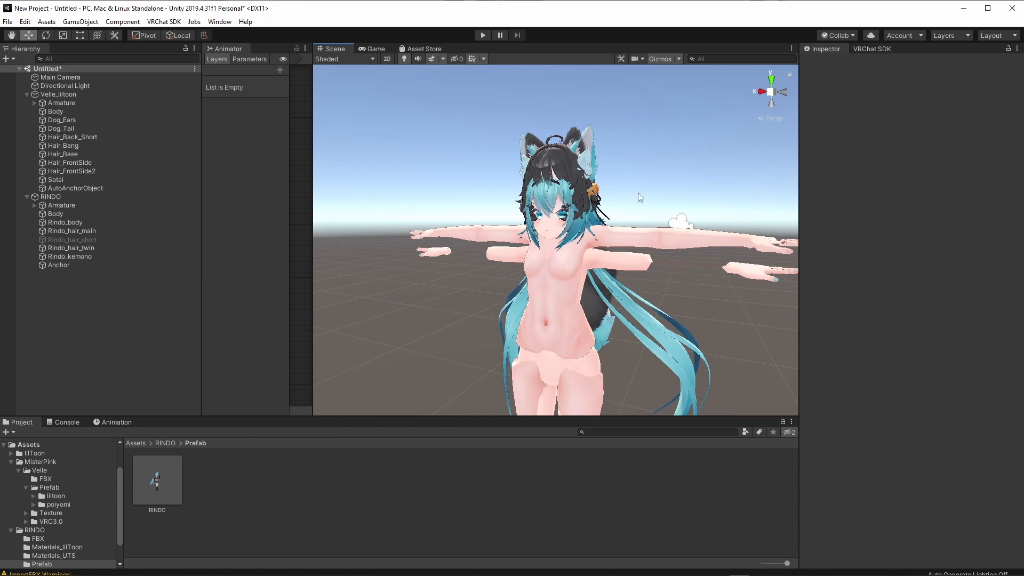
click(70, 256)
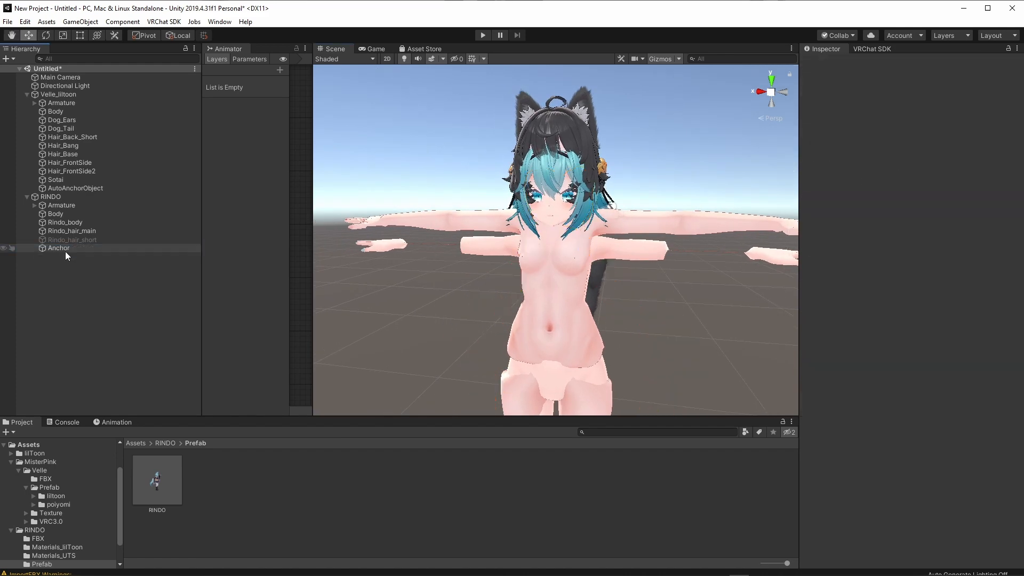
click(71, 230)
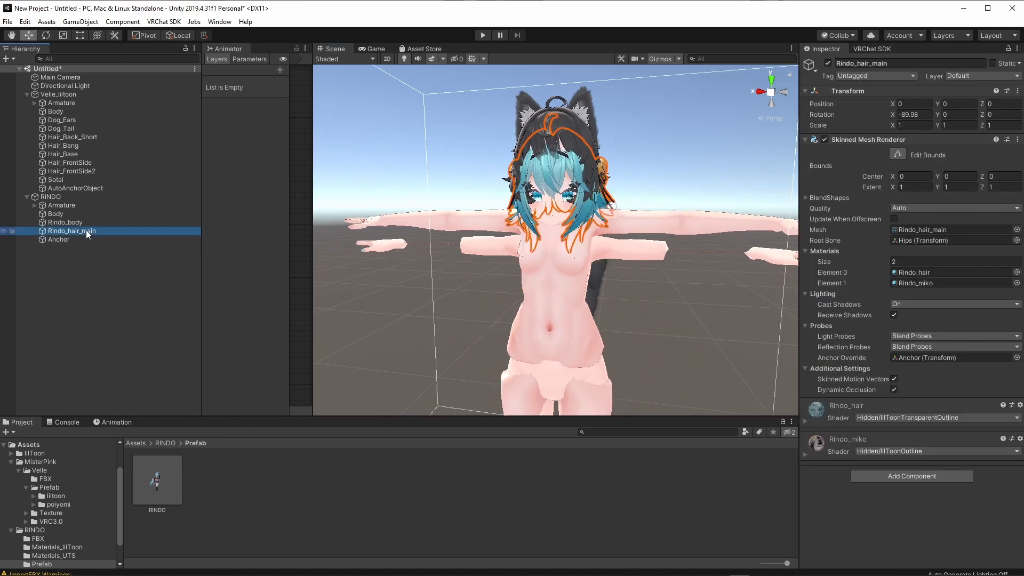
click(57, 94)
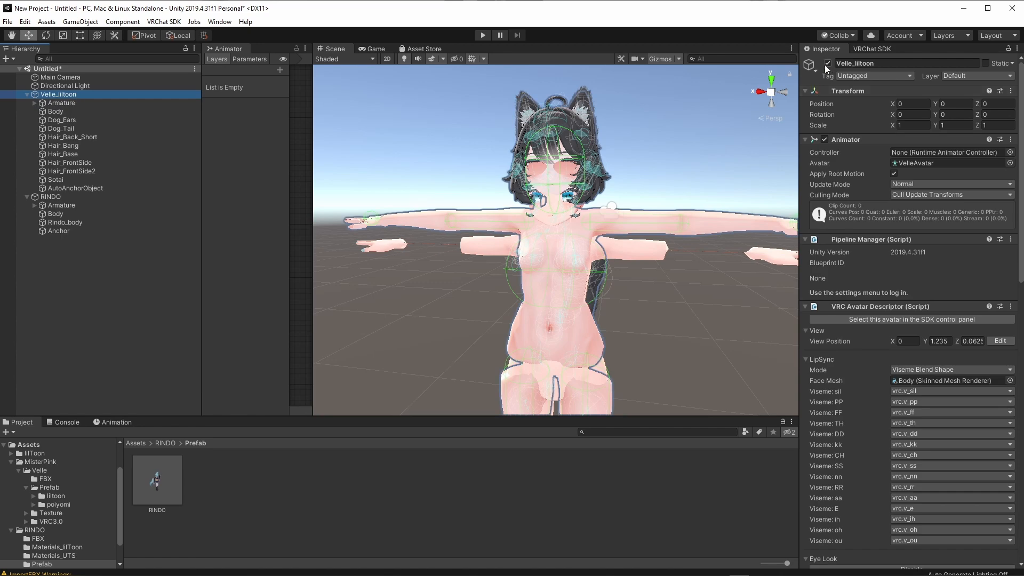
click(65, 222)
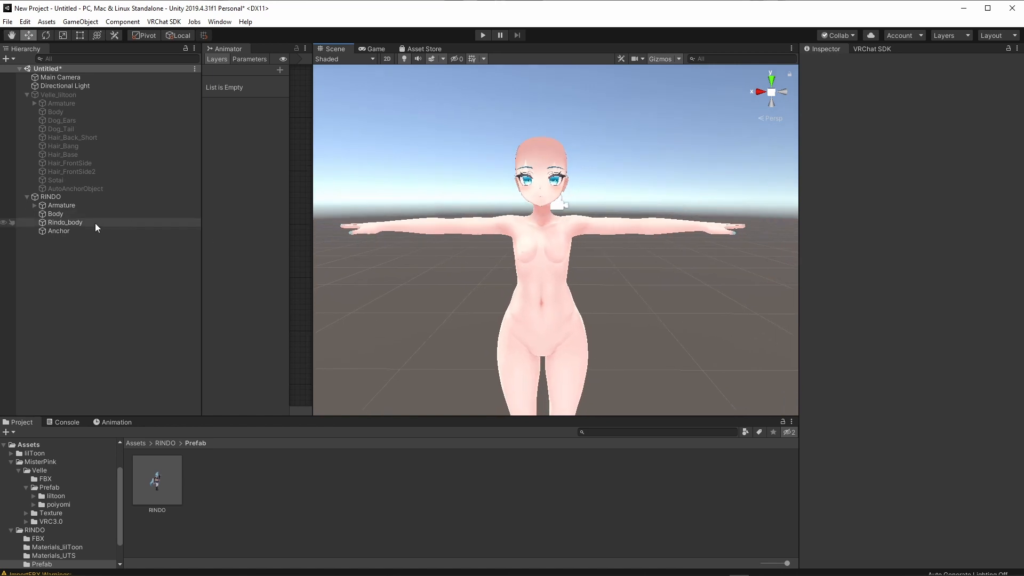
Expand RINDO's Armature, re-enable Velle_liltoon and hide RINDO instead.
click(55, 213)
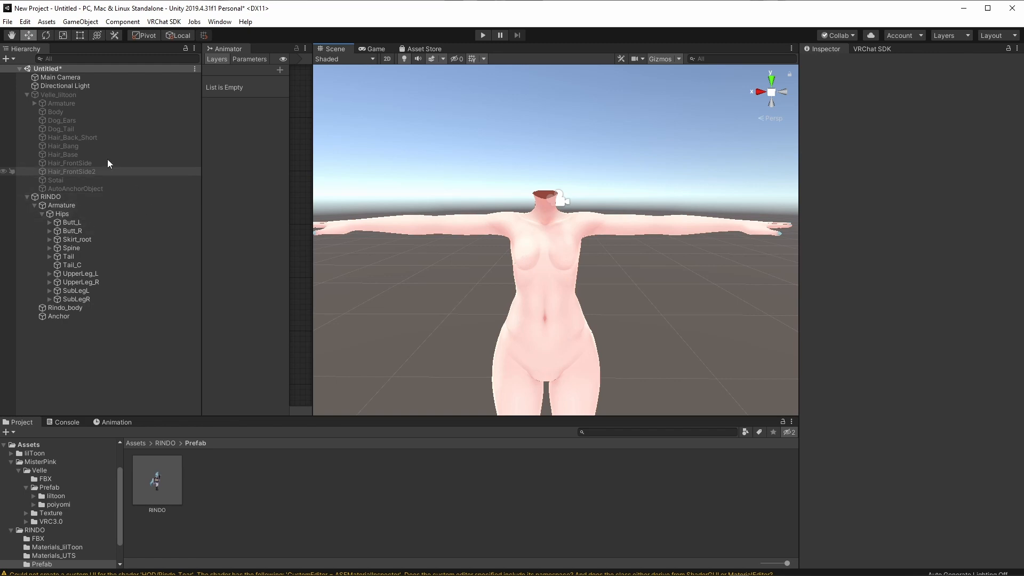
click(58, 94)
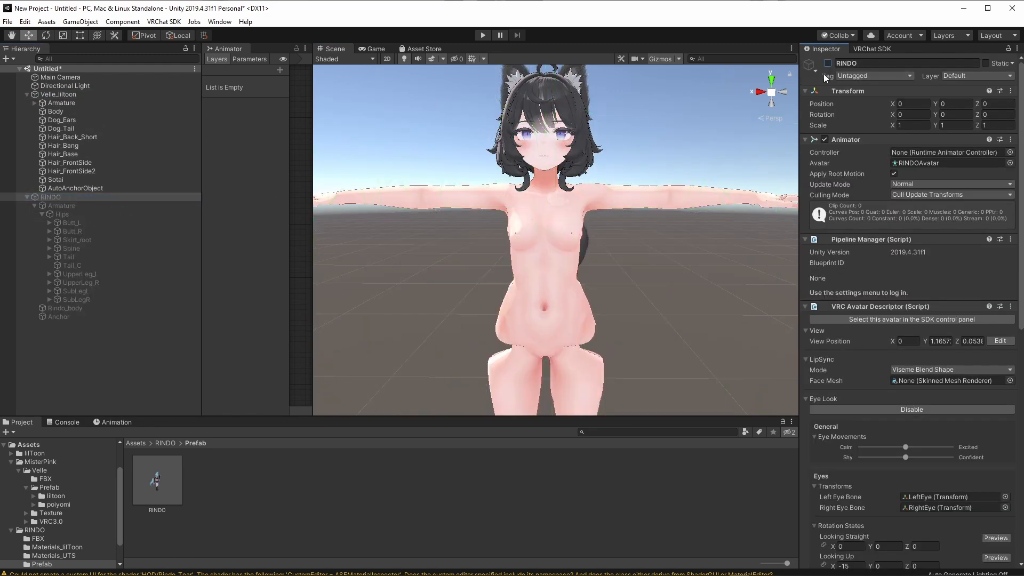
click(54, 179)
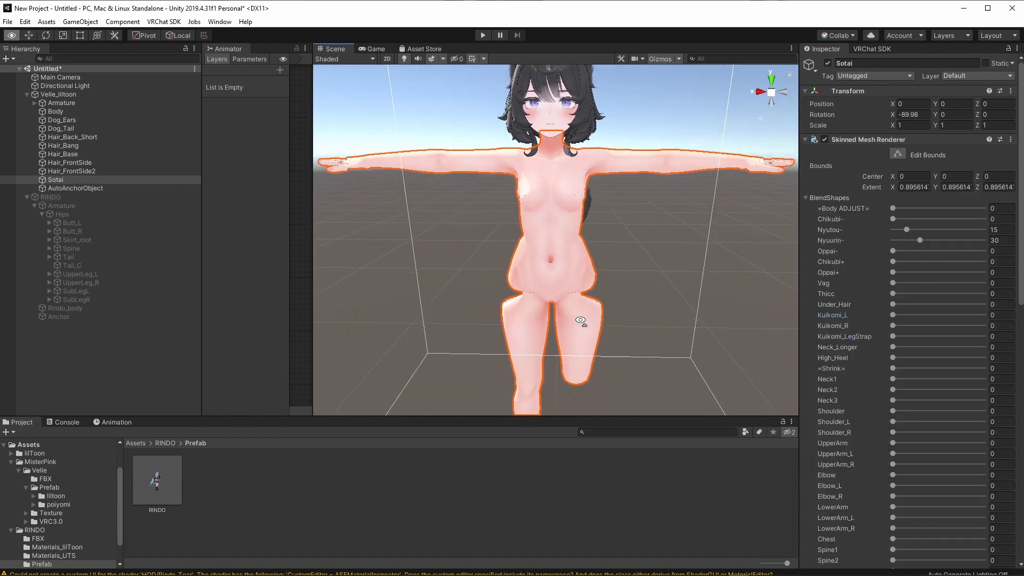
scroll(down, 3)
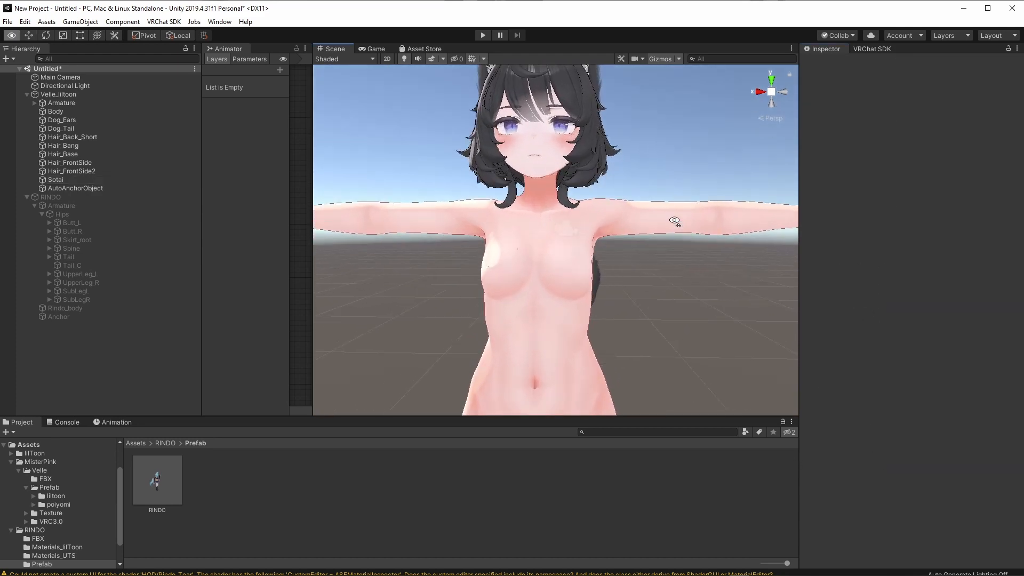
Hide Velle's Sotai body mesh, hair, Dog_Ears and Dog_Tail so only the bald head shows.
click(56, 179)
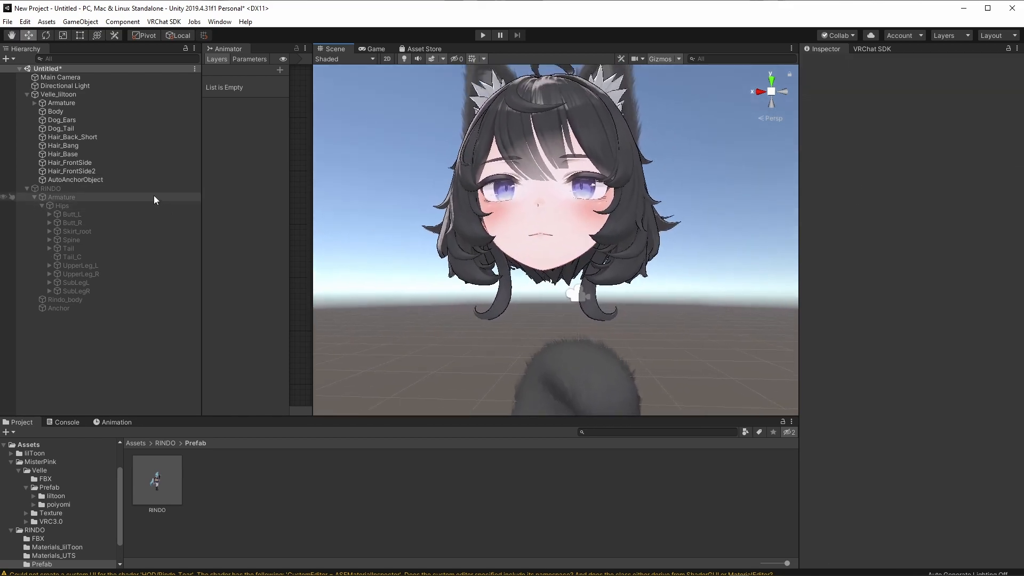
click(73, 136)
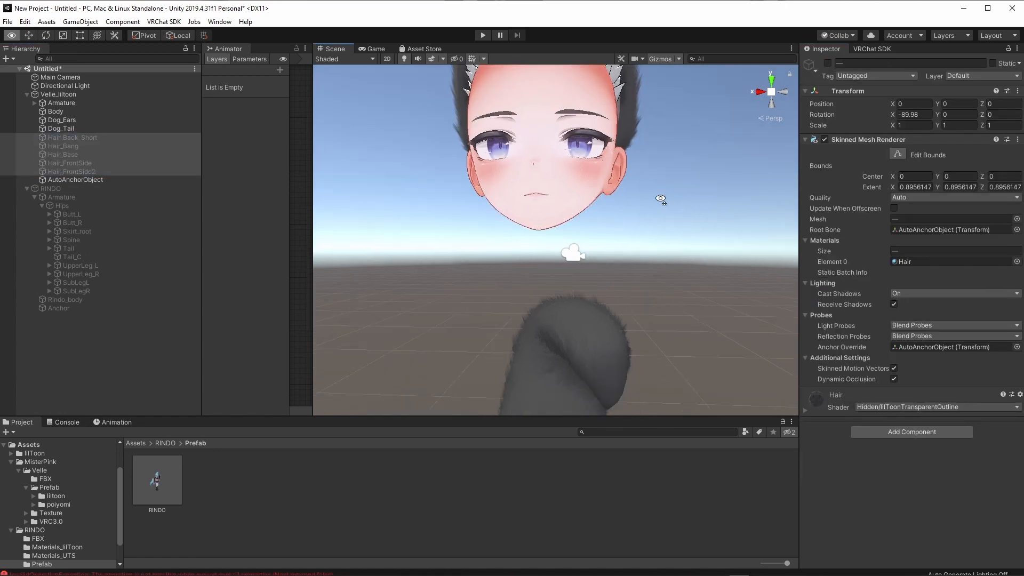
click(62, 119)
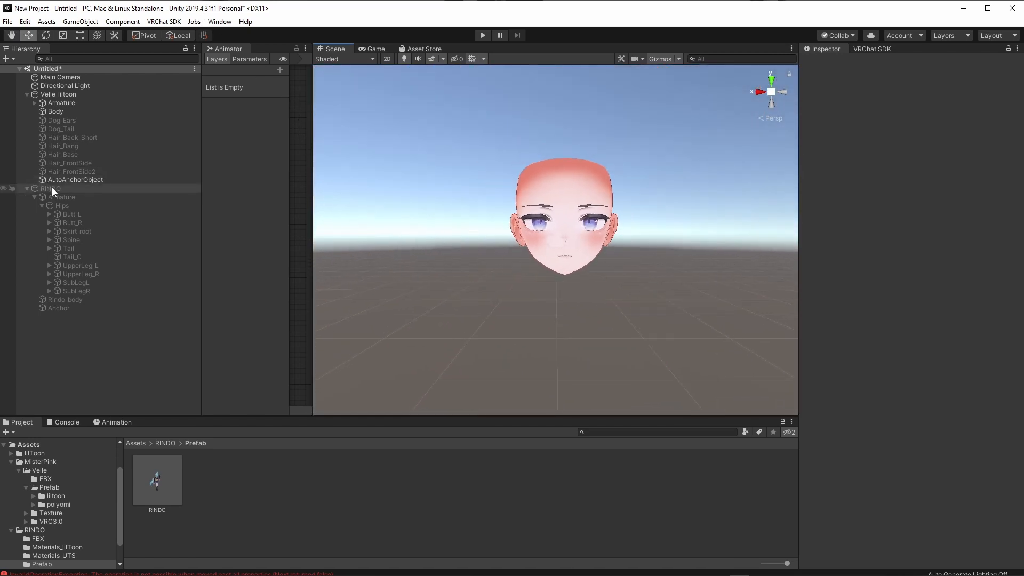
Re-enable RINDO beneath Velle's head and test the CloseHole blendshape at the neck seam.
click(50, 187)
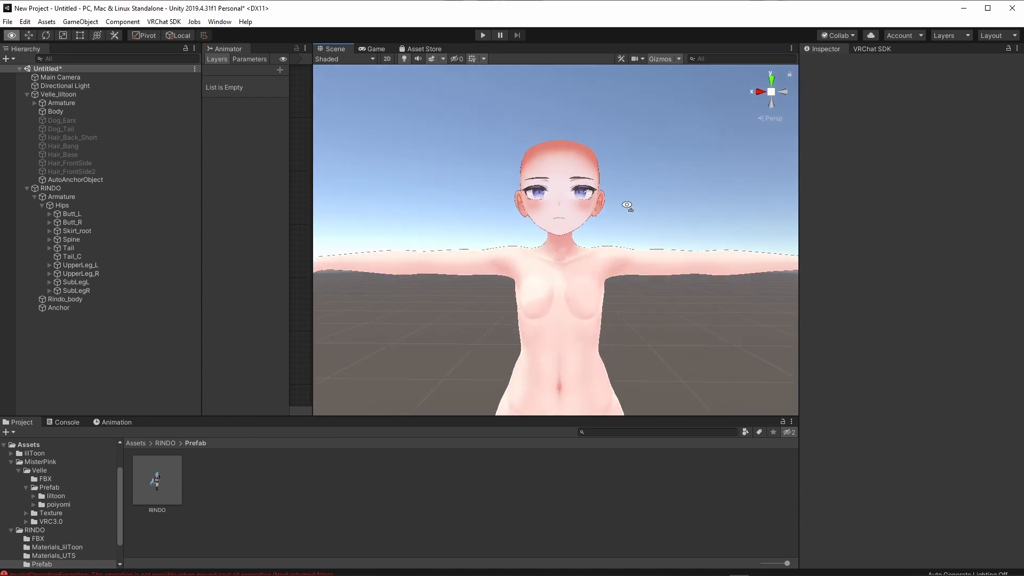
click(56, 111)
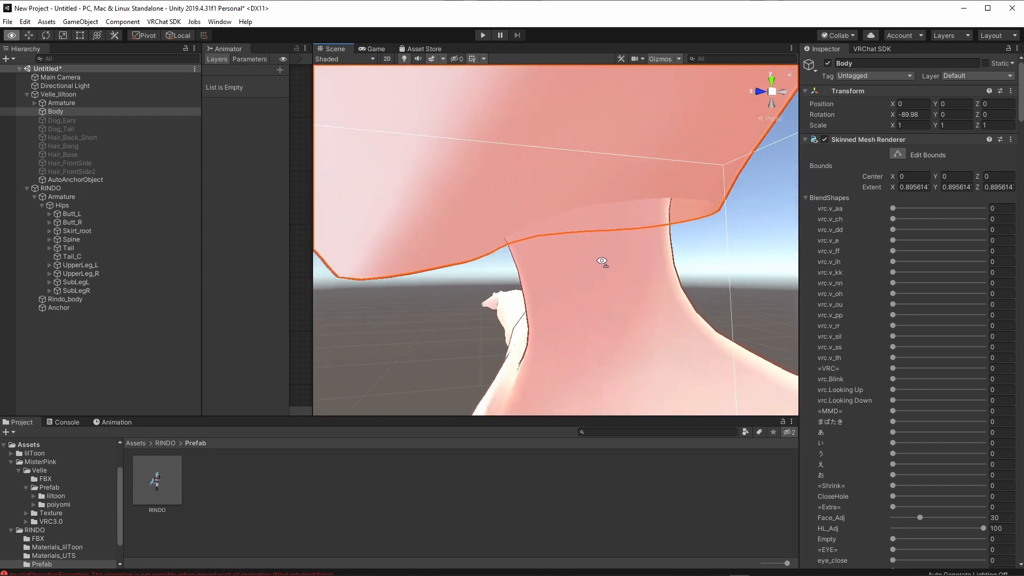
drag(601, 261, 639, 216)
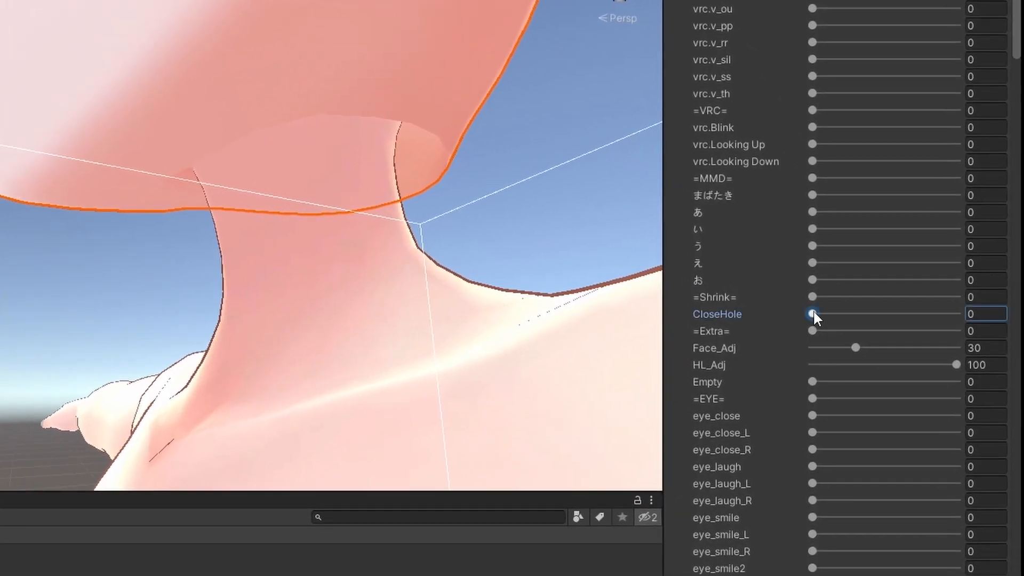
drag(813, 313, 926, 305)
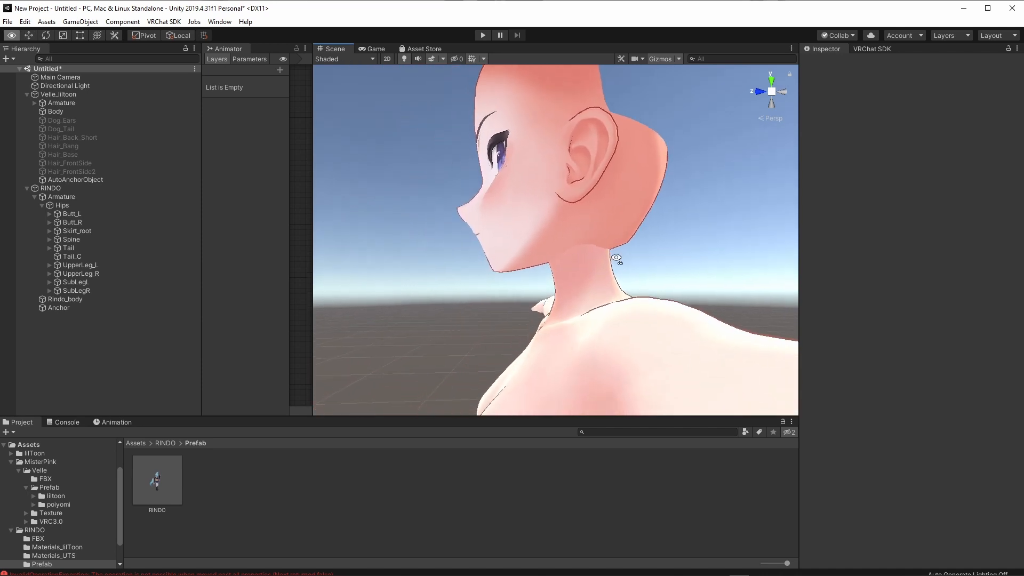
drag(615, 257, 640, 292)
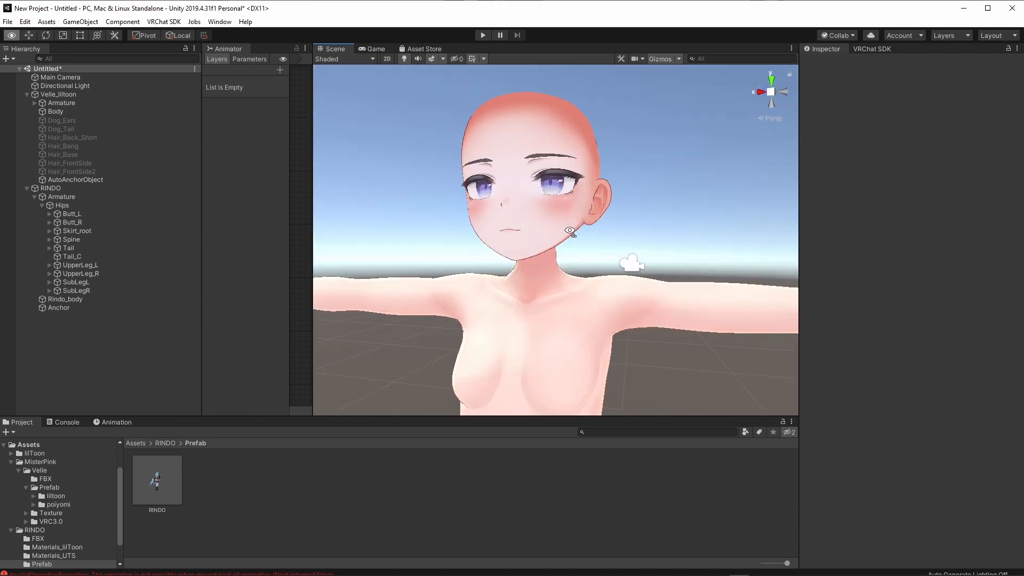
scroll(down, 3)
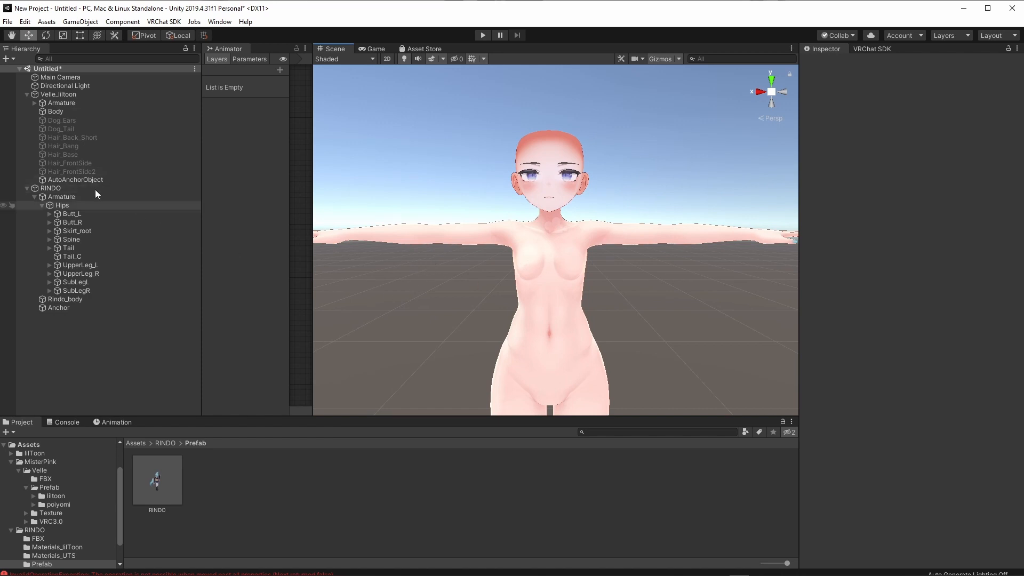
Delete Rindo's Tail, Tail_C and Skirt_root bones under Hips.
click(58, 94)
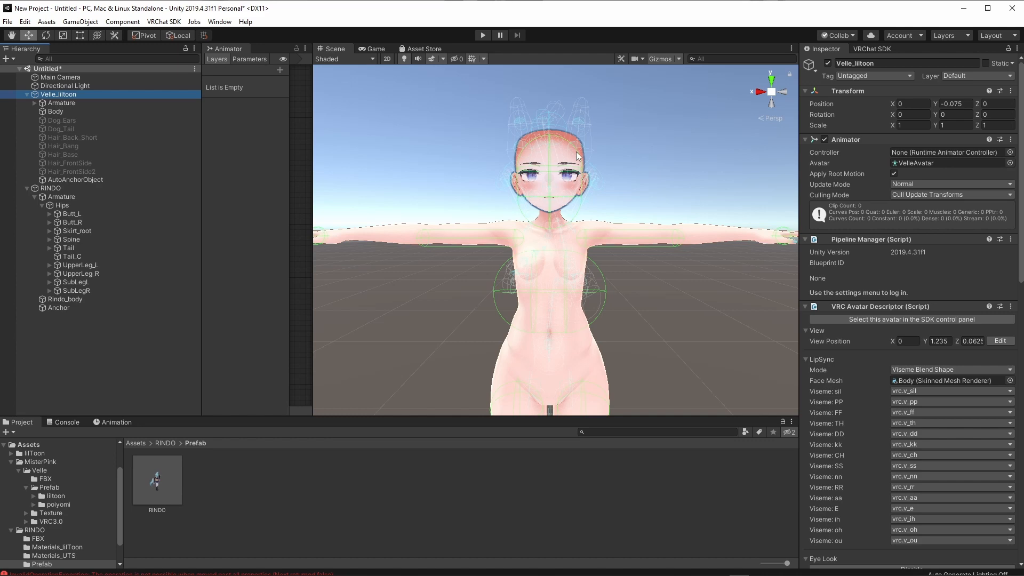
click(49, 188)
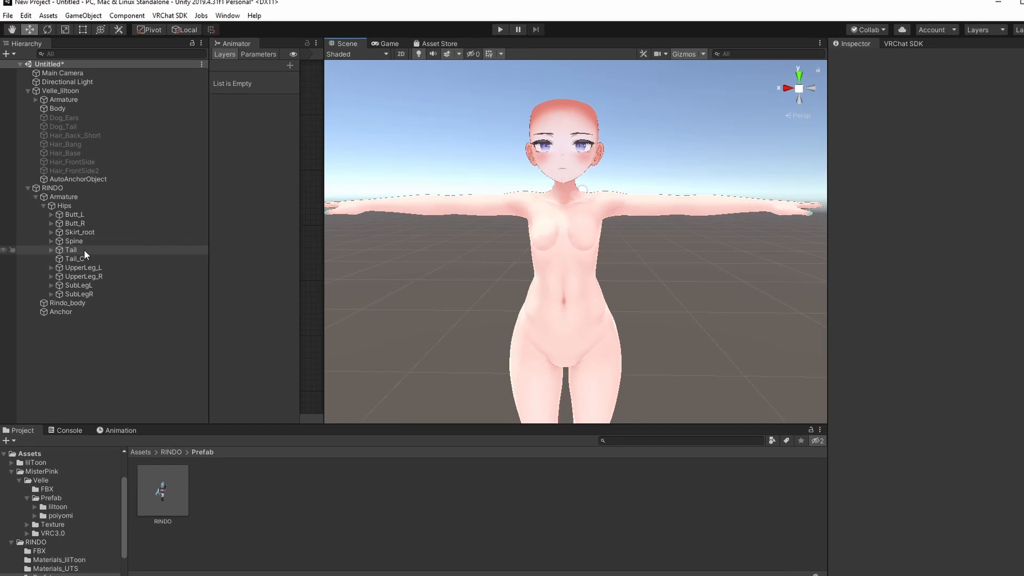
click(70, 249)
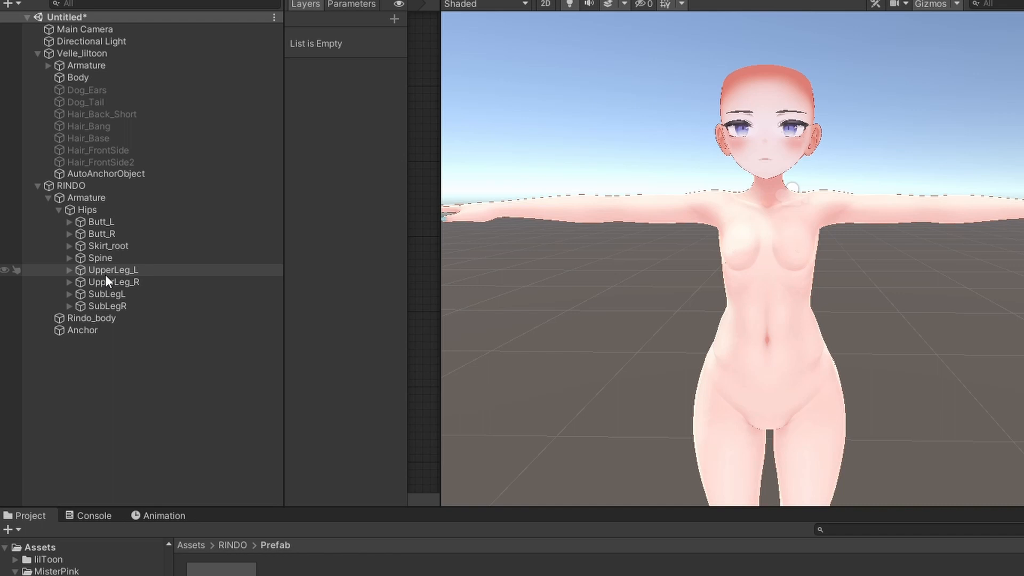
click(113, 281)
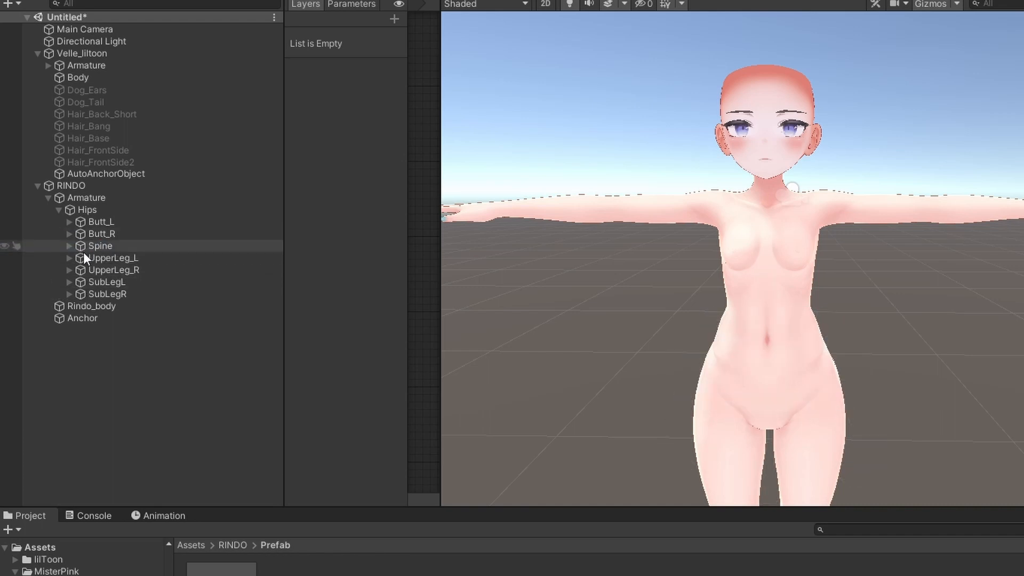
click(69, 257)
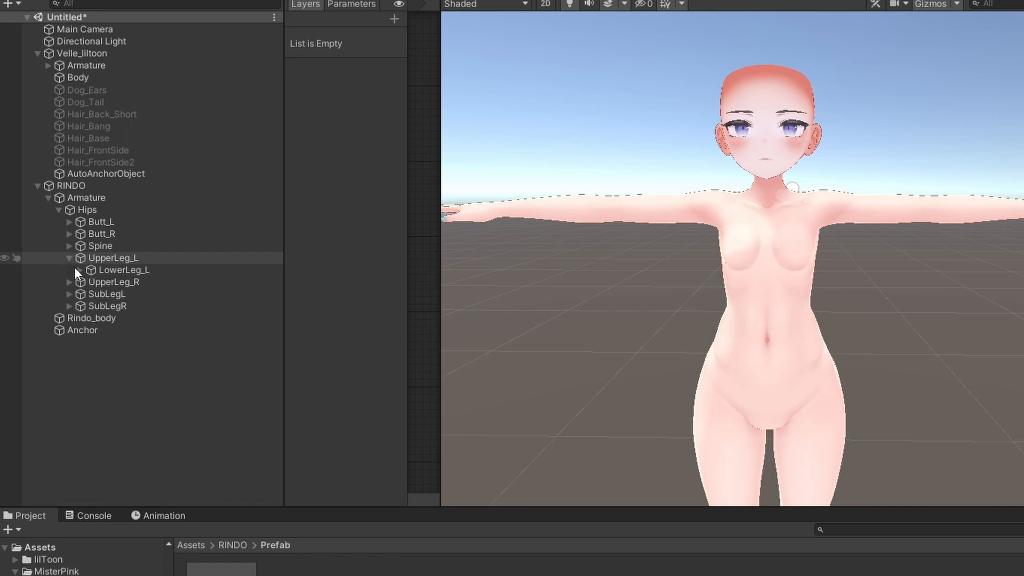
click(92, 270)
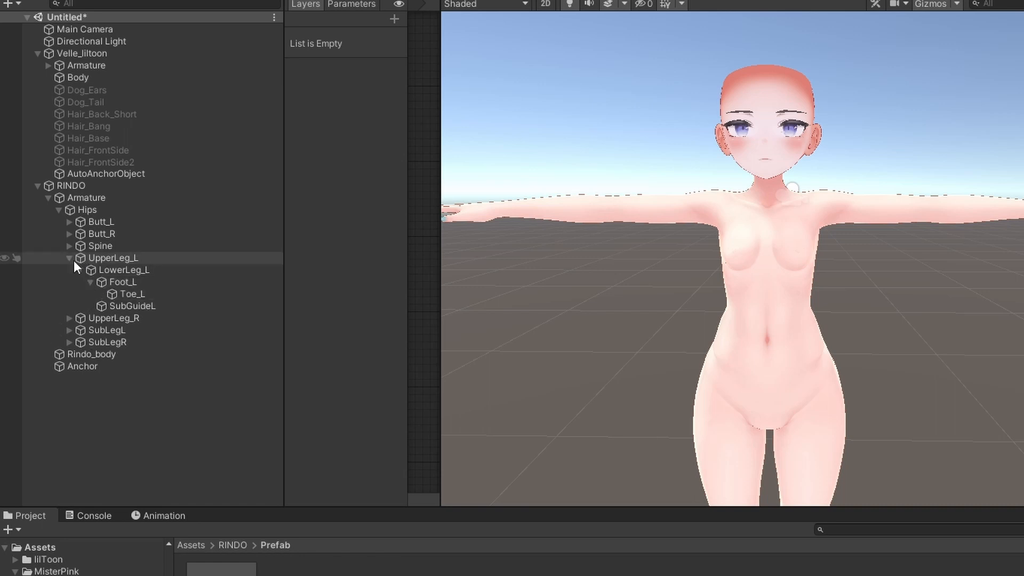
click(70, 258)
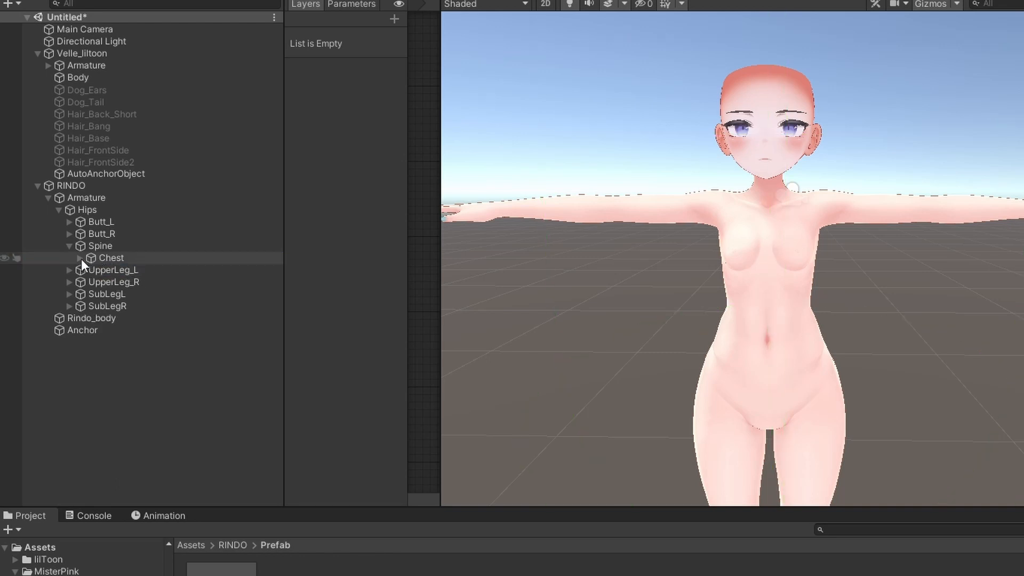
Delete the Sera_ribbon, Sode sleeve and UpperArm_bell bones from both arms.
click(80, 257)
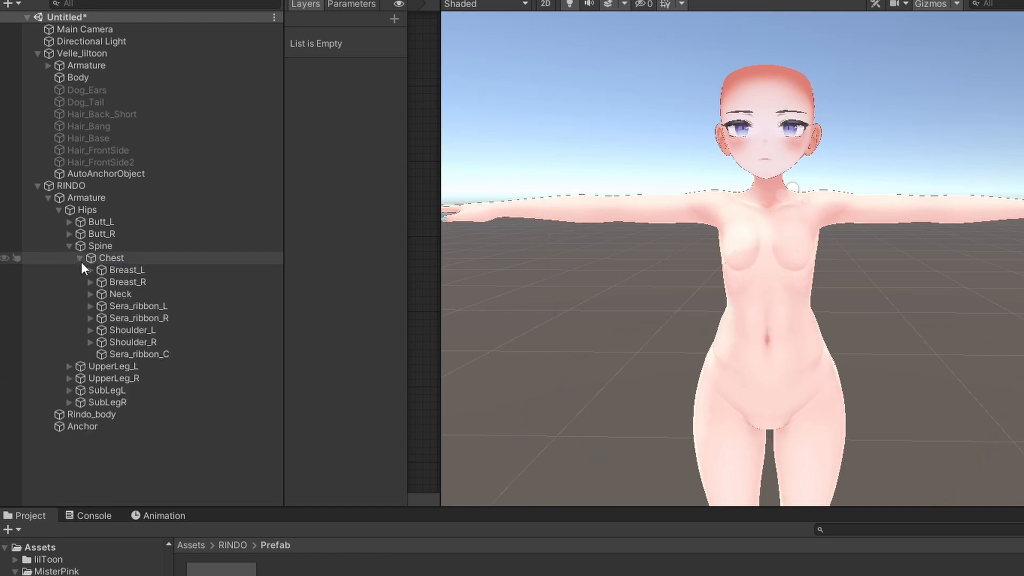
click(138, 306)
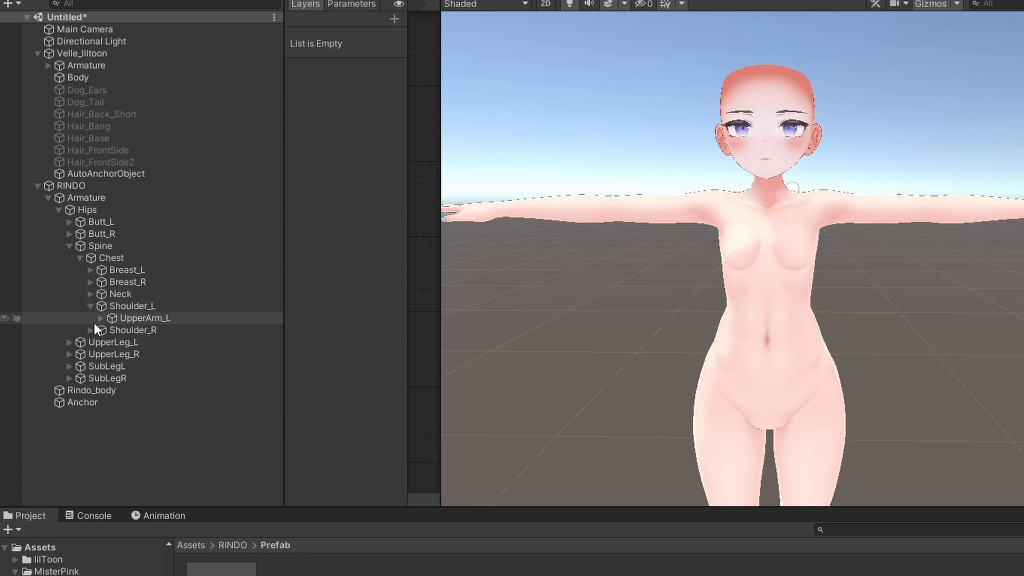
click(91, 318)
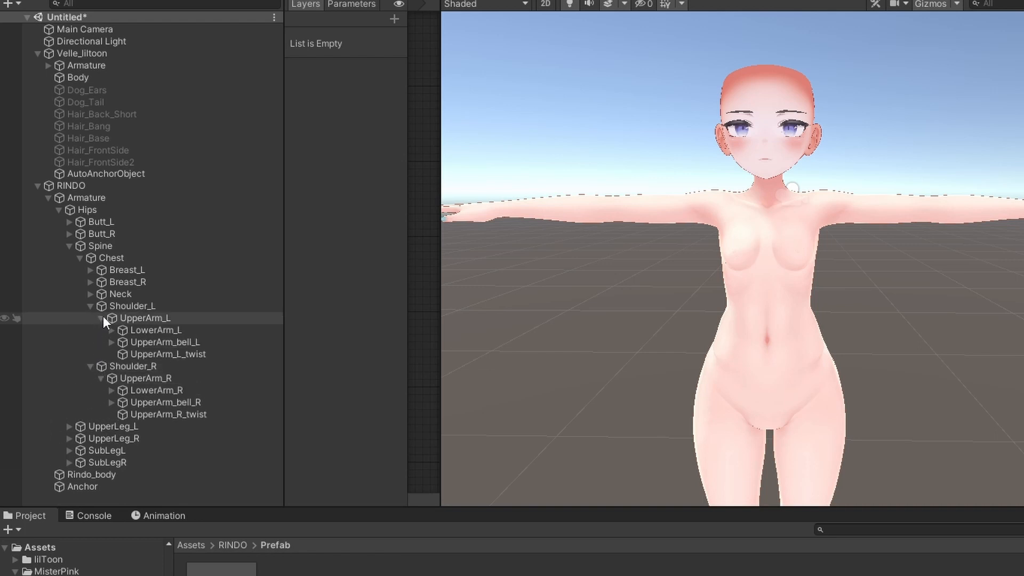
click(111, 330)
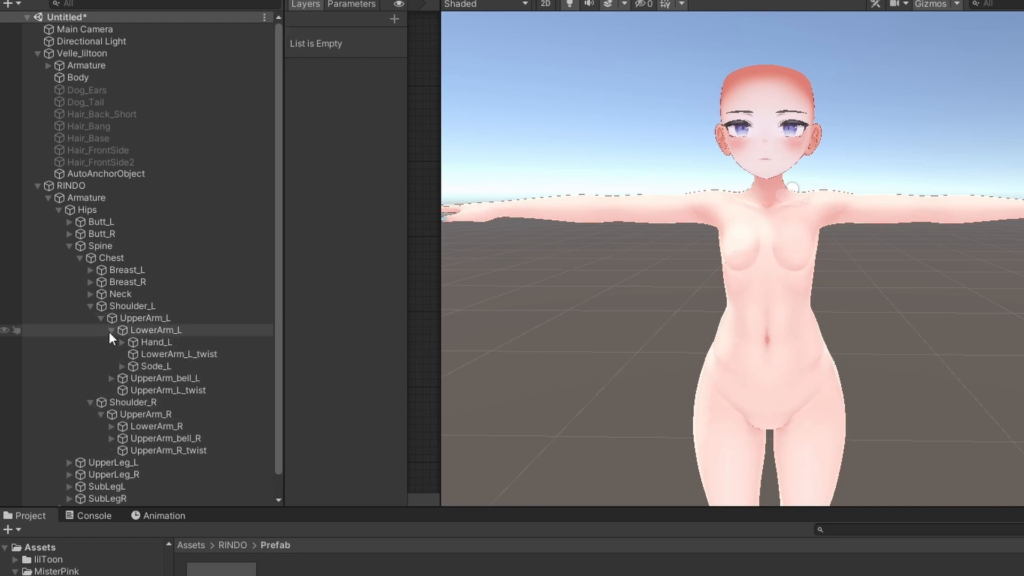
click(165, 378)
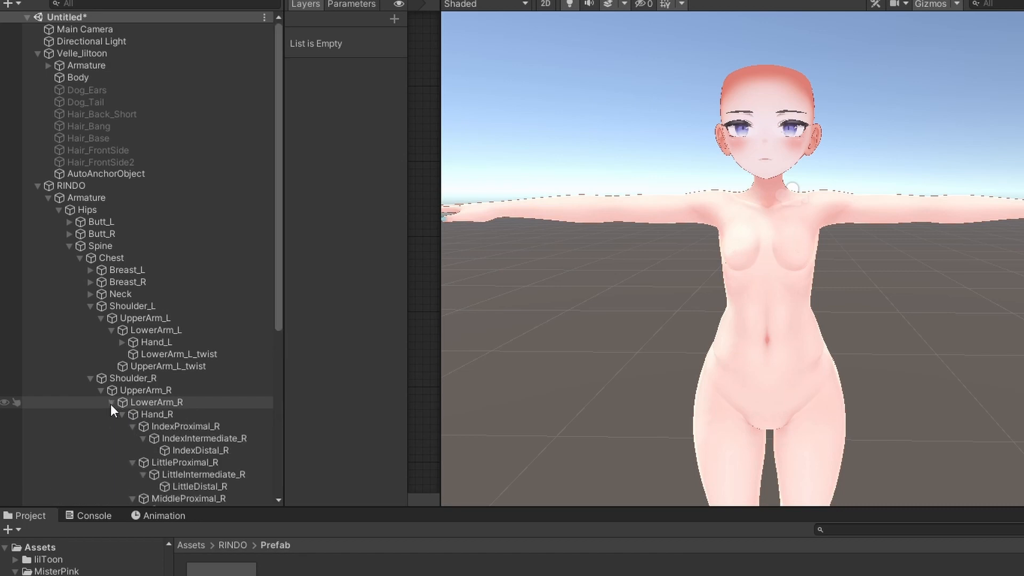
scroll(down, 3)
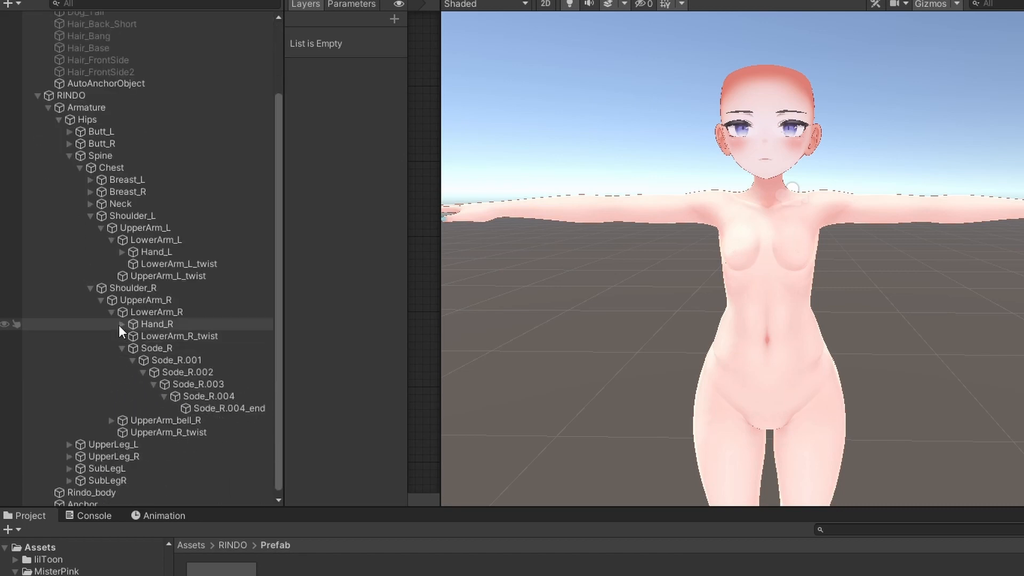
click(121, 324)
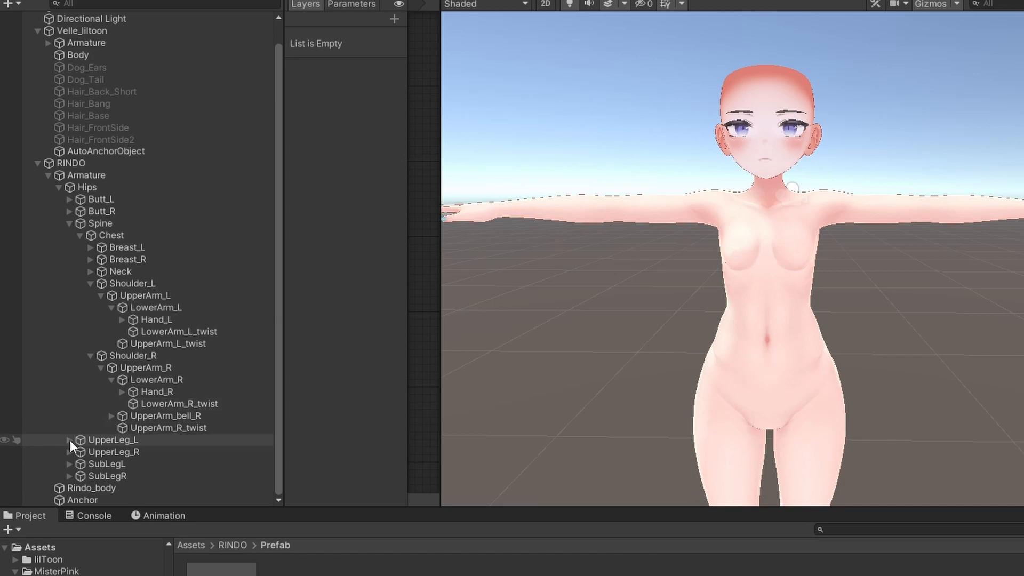
click(68, 439)
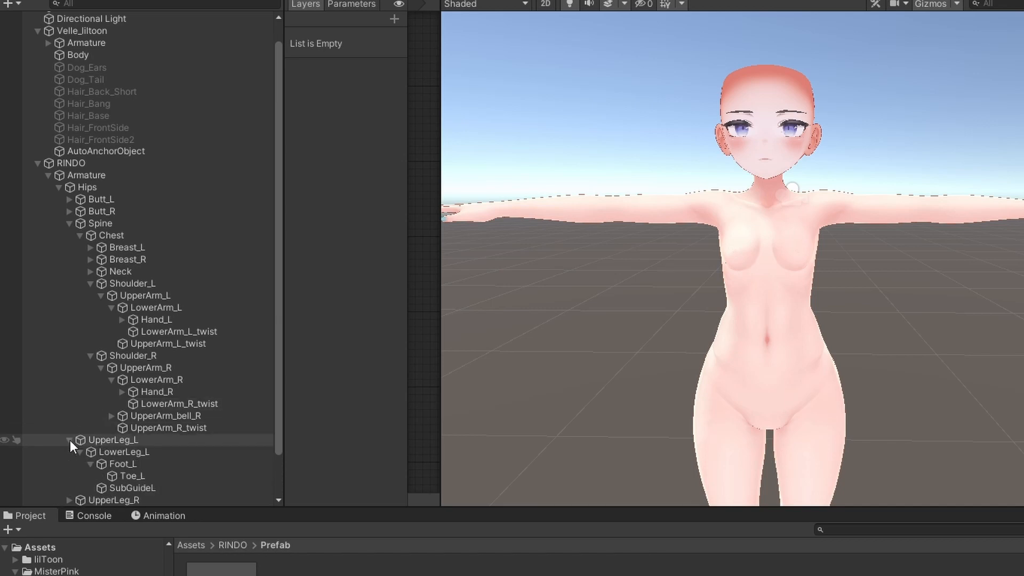
click(68, 439)
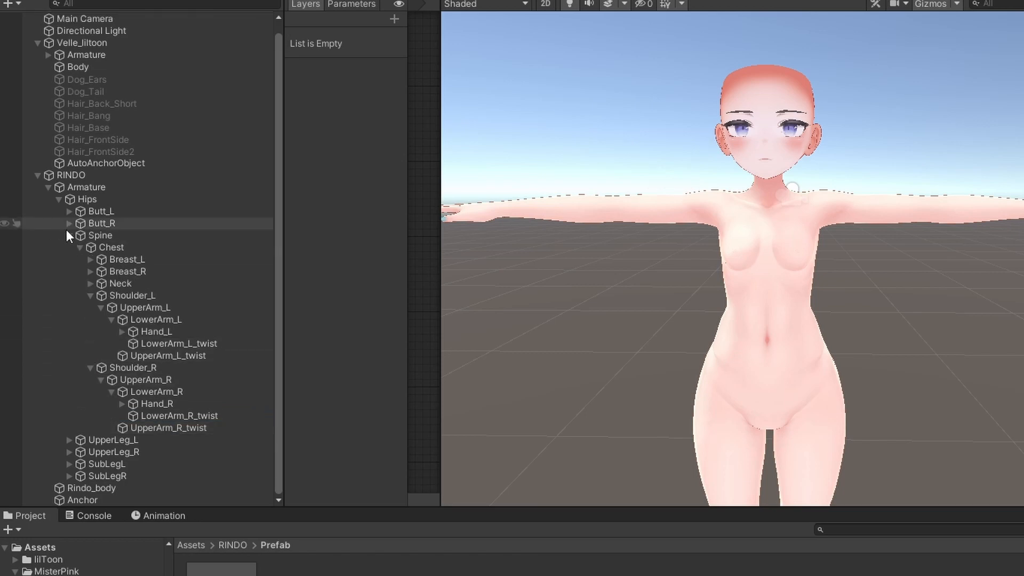
Delete the LeftEye and RightEye bones under Rindo's Head bone.
click(71, 234)
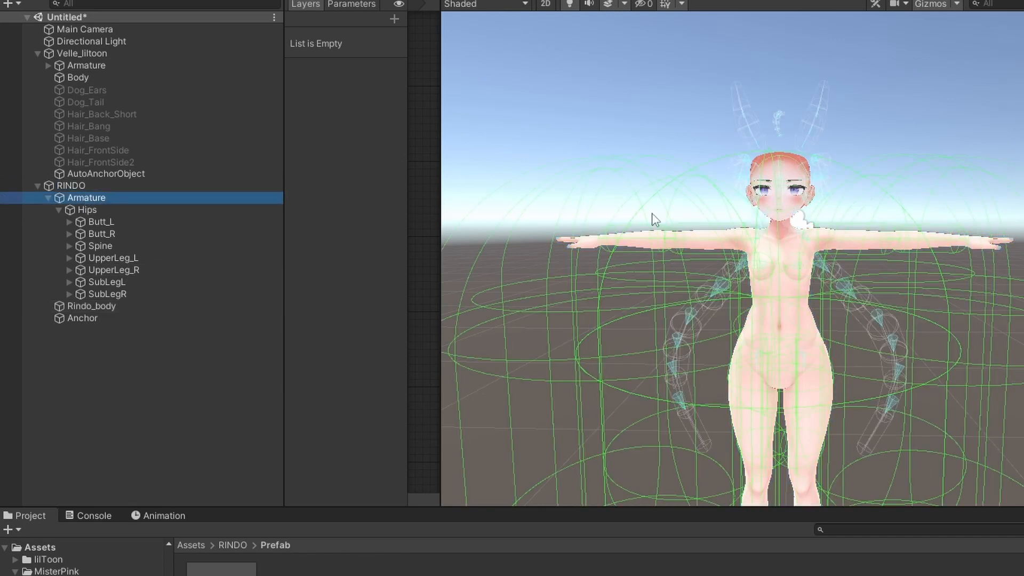
click(69, 245)
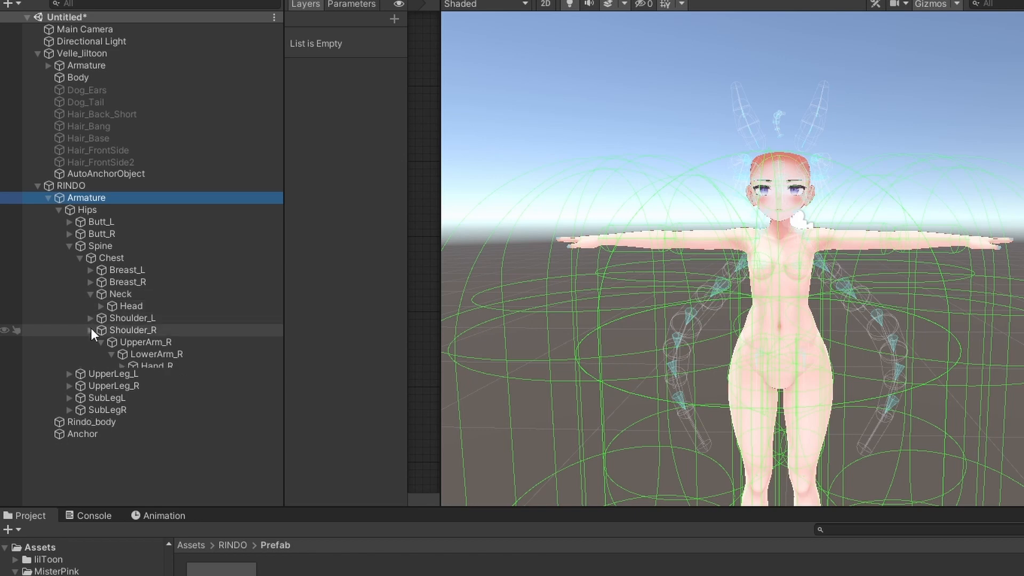
click(100, 307)
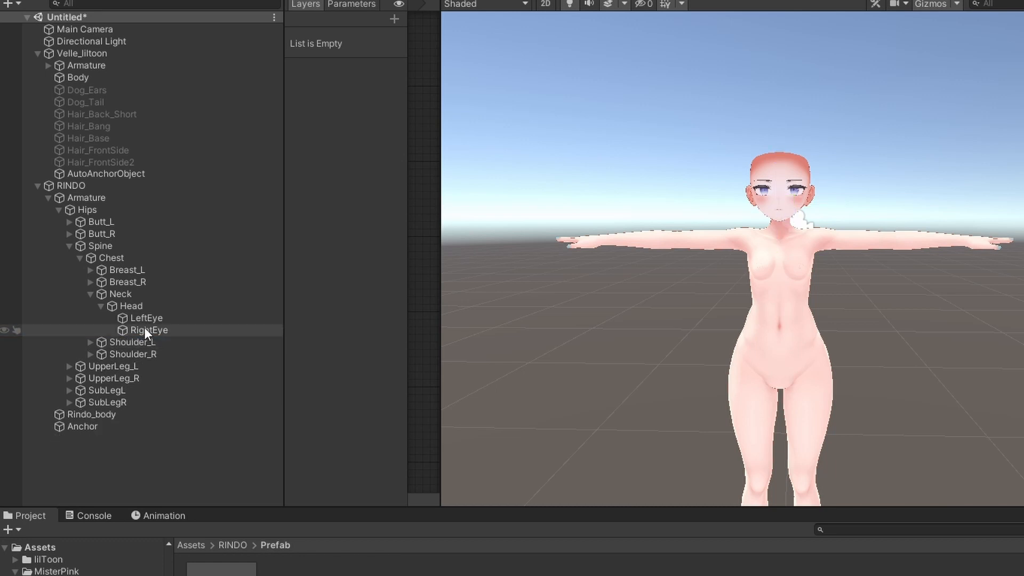
click(102, 306)
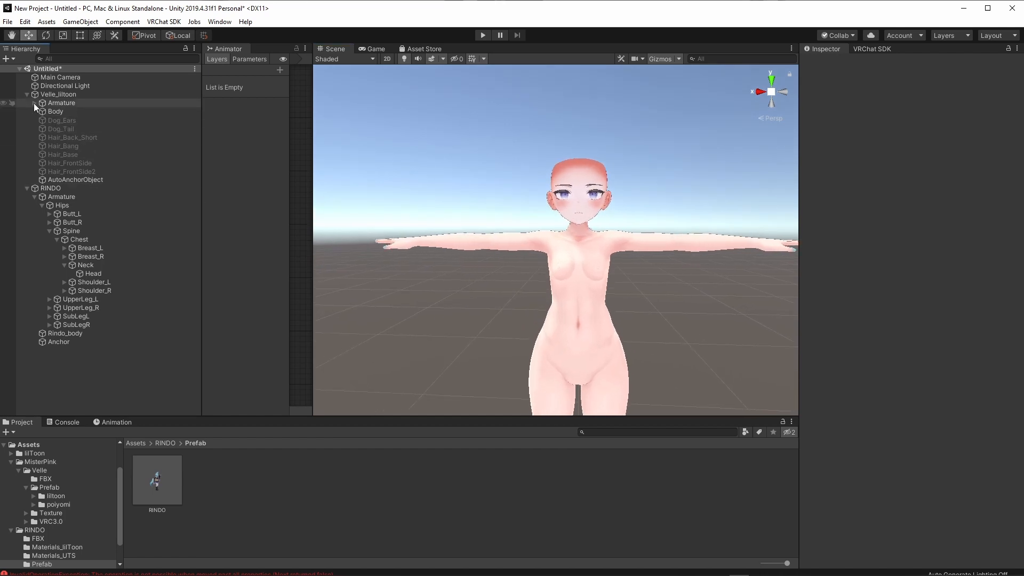
Delete Velle's UpperLeg_L, UpperLeg_R and PP_Root bones under Hips.
click(42, 111)
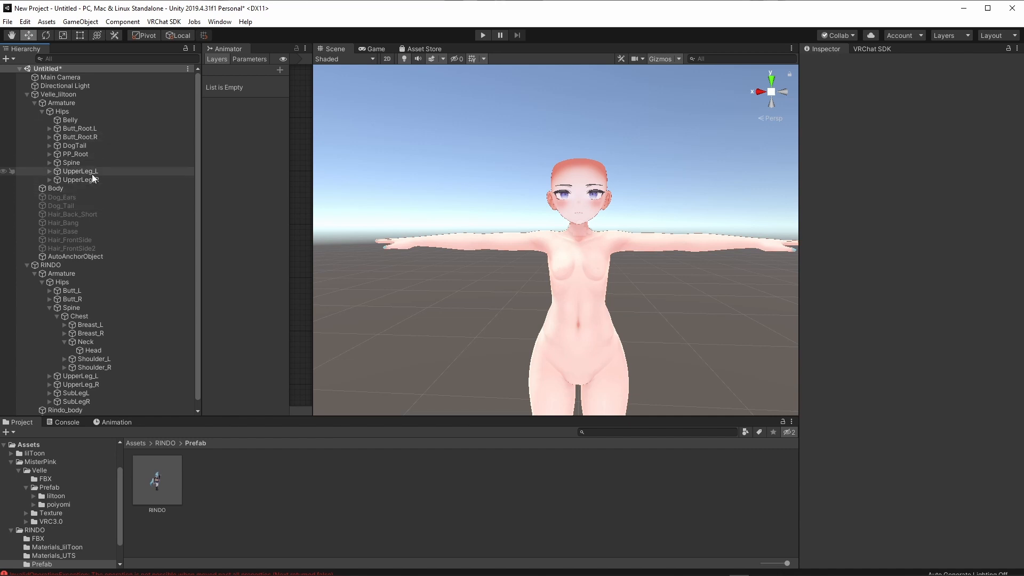
click(80, 171)
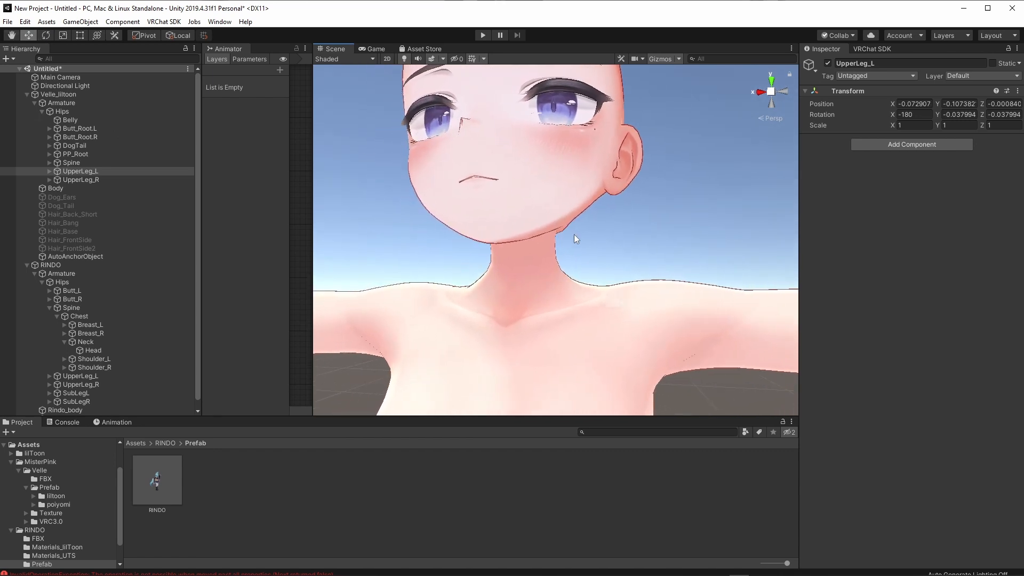
click(70, 162)
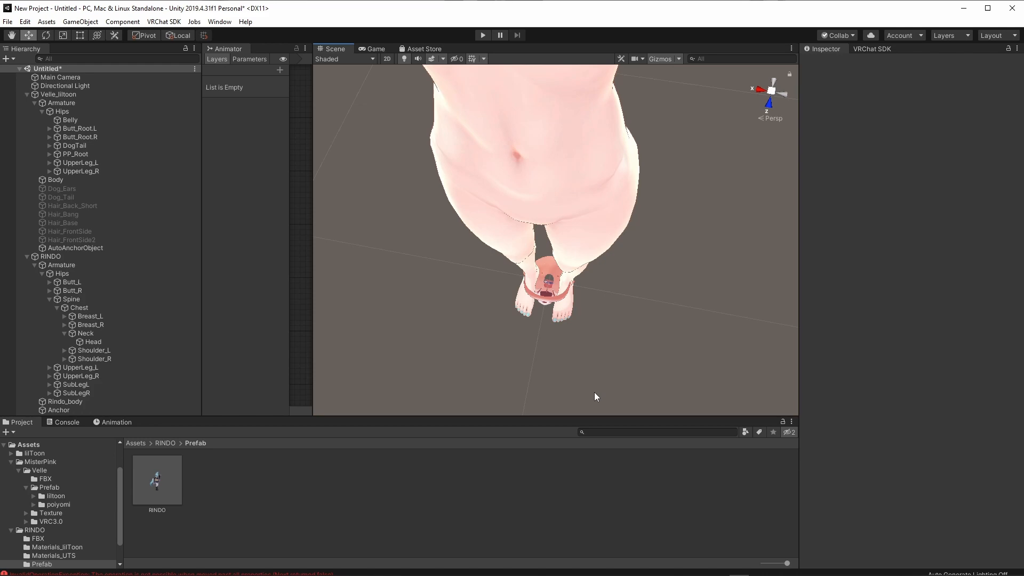
click(72, 162)
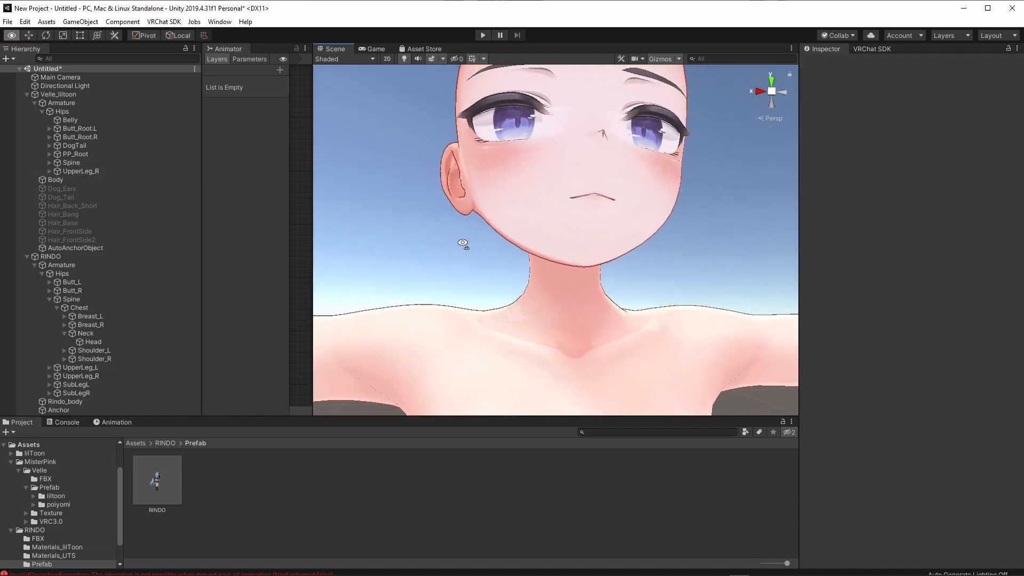
click(81, 170)
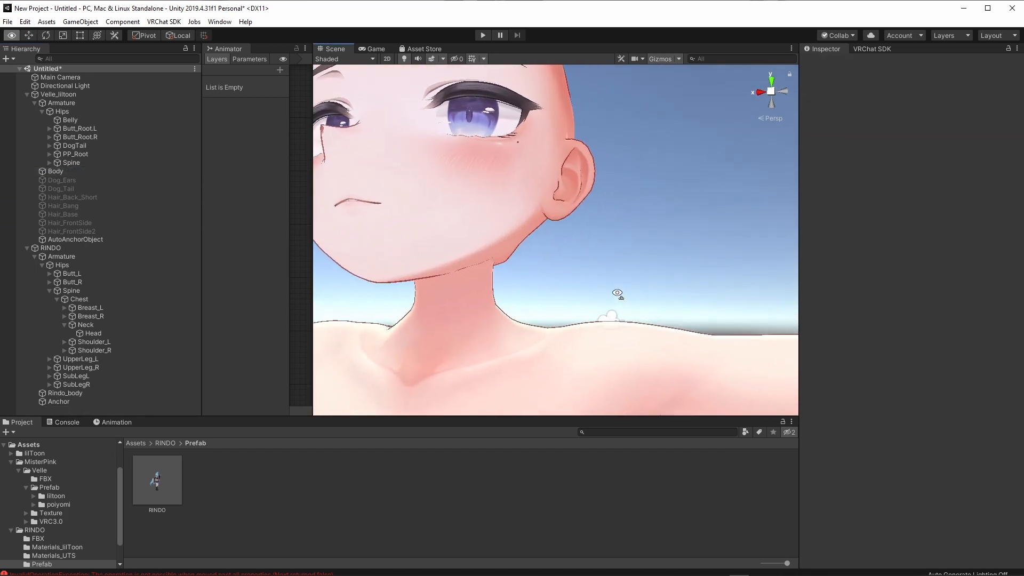
click(76, 153)
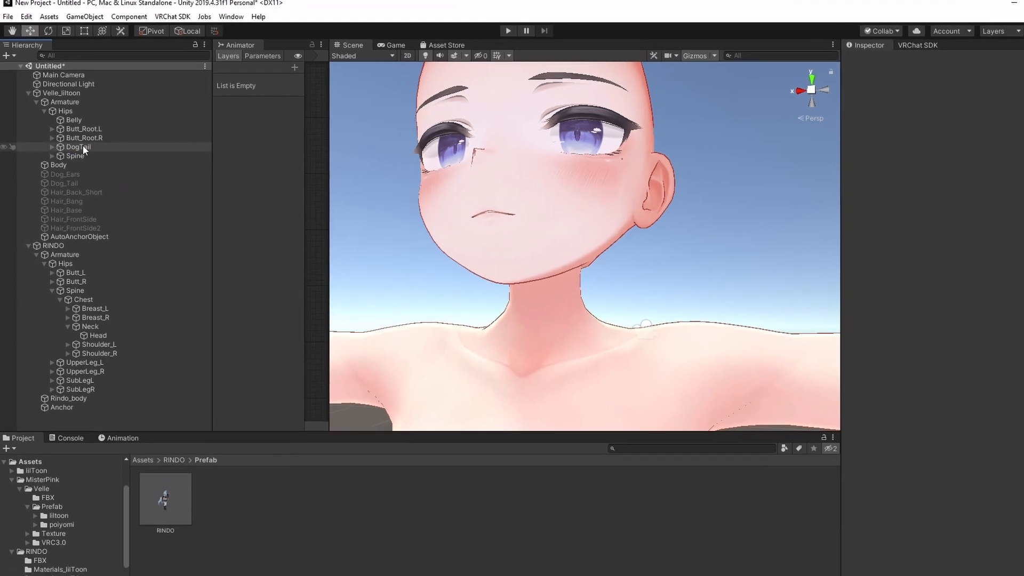
Delete the Belly and Butt_Root bones under Hips, then expand Spine and Chest.
click(76, 147)
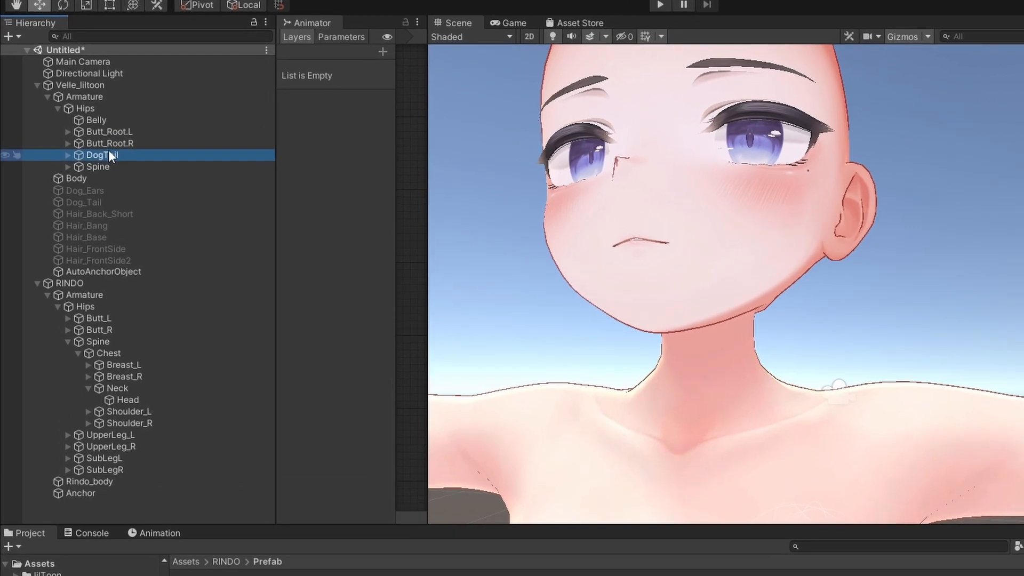
click(108, 143)
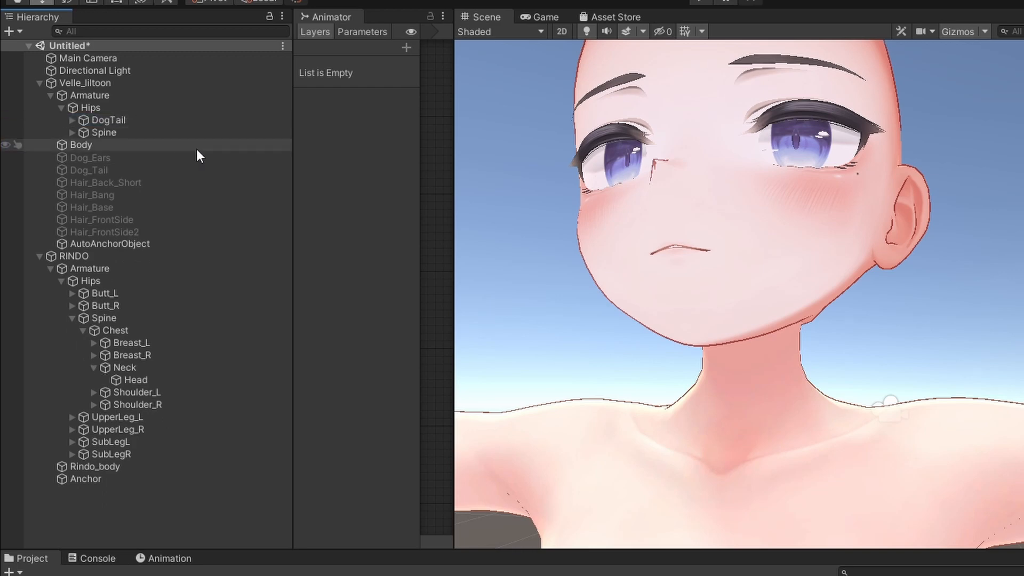
click(72, 133)
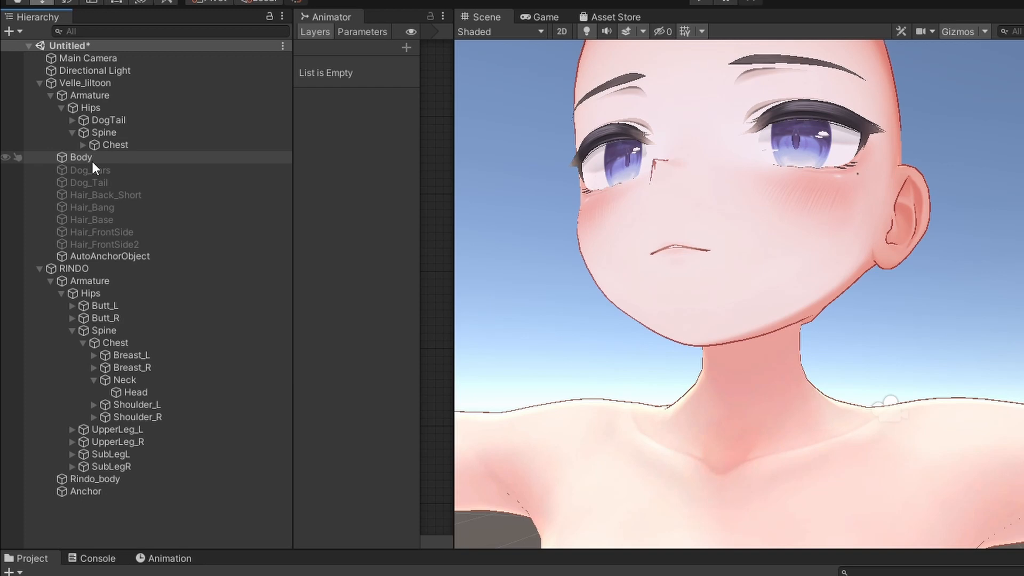
click(84, 144)
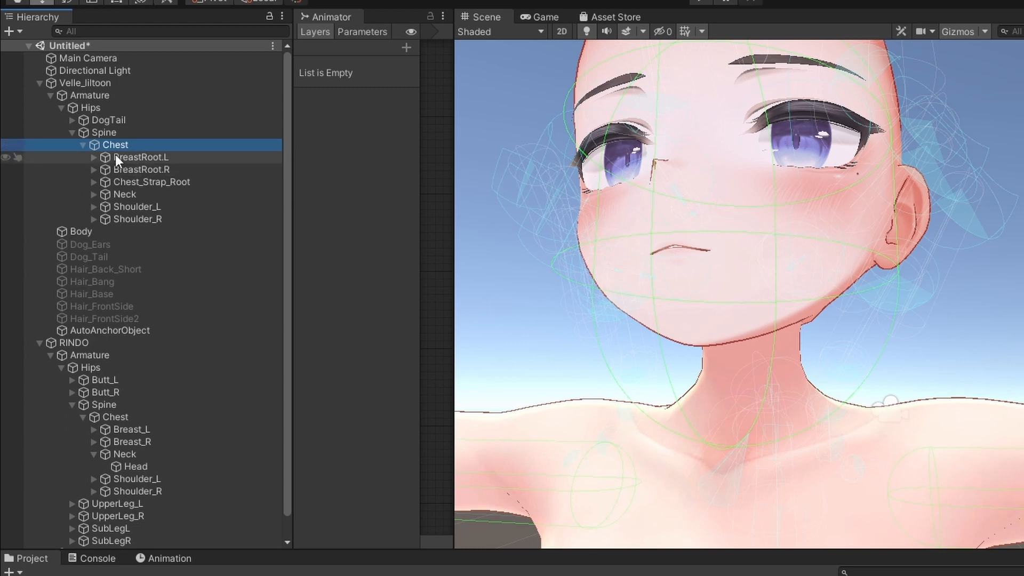
mouse_move(126, 165)
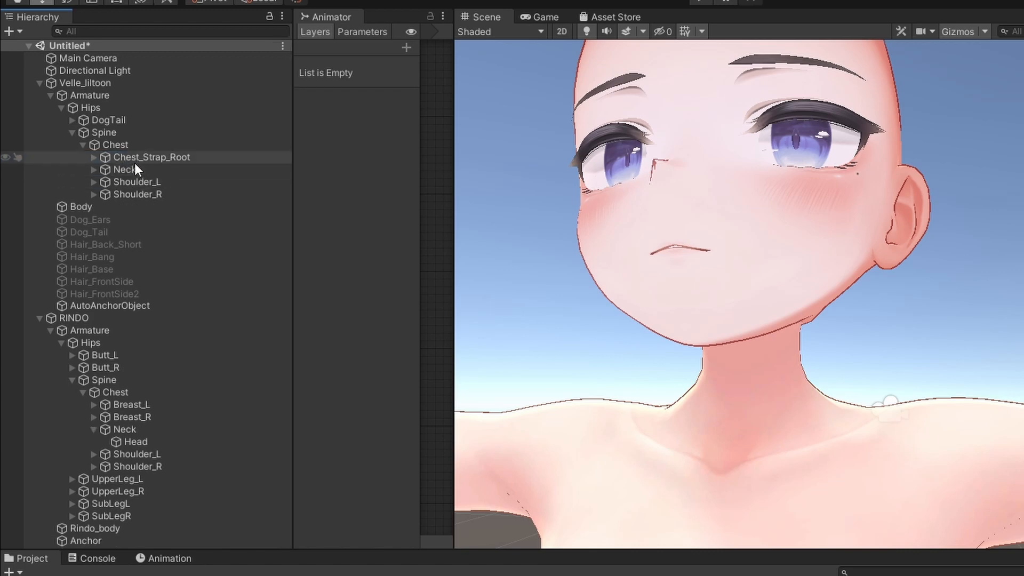
Delete BreastRoot, Chest_Strap_Root and both Shoulder bones so Chest keeps only Neck.
click(94, 157)
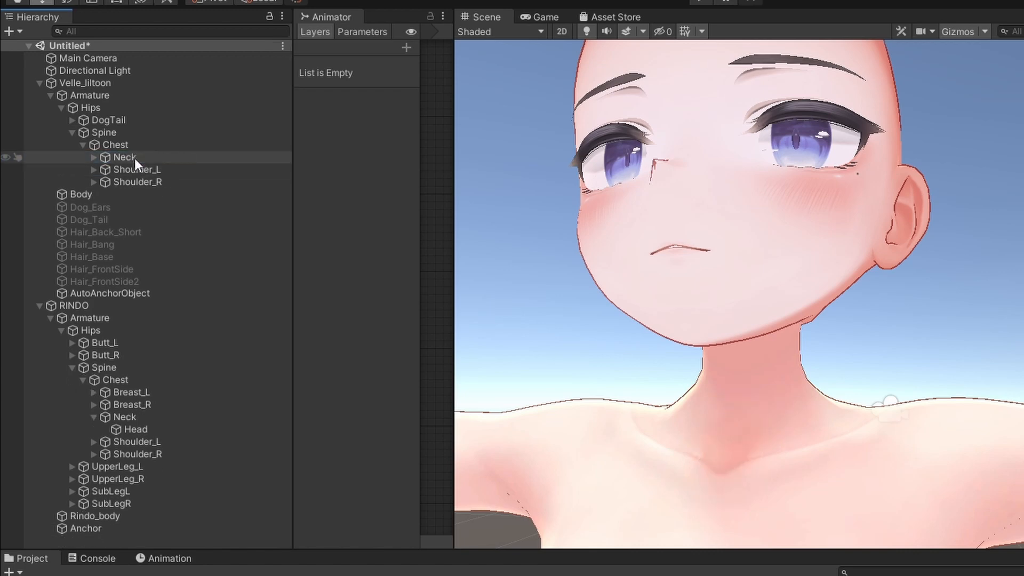
click(136, 170)
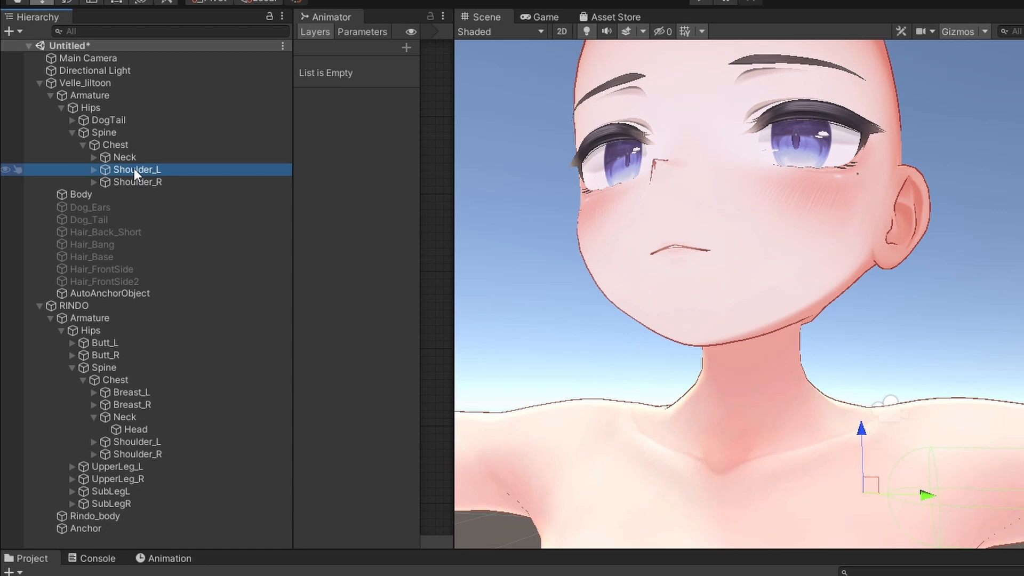
click(94, 157)
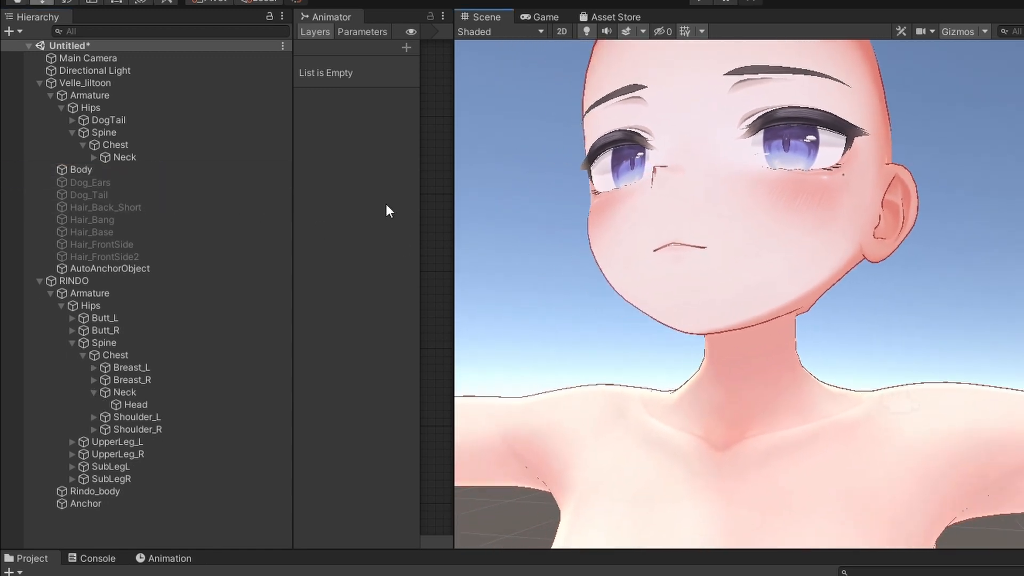
Delete Collar_Strap under Neck and expand Head to check its eye, ear and hair bones.
click(95, 157)
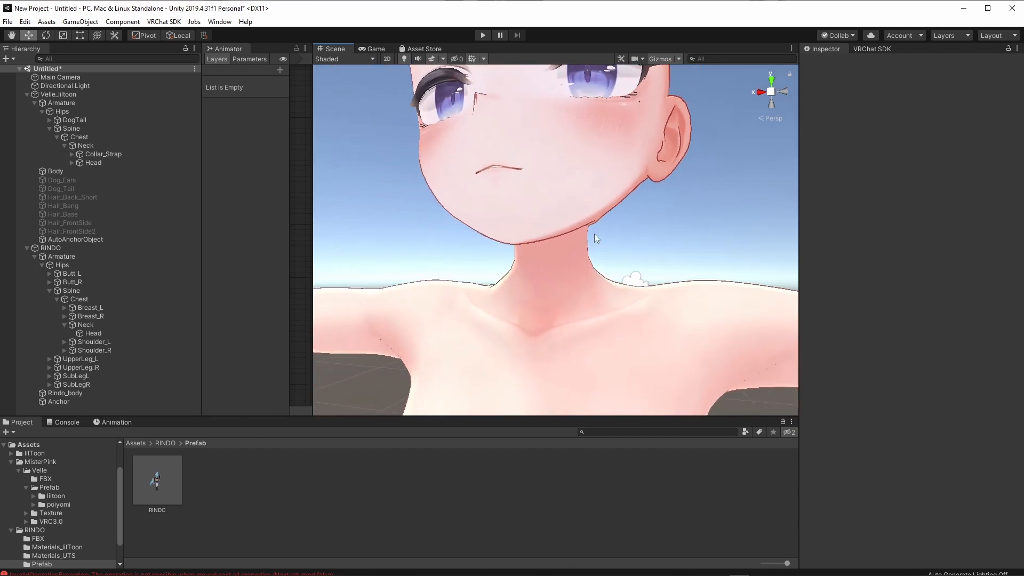
click(71, 162)
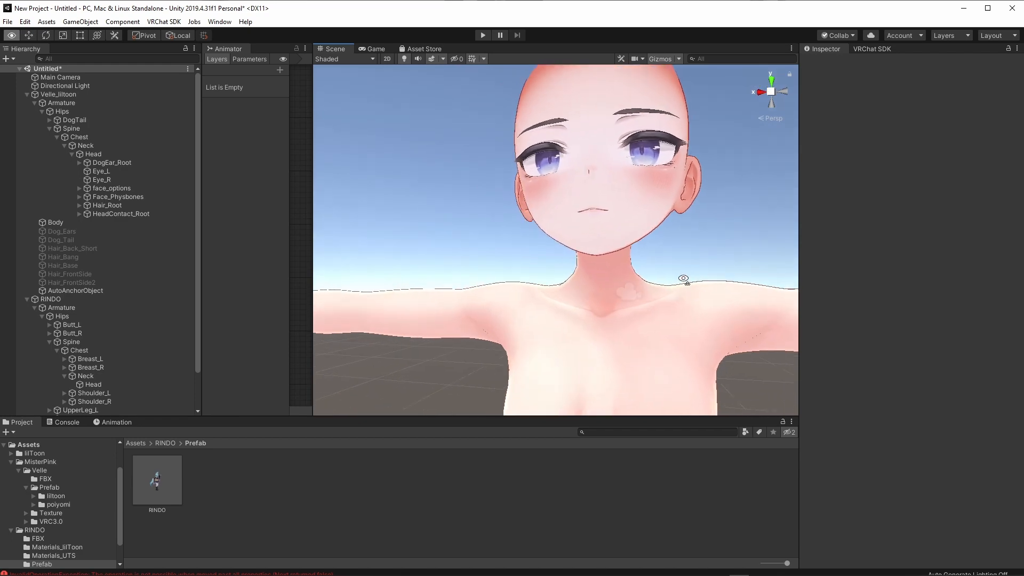
click(72, 249)
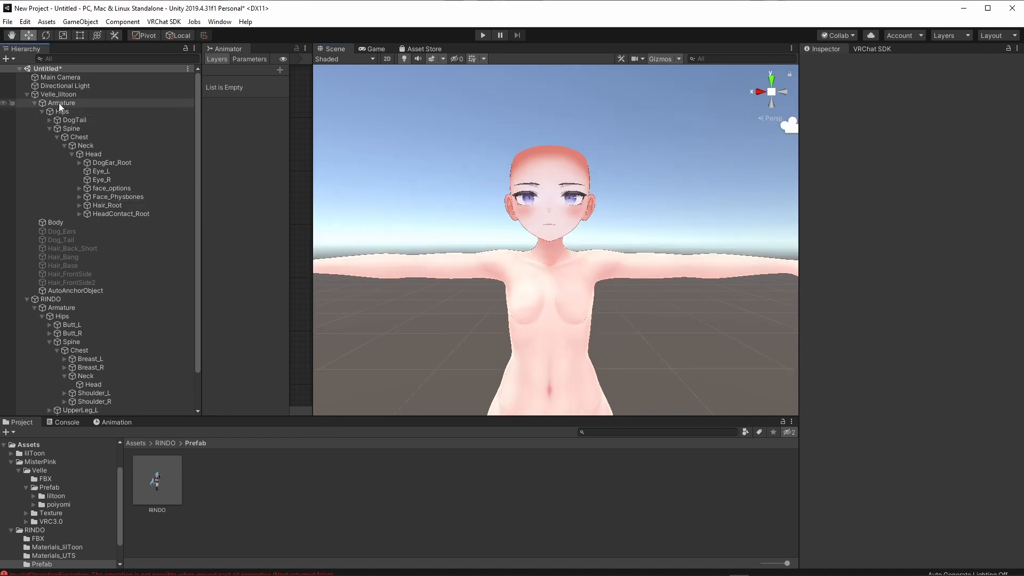
Drag Velle's Armature out of Velle_liltoon to the scene root and review the Body mesh.
click(61, 103)
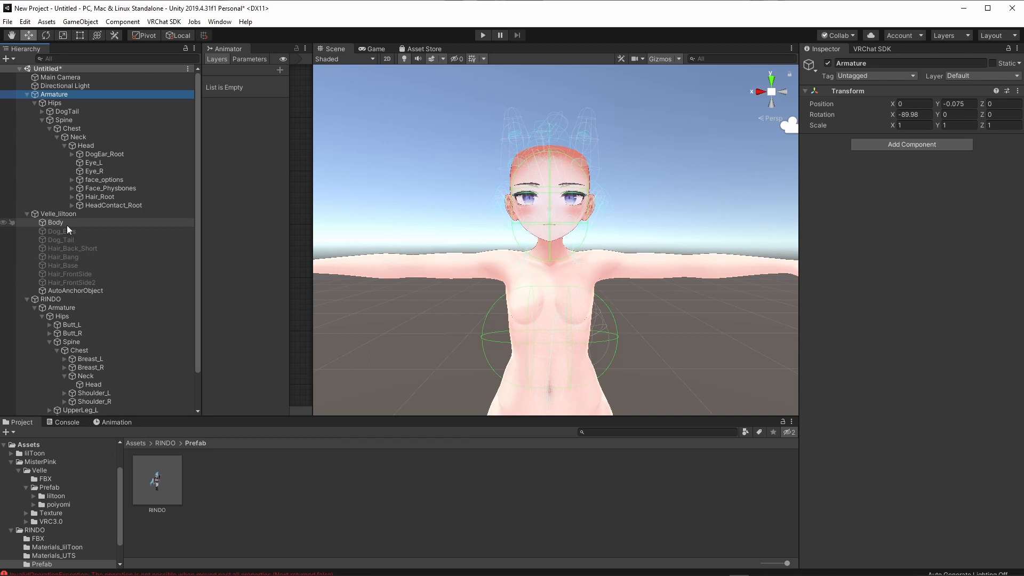
click(58, 214)
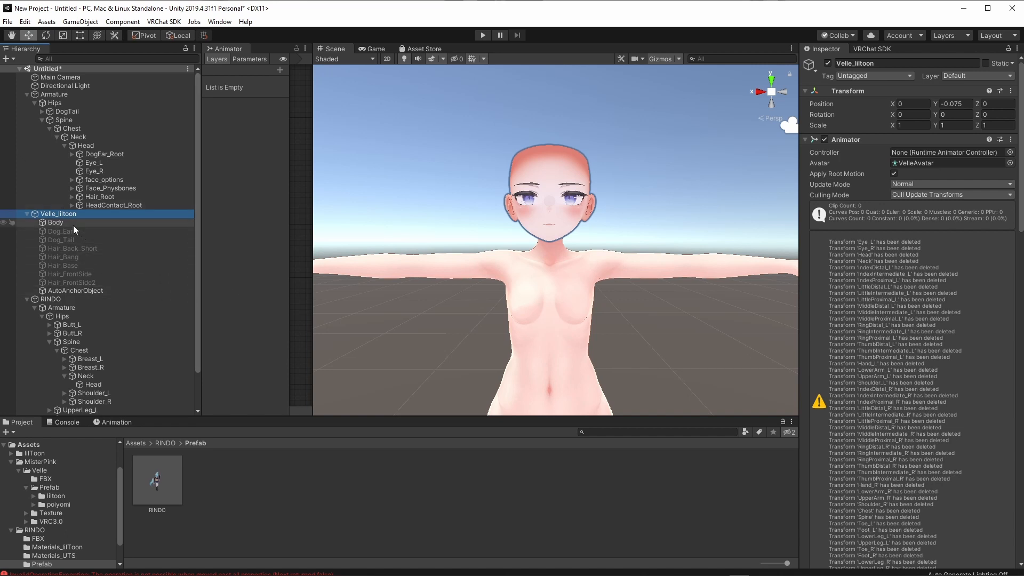
click(56, 222)
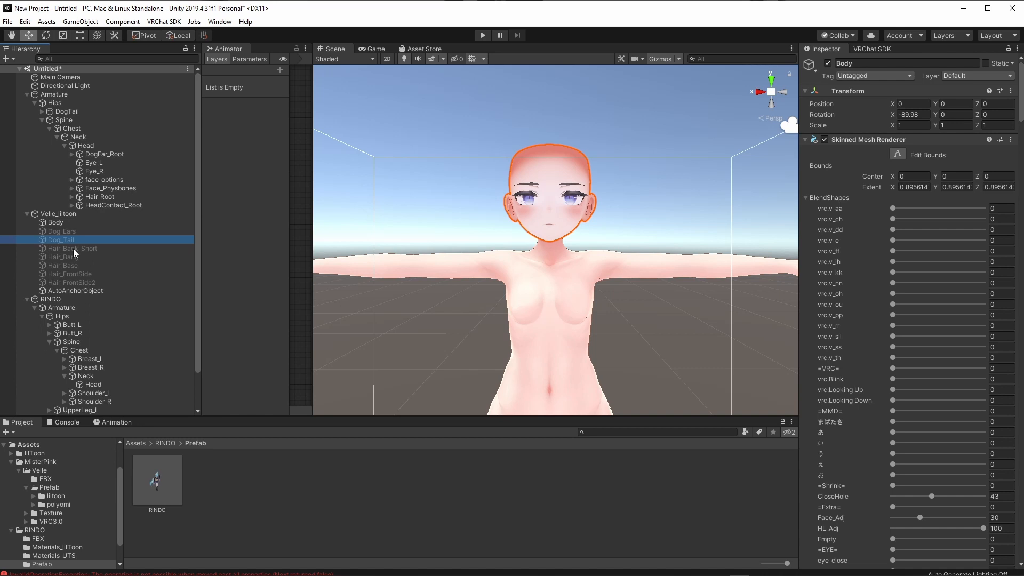
click(55, 222)
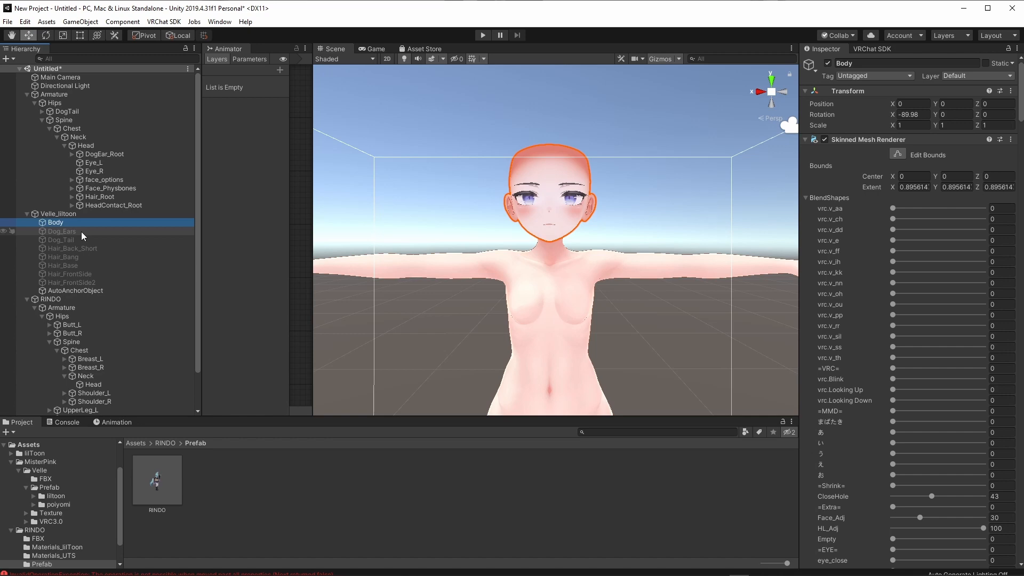
Review the hair, ear and remaining meshes and select all of Velle's mesh objects together.
click(63, 257)
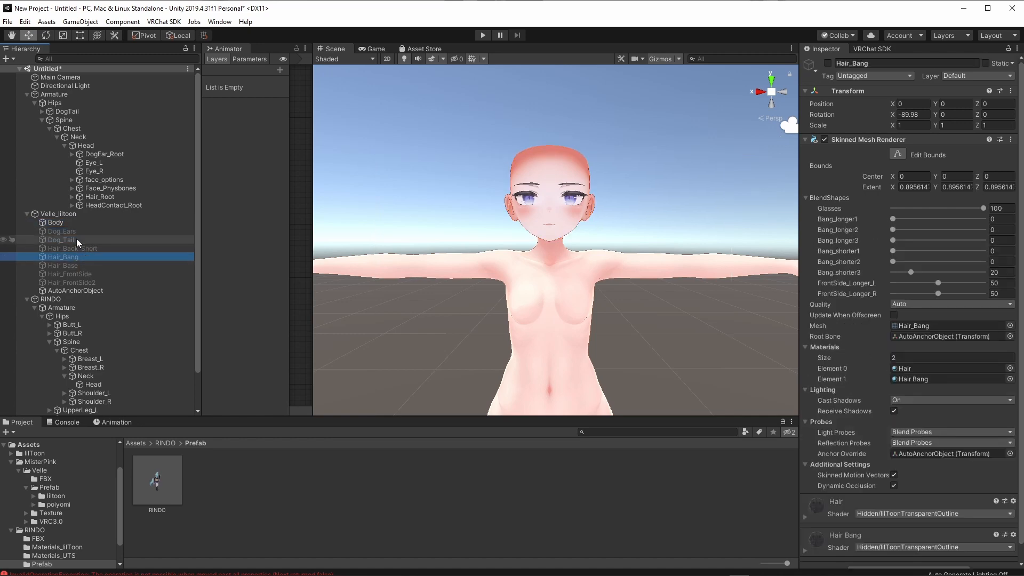
click(62, 232)
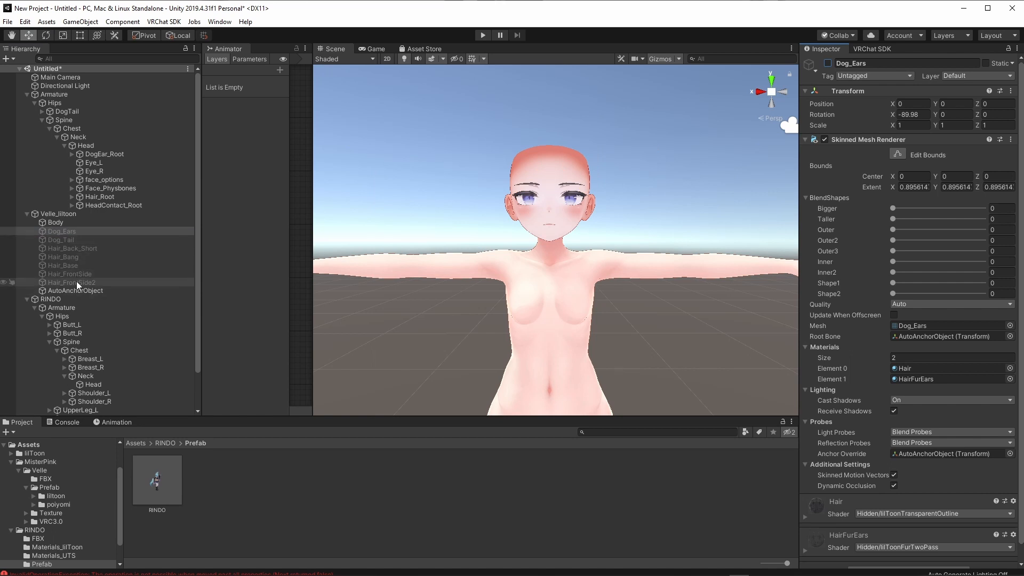
click(71, 282)
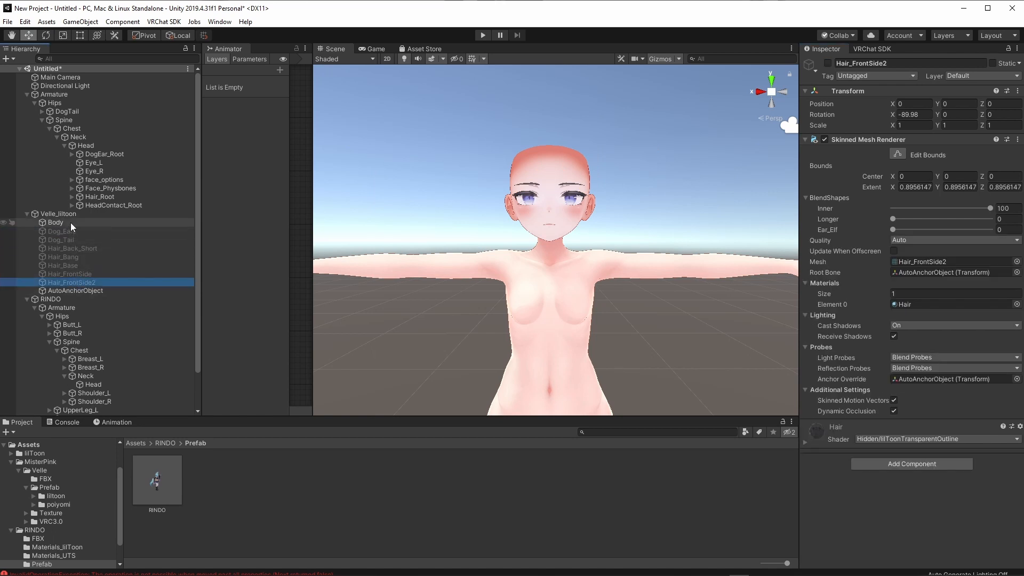
click(74, 290)
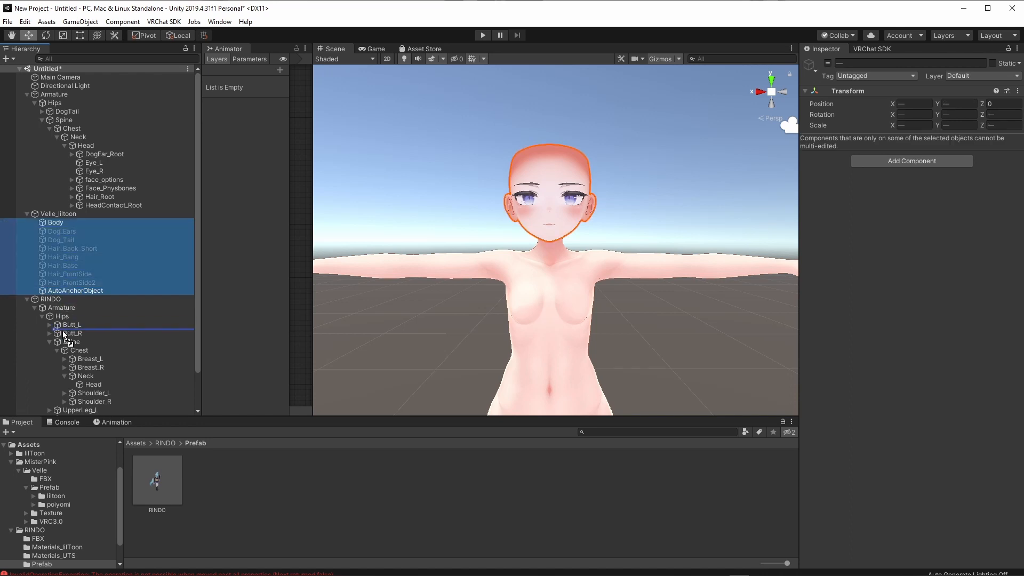
Move the selected Body, ear, tail, hair meshes and AutoAnchorObject under RINDO.
scroll(down, 3)
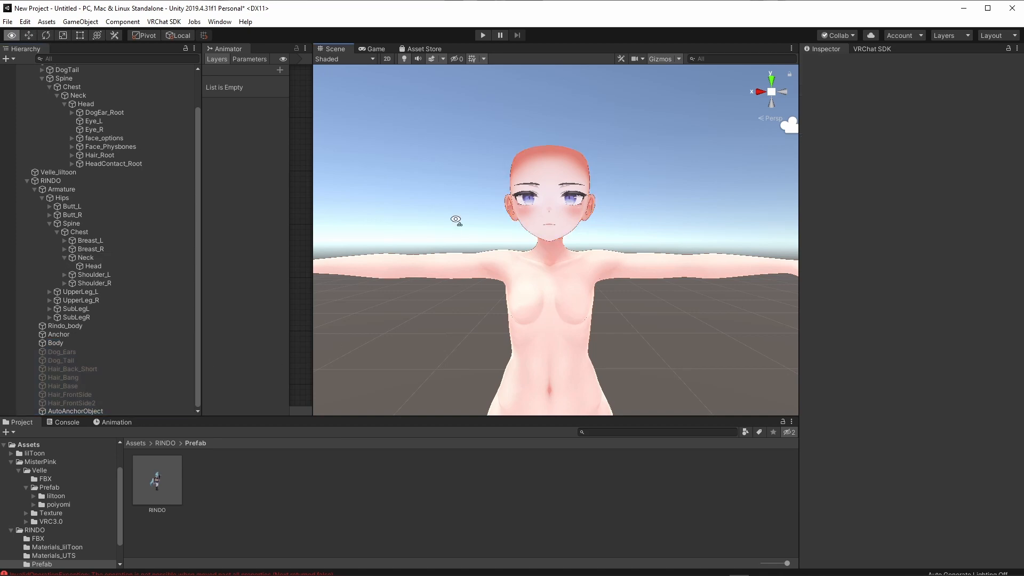
click(51, 180)
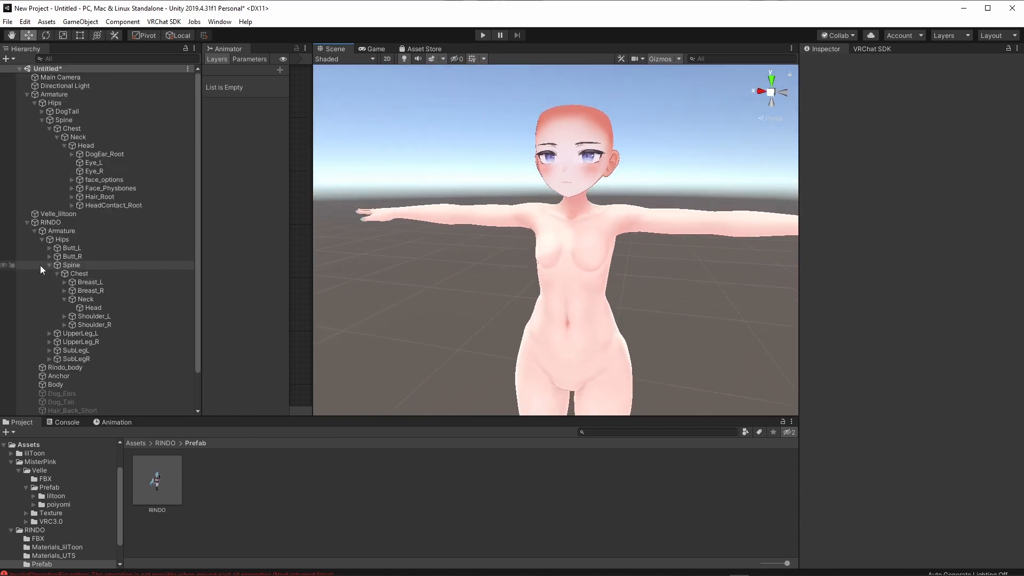
Nest Velle's Hips, with DogTail and Spine, inside RINDO > Armature > Hips.
click(58, 213)
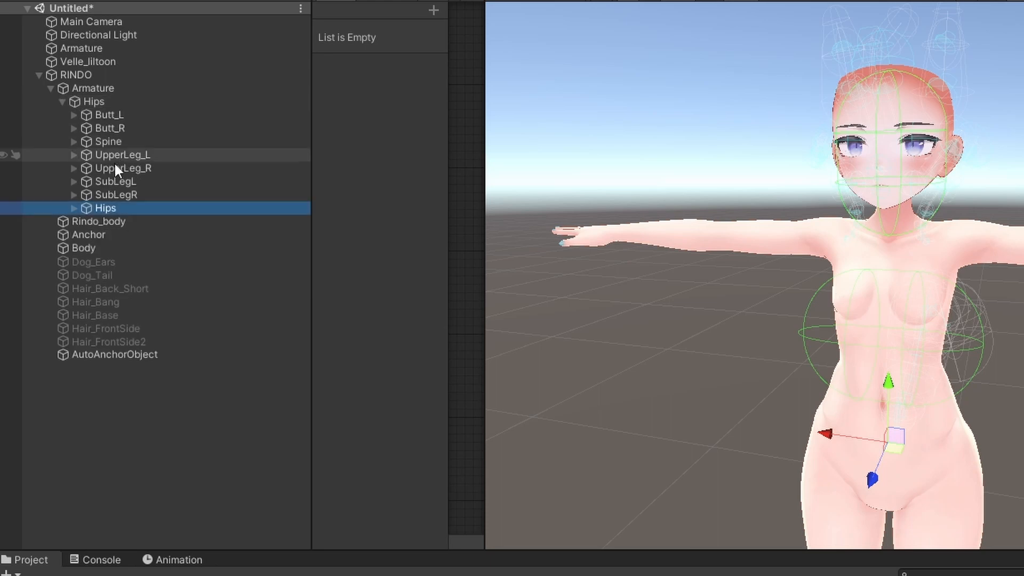
mouse_move(108, 168)
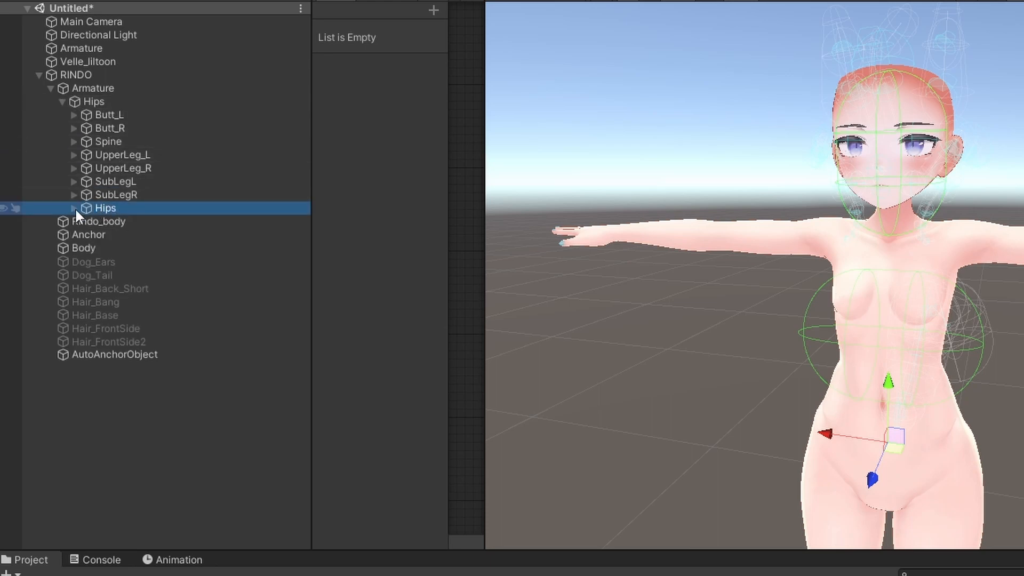
click(75, 208)
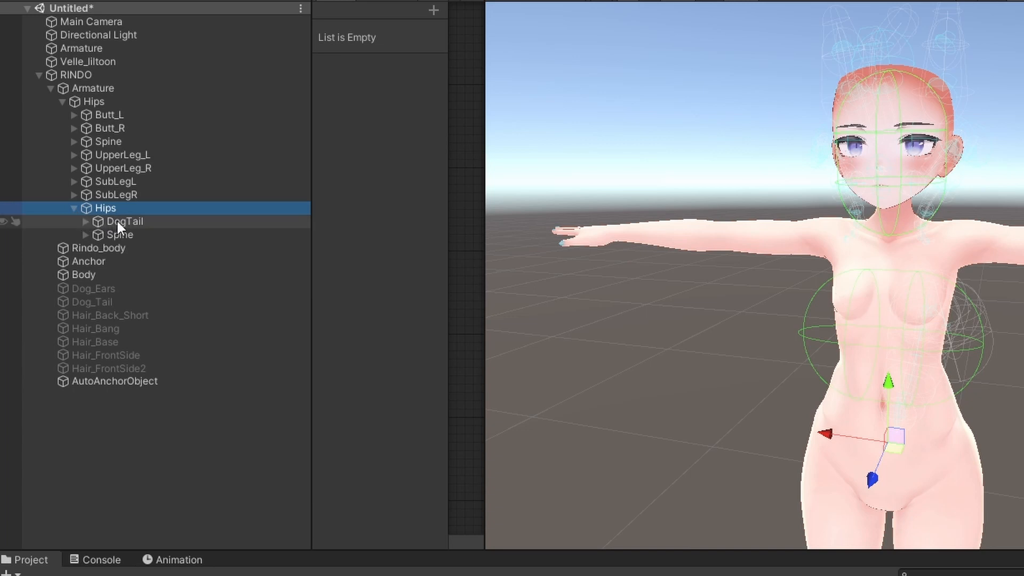
Expand the nested Hips-to-Head chain and move Velle's Spine under Rindo's Spine.
click(124, 222)
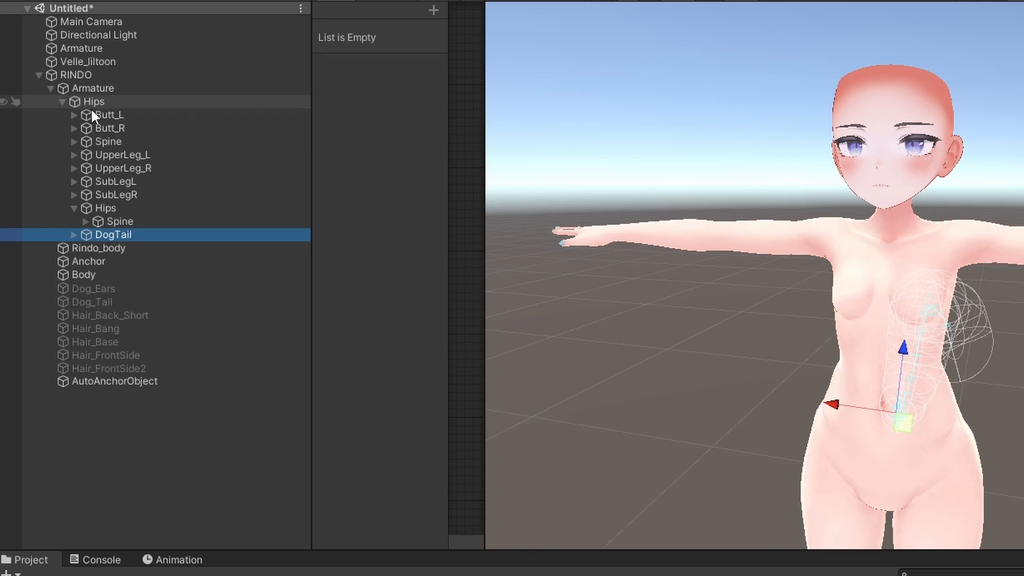
click(104, 208)
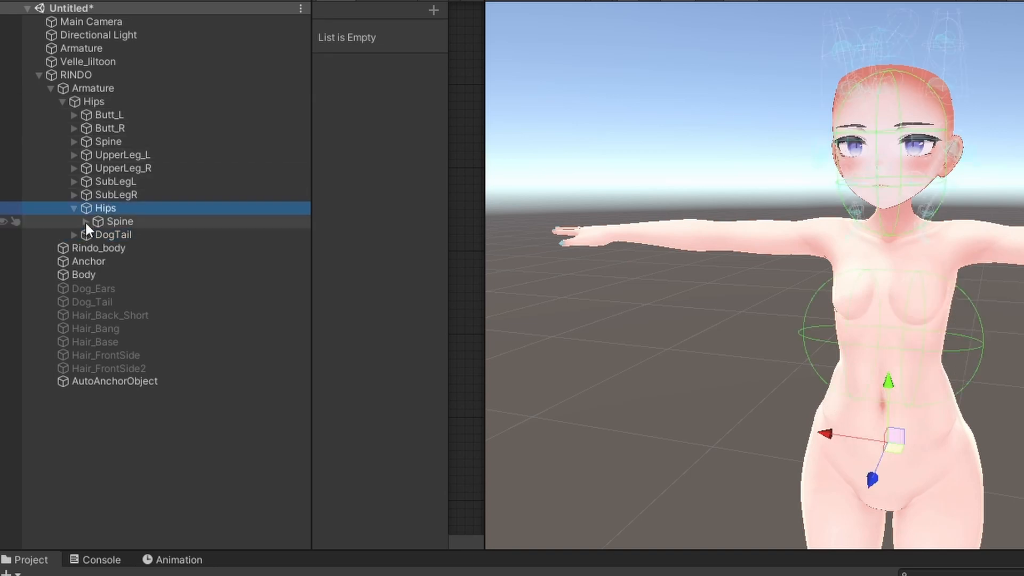
click(85, 221)
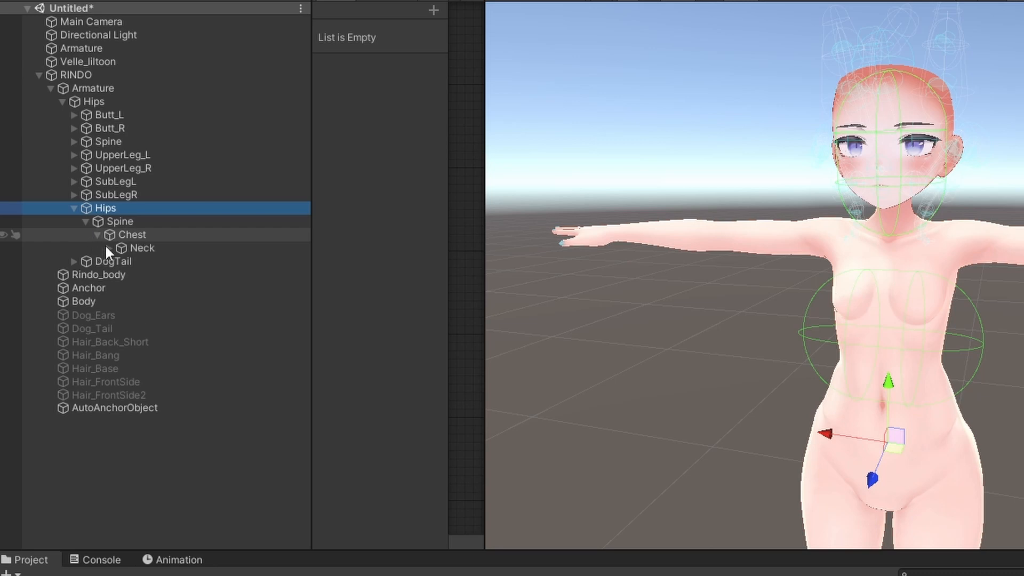
click(109, 248)
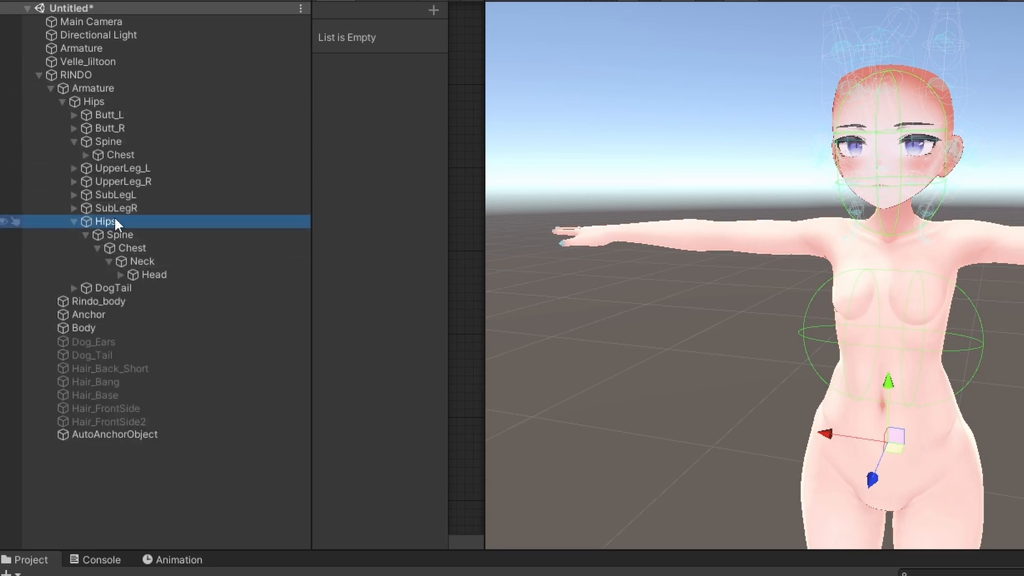
click(154, 274)
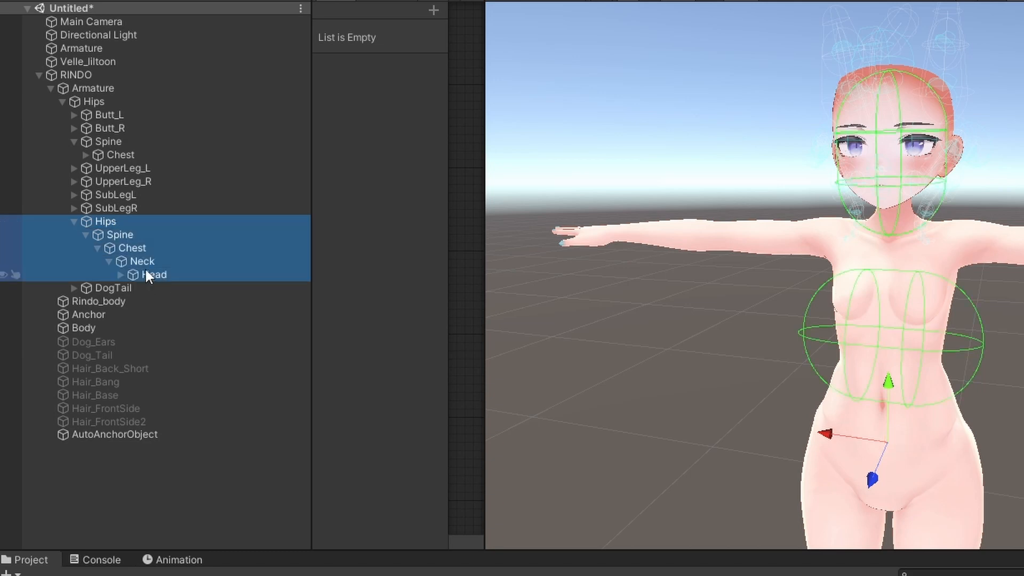
click(94, 101)
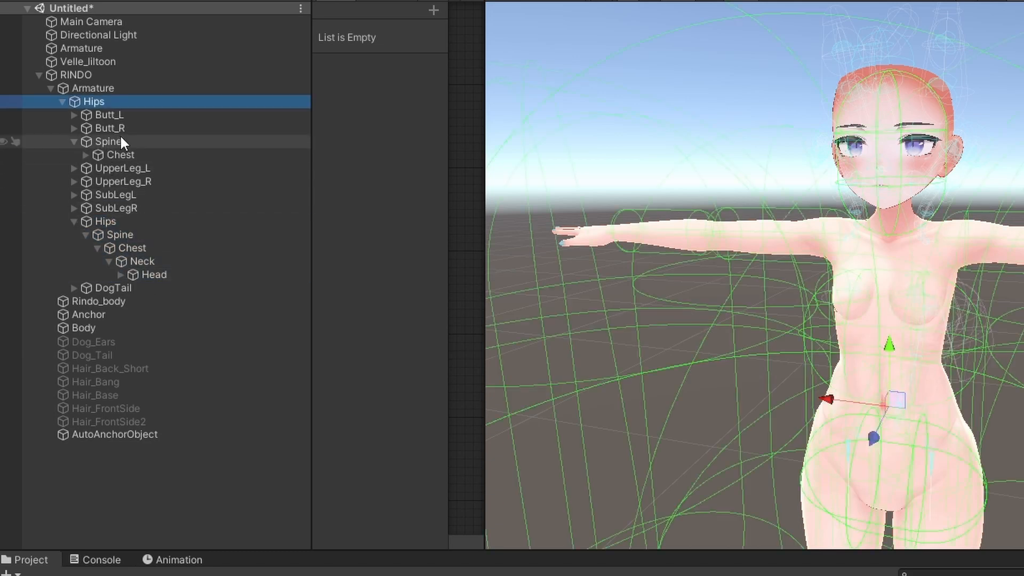
click(103, 221)
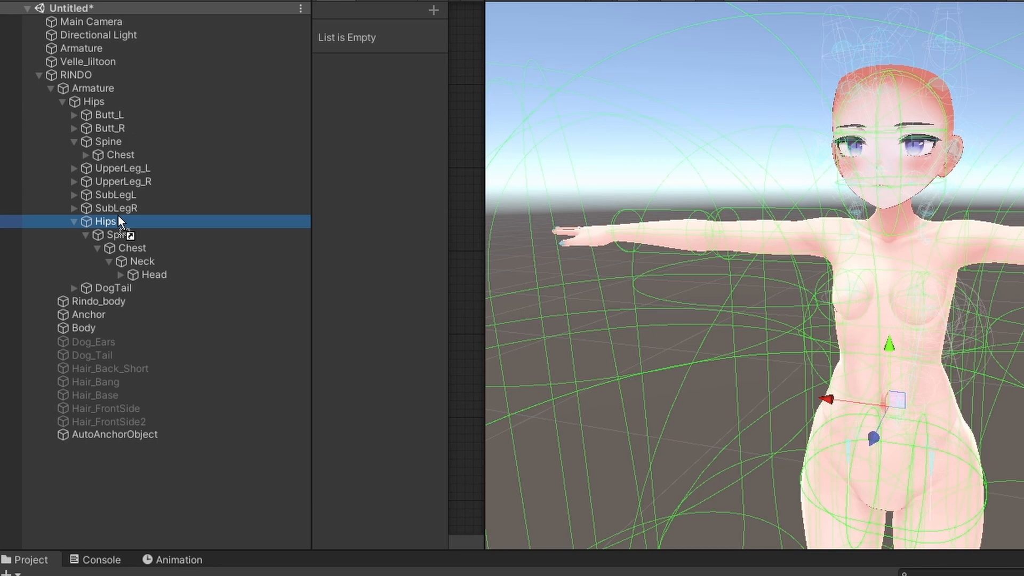
click(94, 101)
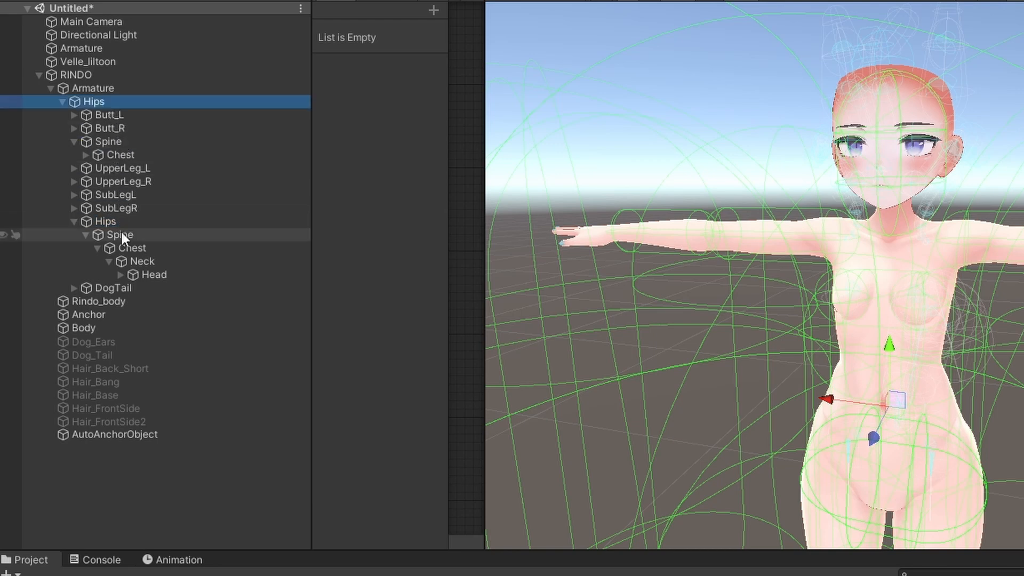
click(119, 234)
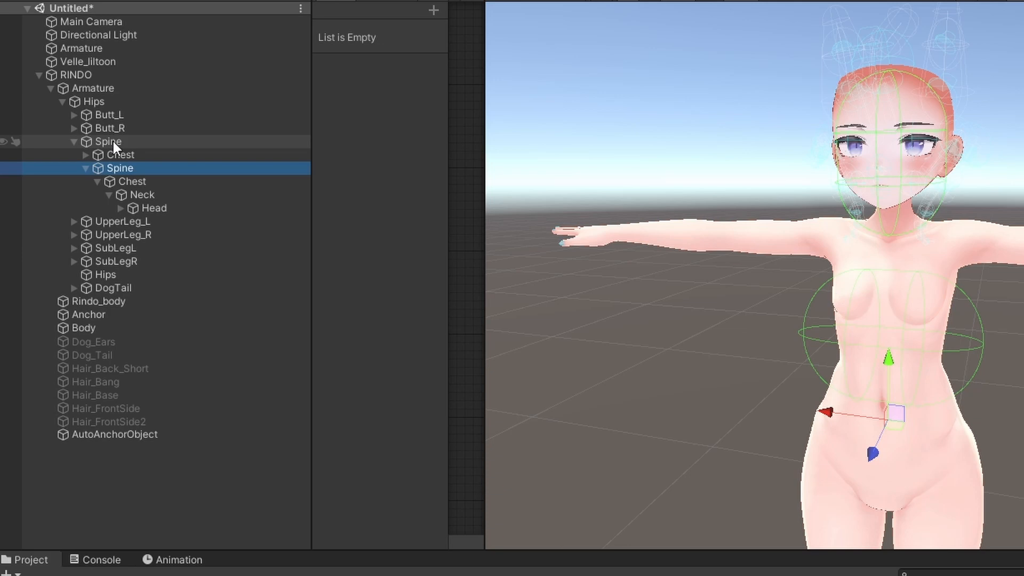
Move Velle's Chest under Rindo's Chest and Velle's Head under Rindo's Head.
click(131, 181)
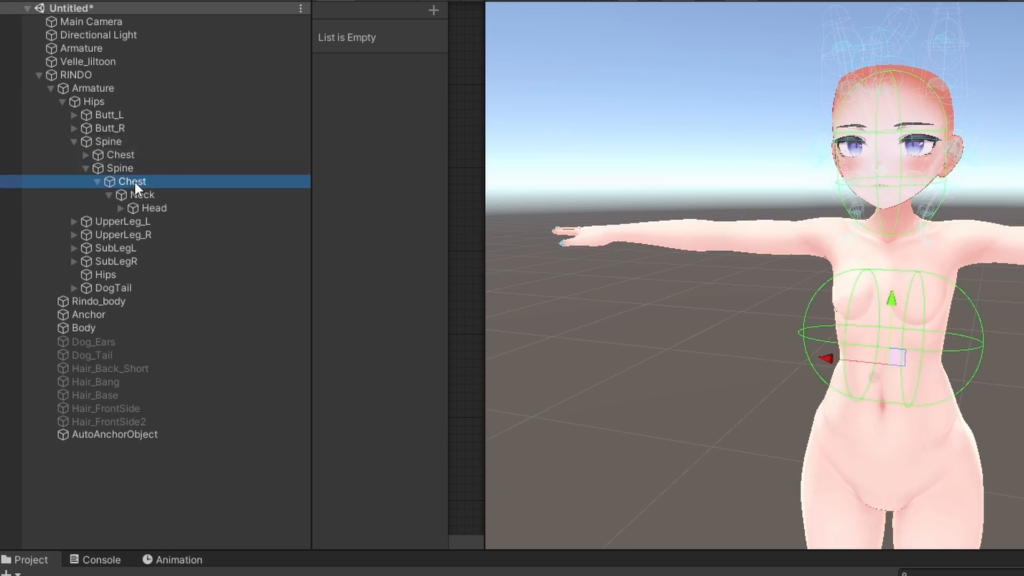
click(85, 155)
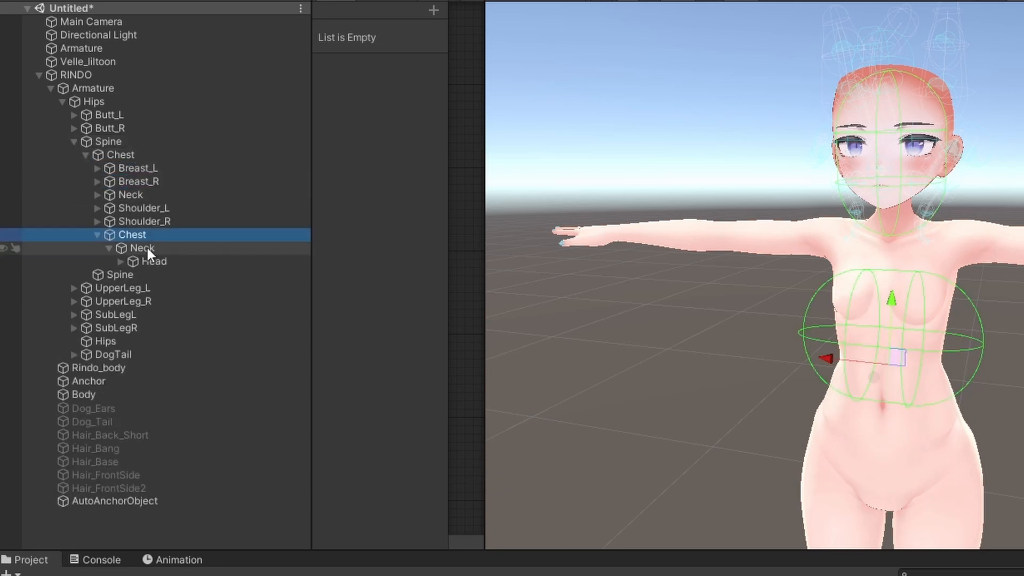
click(142, 248)
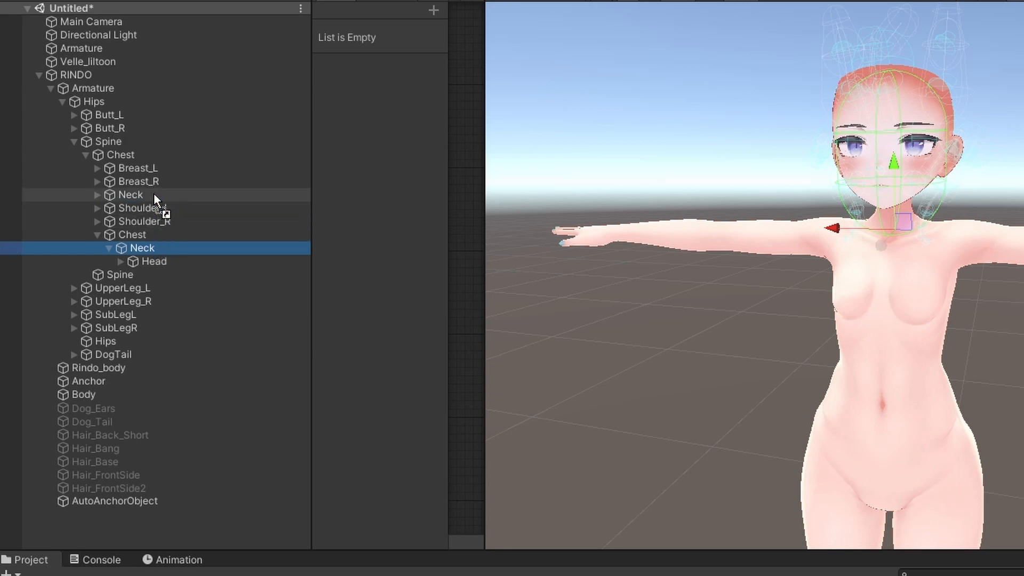
click(97, 194)
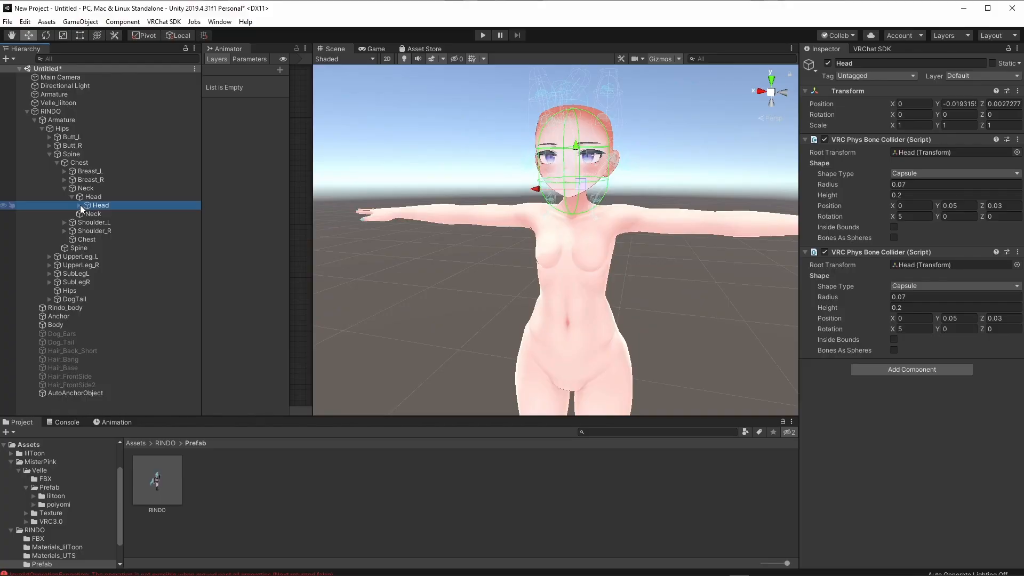
Enable the disabled Dog_Ears, Dog_Tail and Hair objects so the avatar shows them.
click(82, 196)
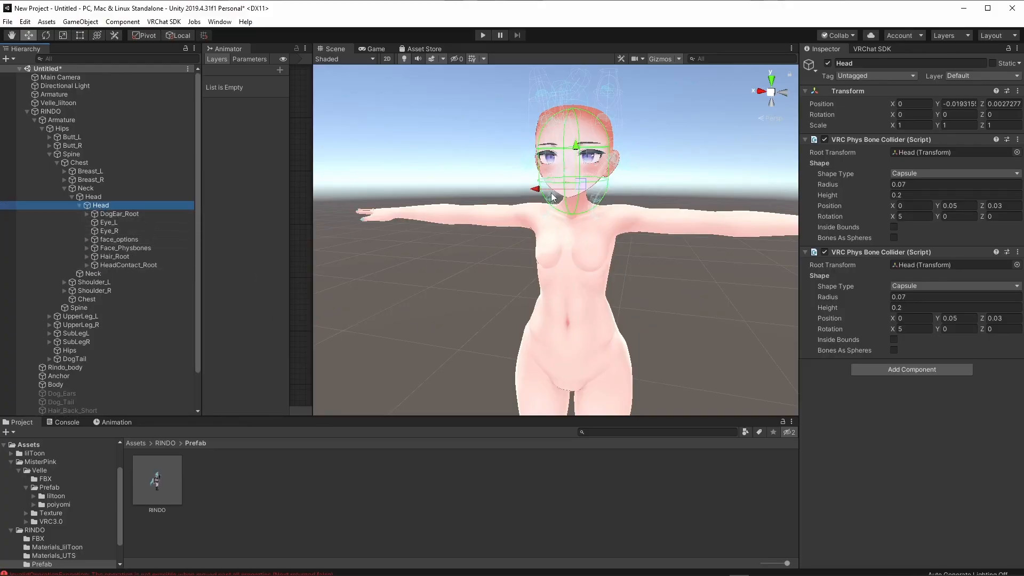
drag(552, 189, 454, 187)
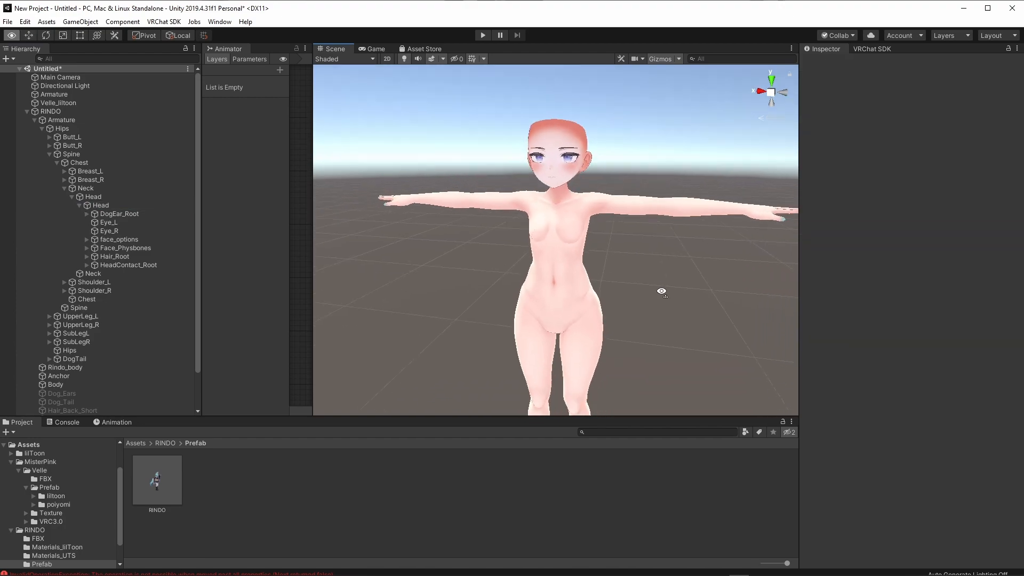
click(50, 111)
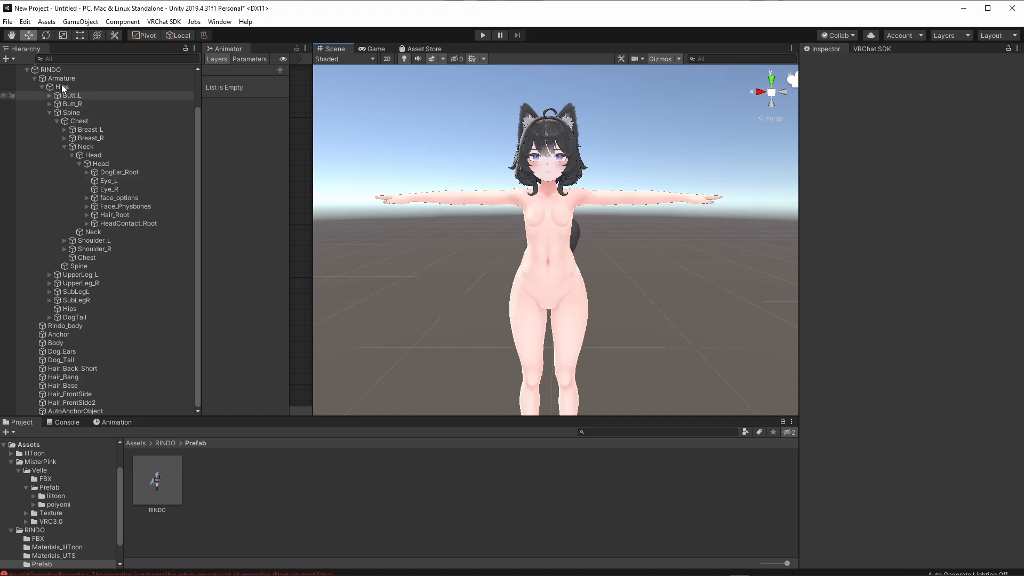
Collapse Rindo's Armature and select the RINDO root to view its avatar descriptor.
click(50, 70)
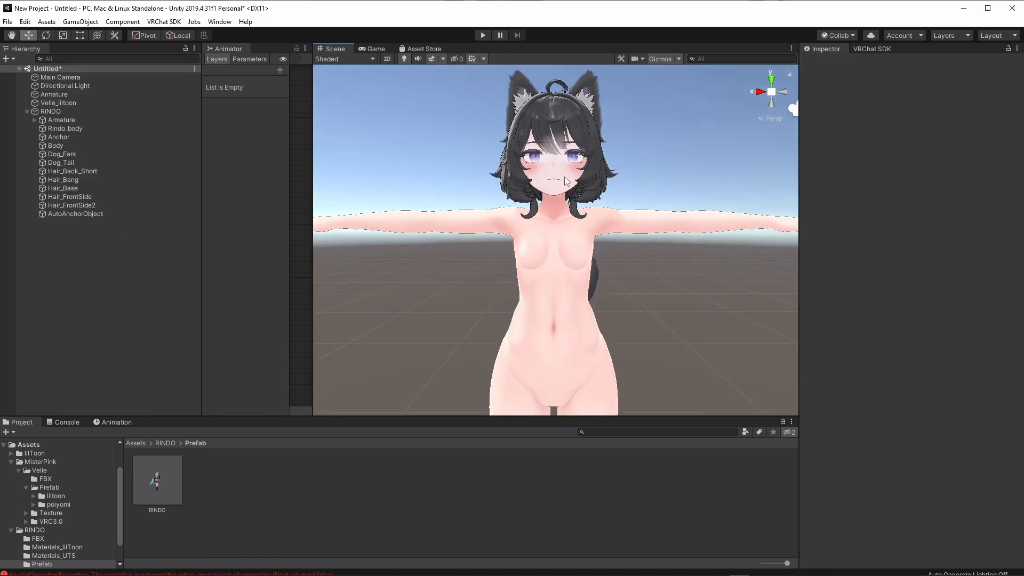
click(56, 146)
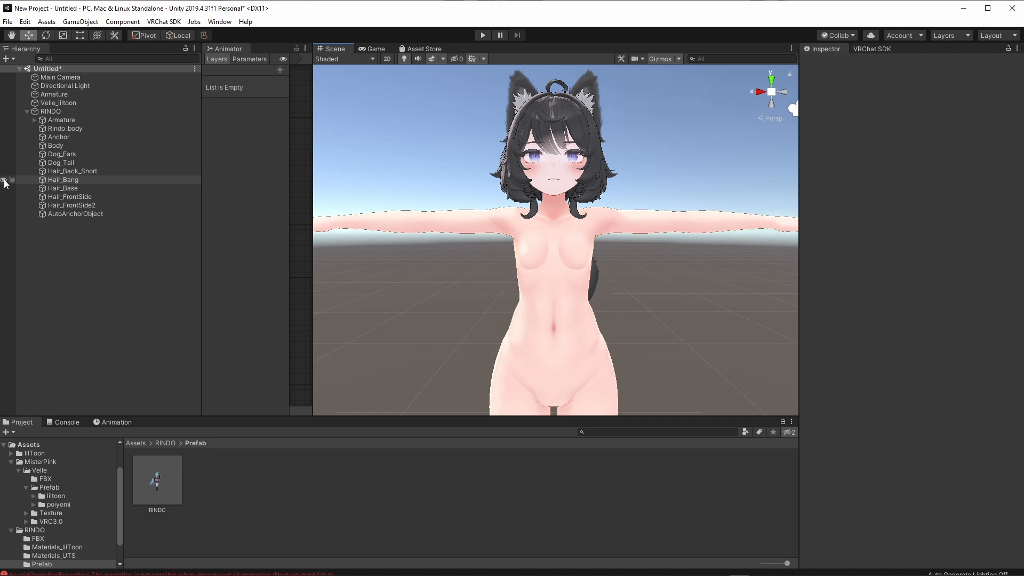
click(50, 111)
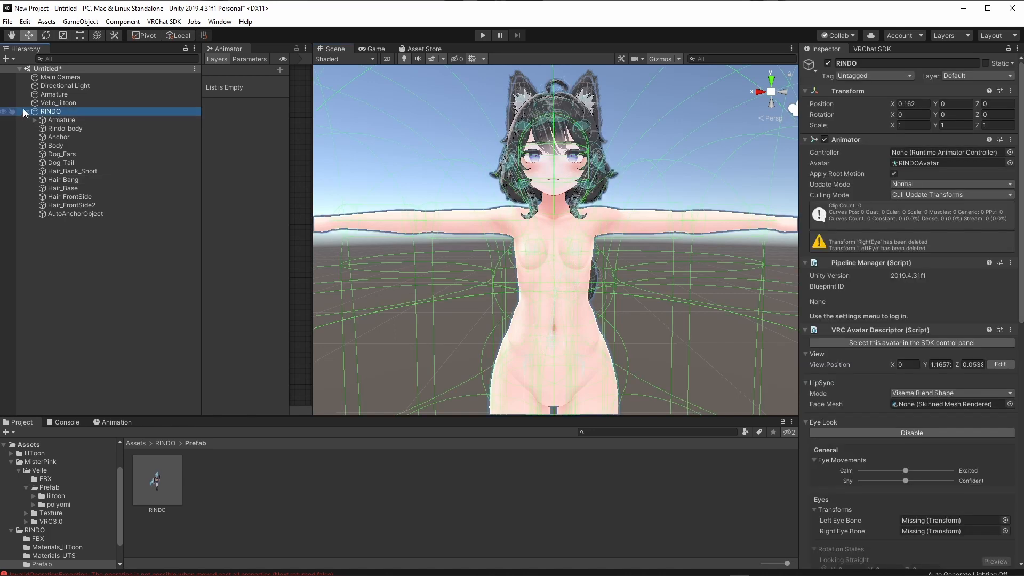
mouse_move(886, 243)
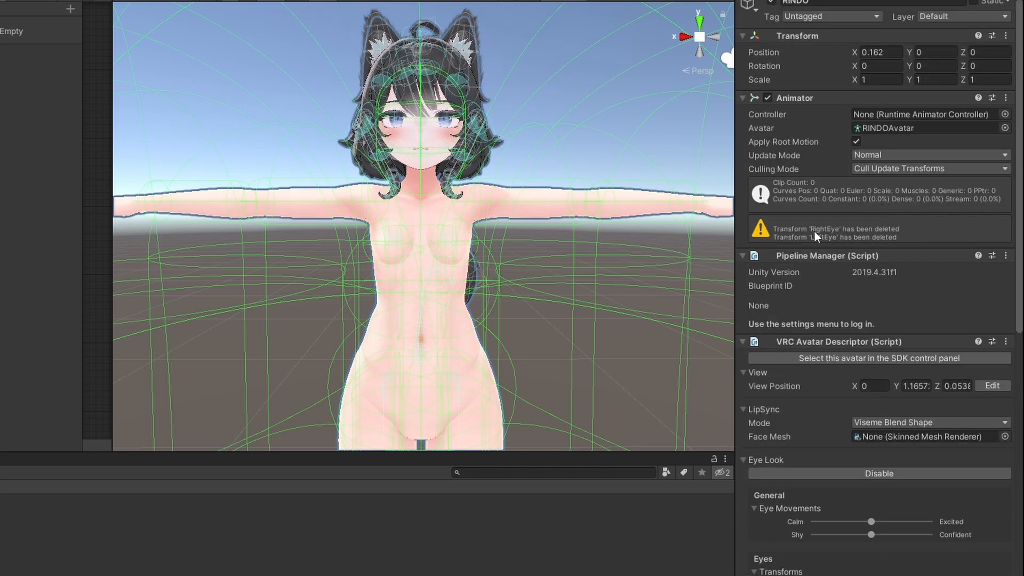
mouse_move(886, 248)
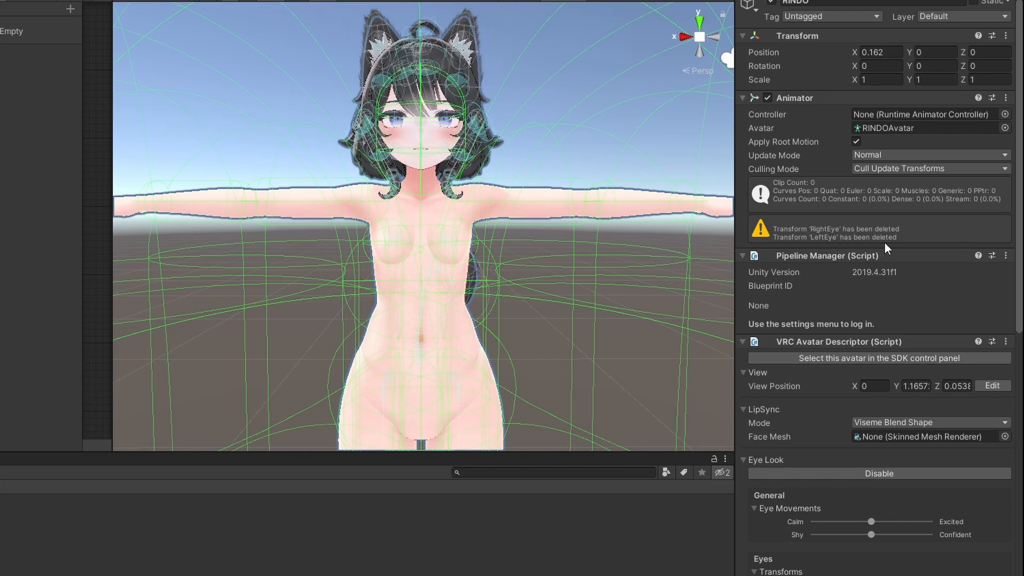
Assign Eye_L as Left Eye Bone and Eye_R as Right Eye Bone in Eye Look.
scroll(down, 3)
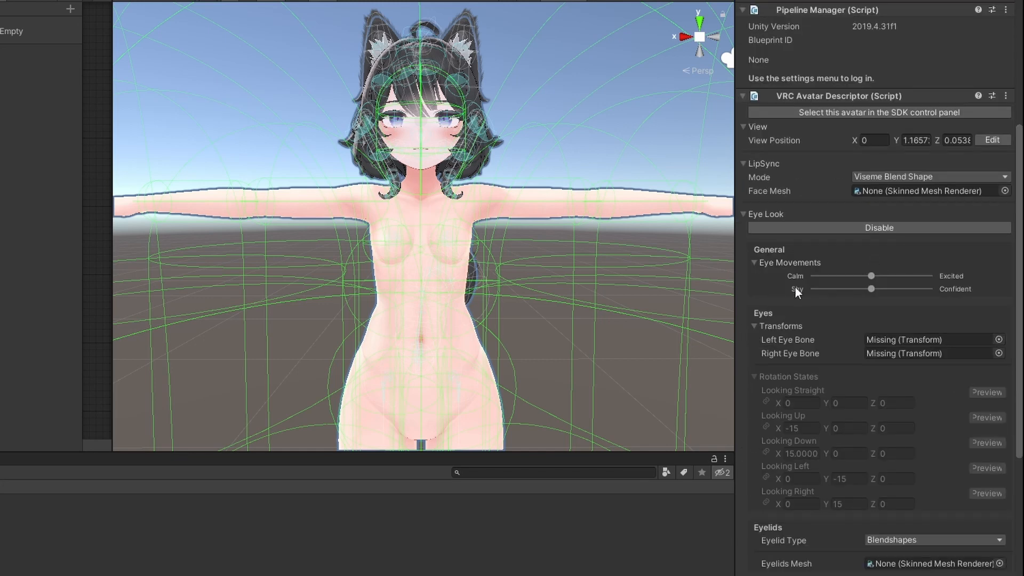
mouse_move(790, 330)
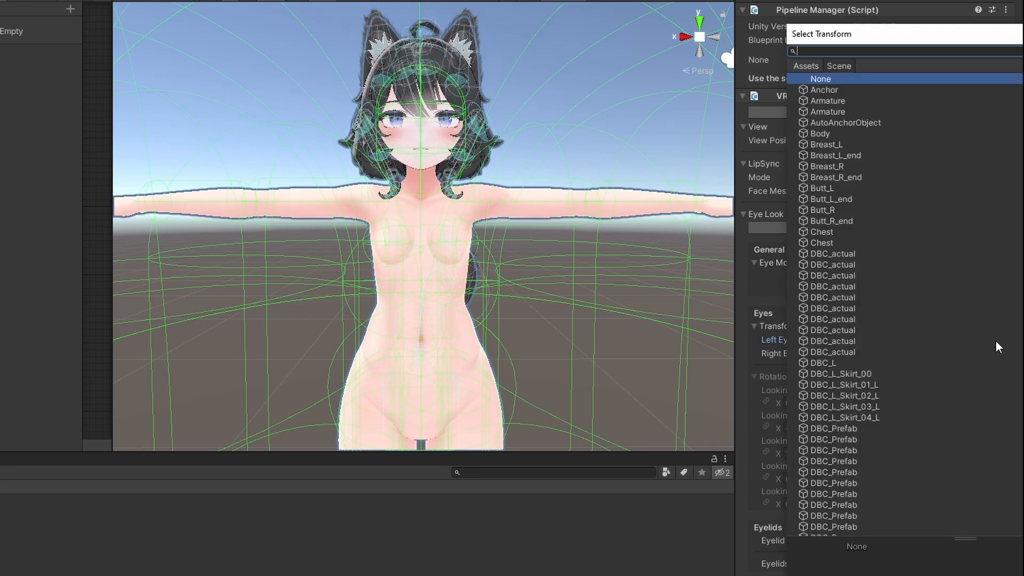
text(eye)
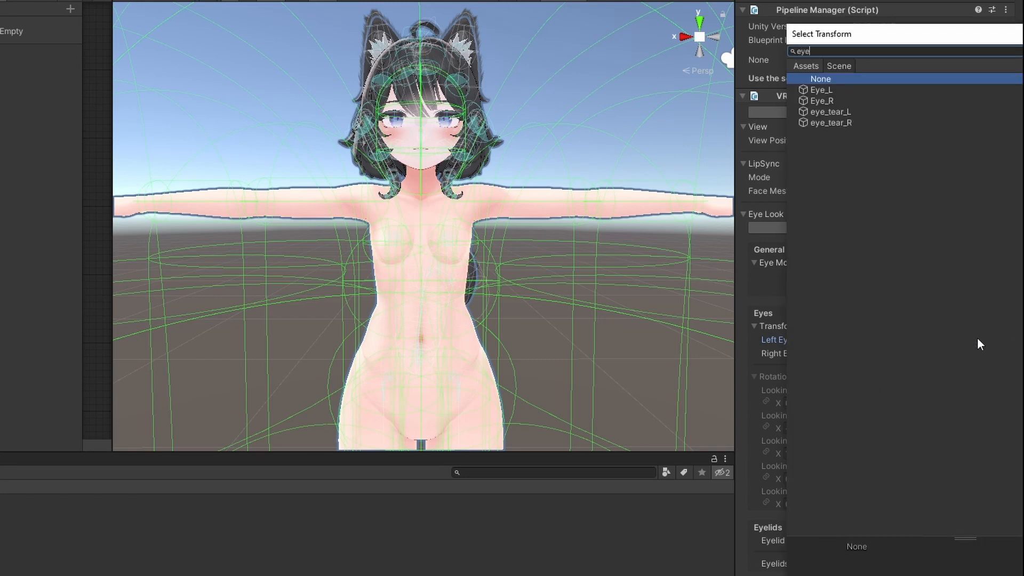
click(821, 89)
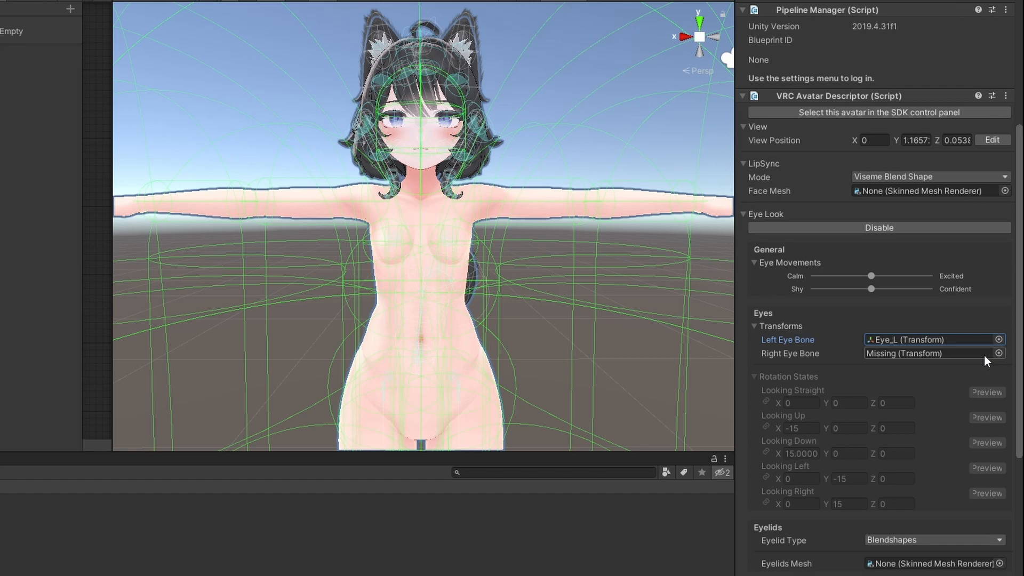
click(998, 353)
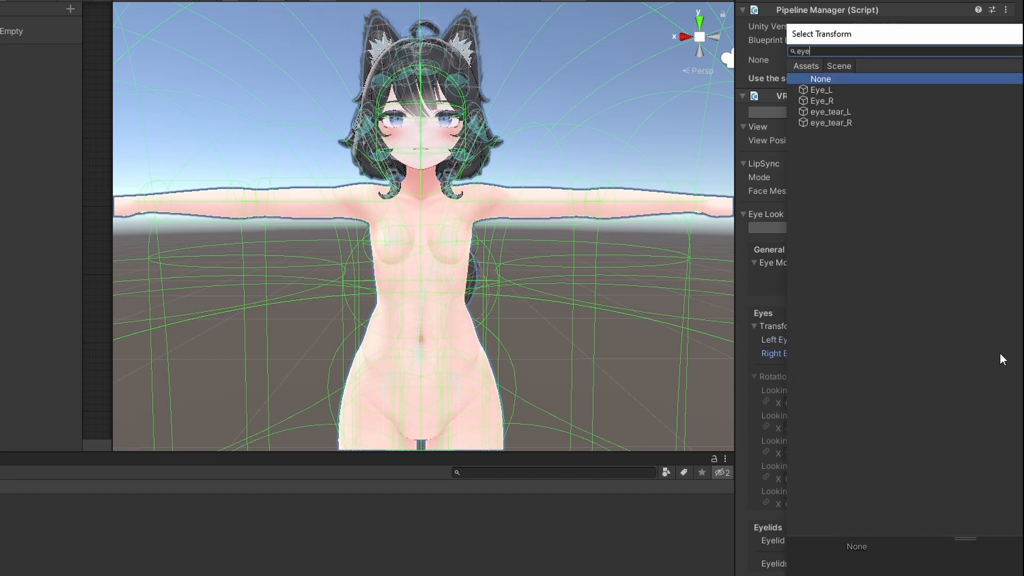
click(821, 100)
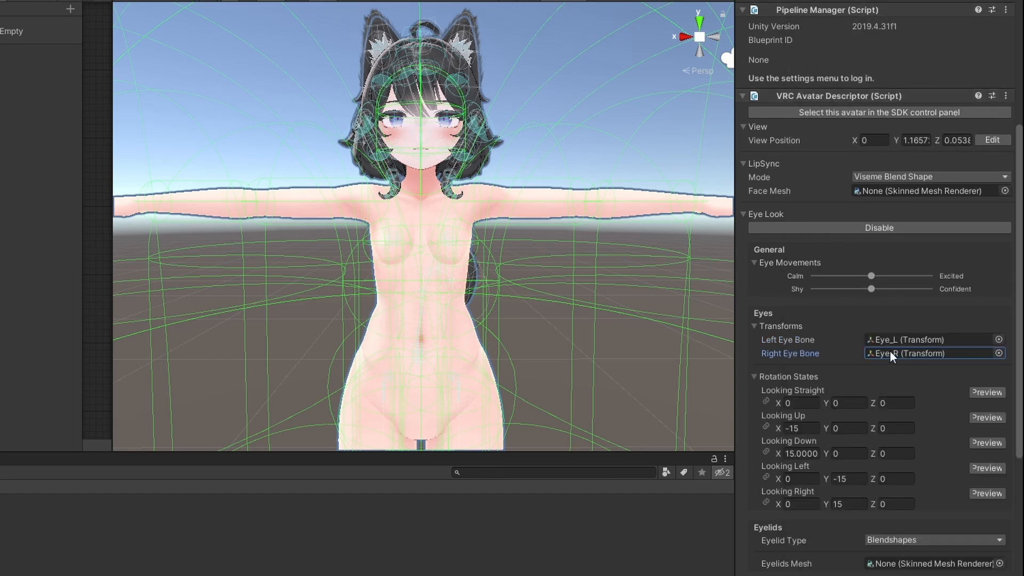
click(999, 353)
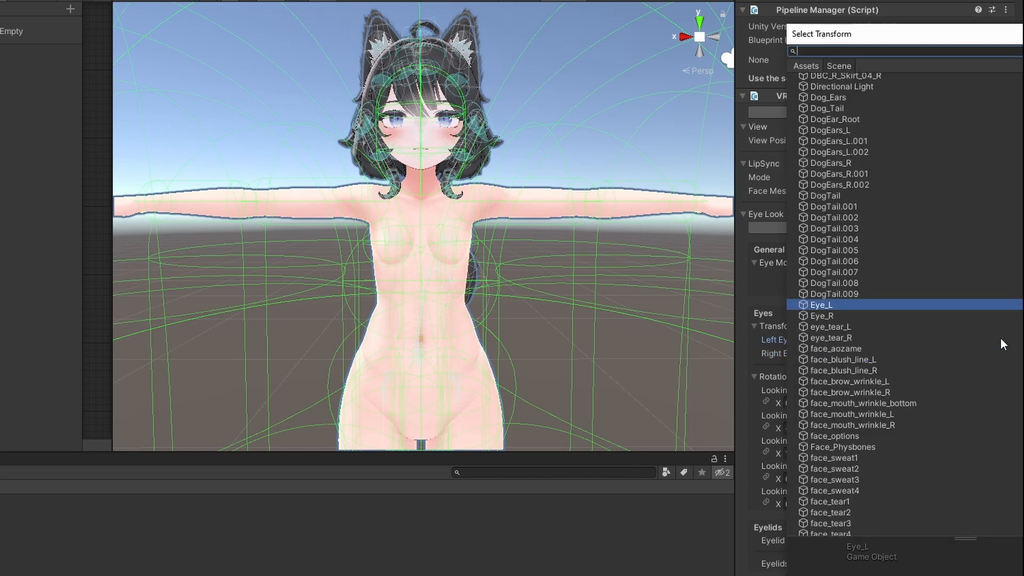
text(eye)
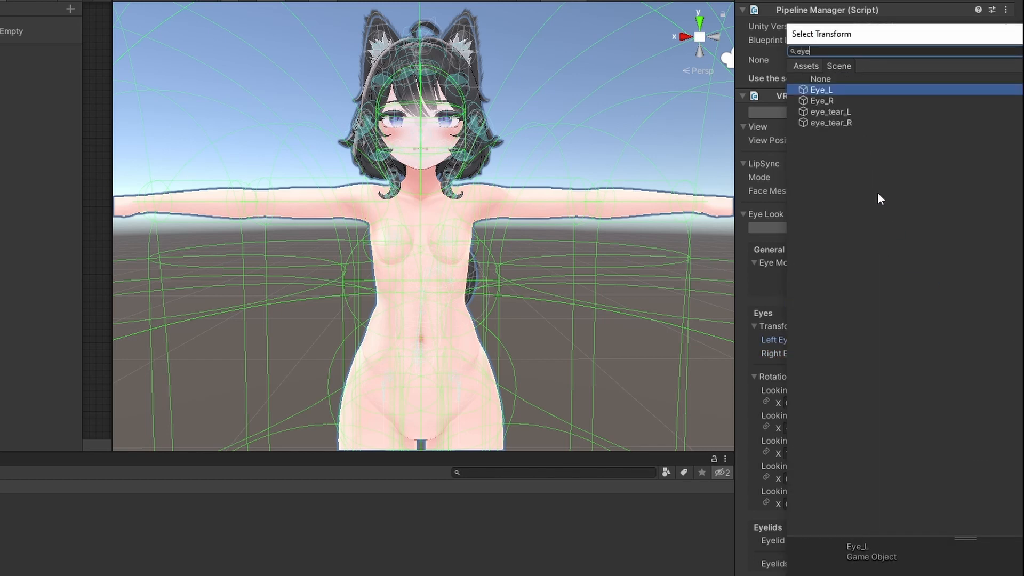
mouse_move(816, 117)
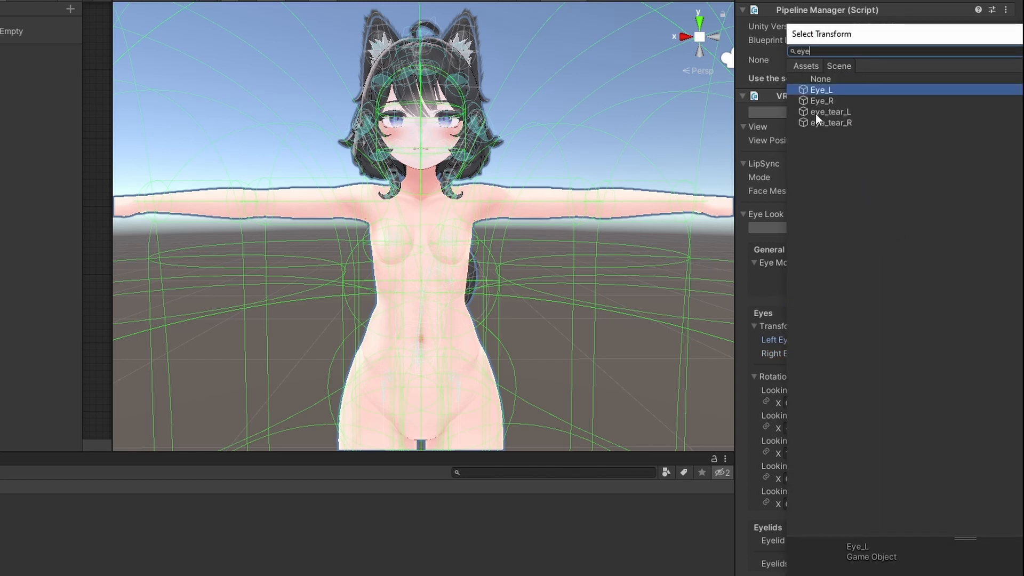
click(822, 89)
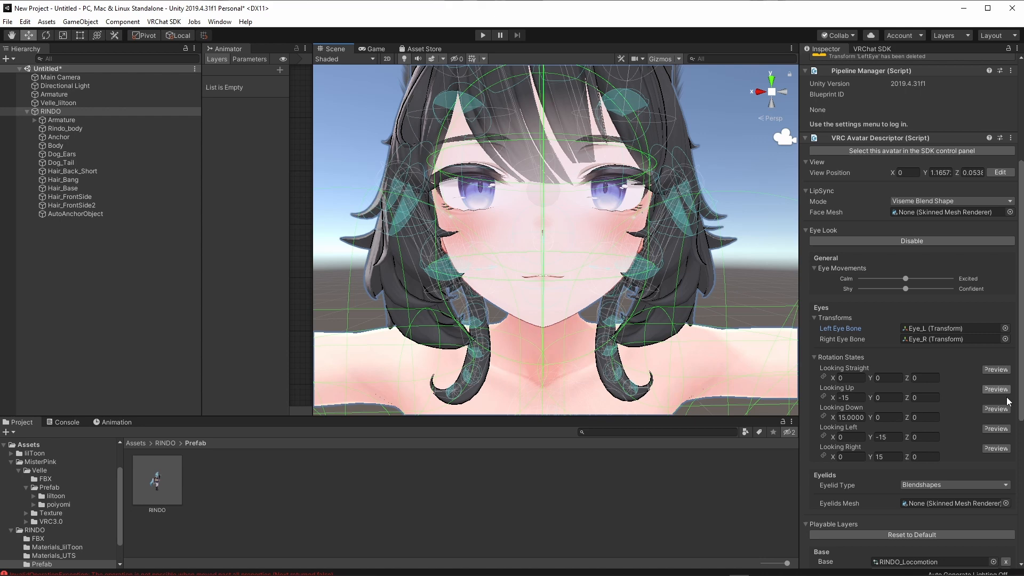
Set the Looking Up X rotation to -3 and Looking Down X to 3.
click(995, 409)
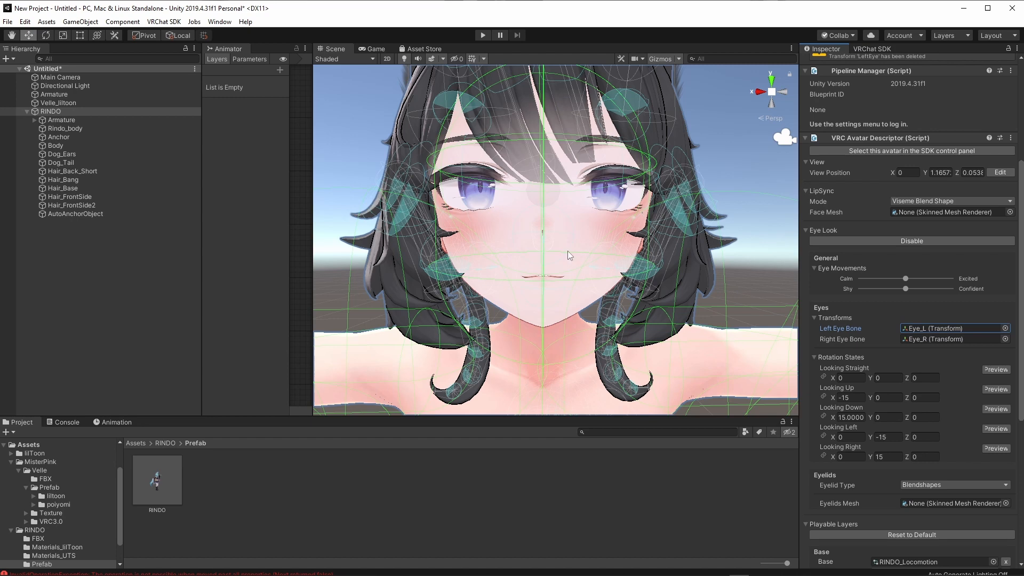
mouse_move(749, 366)
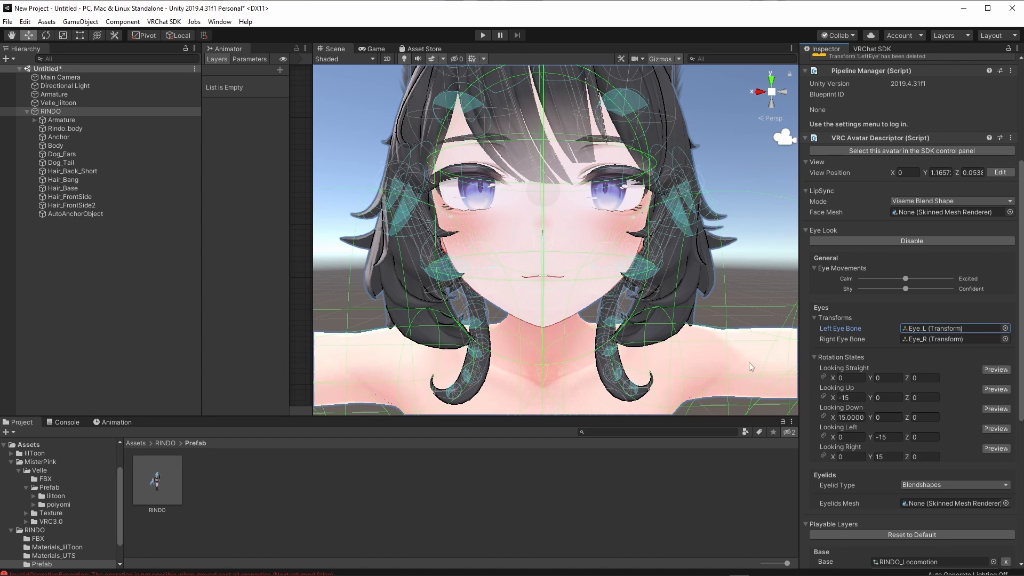
click(850, 397)
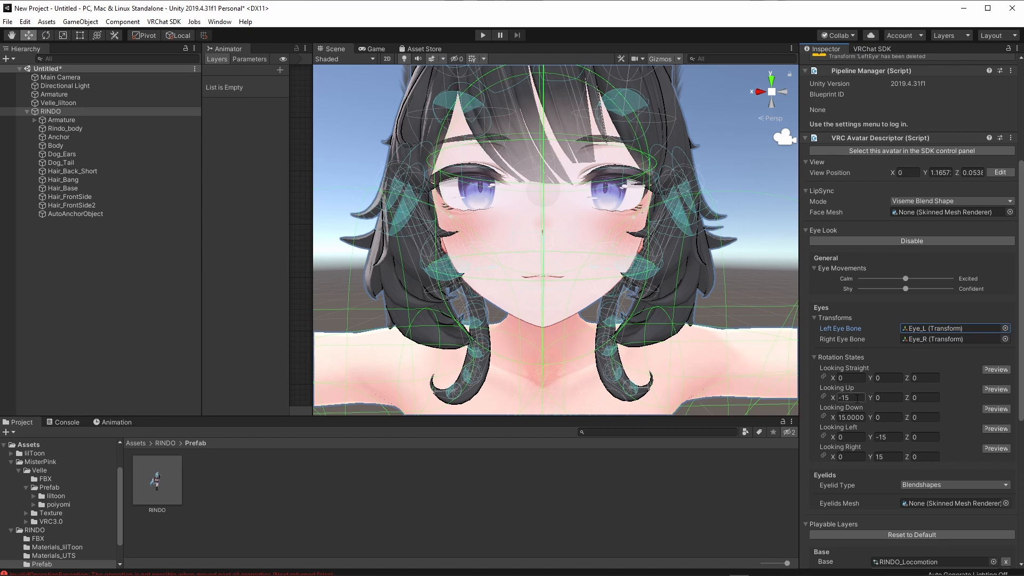
click(848, 396)
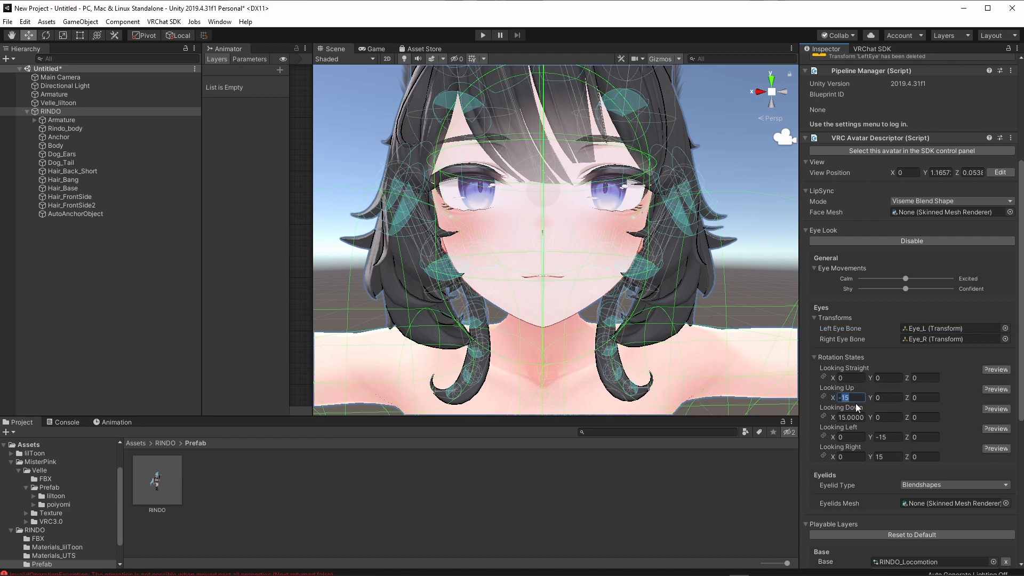
text(-3)
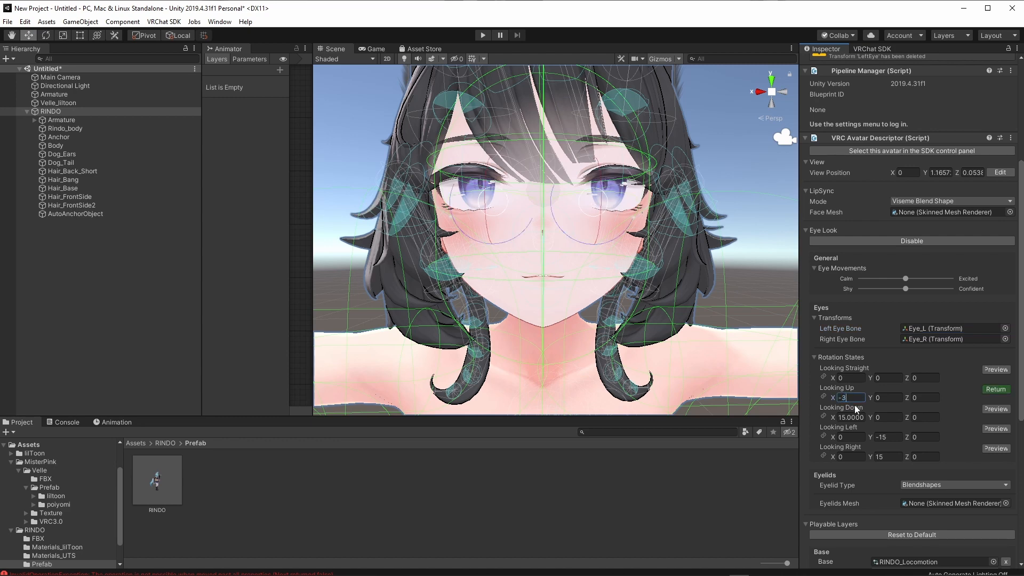
click(849, 417)
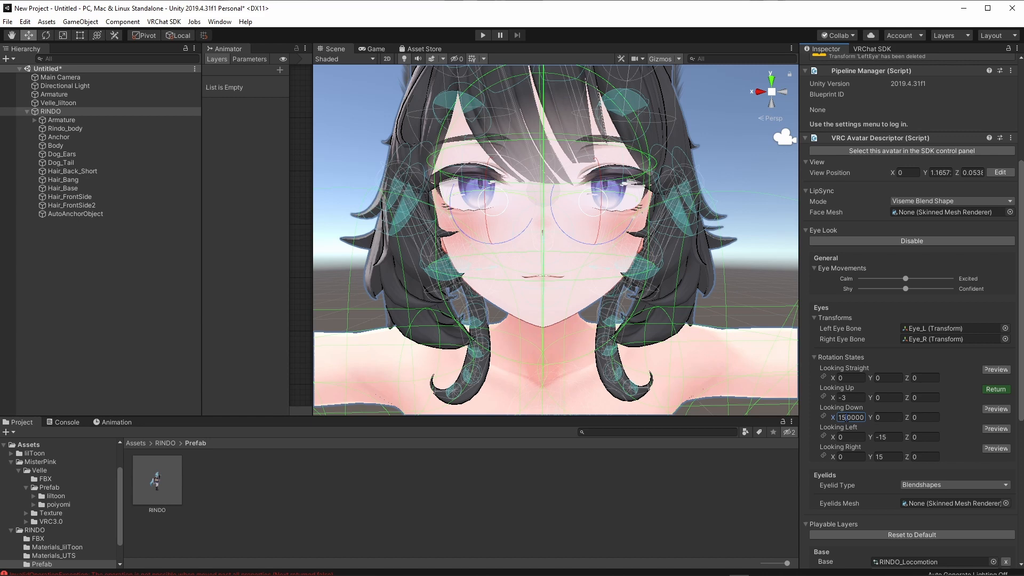
text(3)
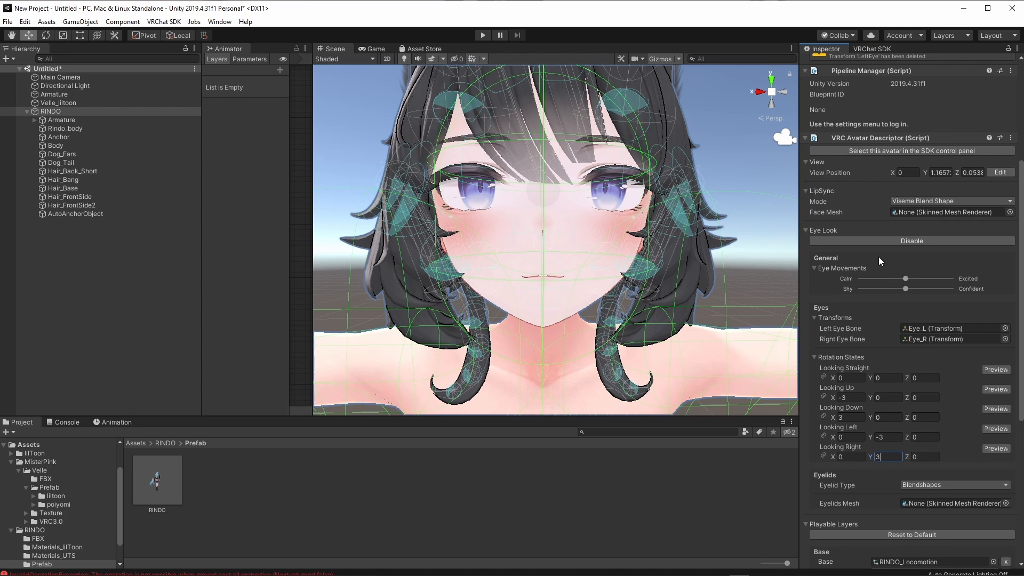
mouse_move(911, 250)
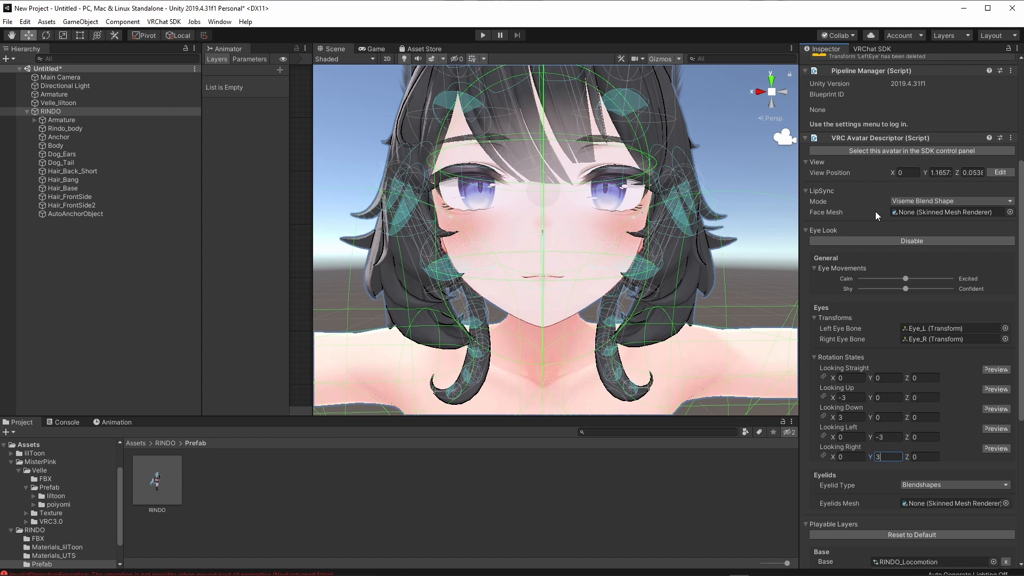
mouse_move(873, 214)
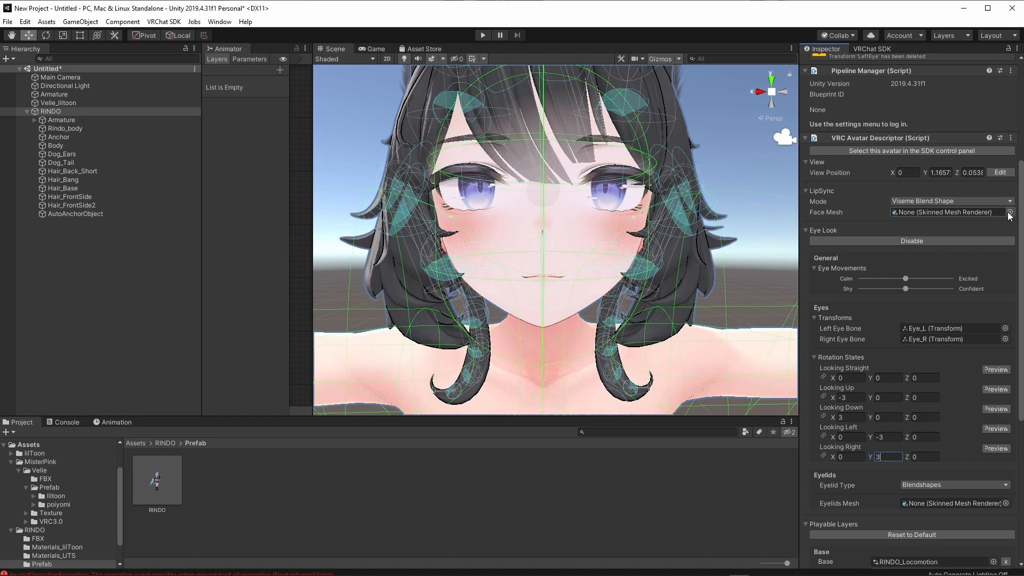
Assign the Body mesh as the LipSync face mesh so visemes map to their vrc shapes.
click(1009, 211)
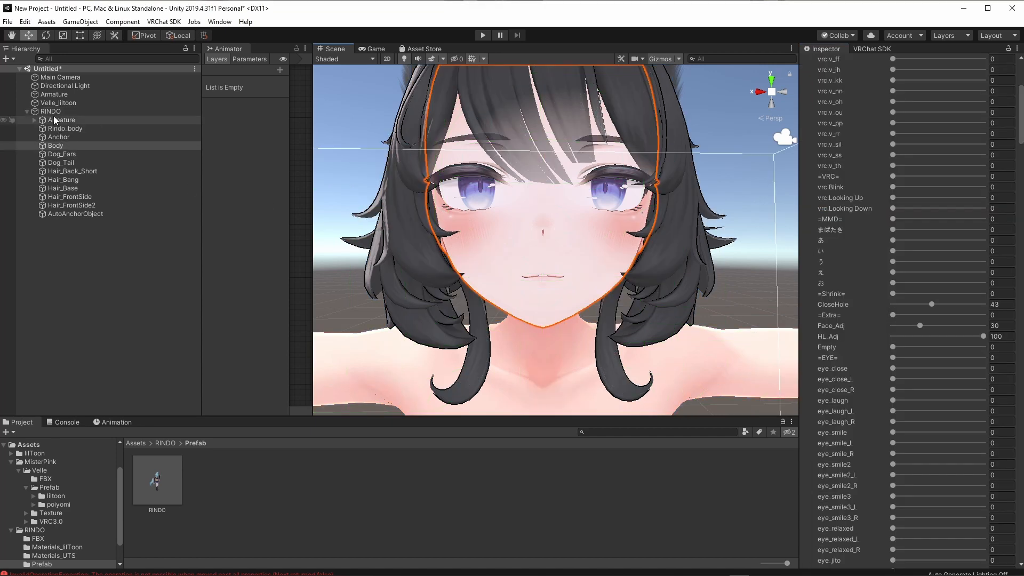
click(50, 111)
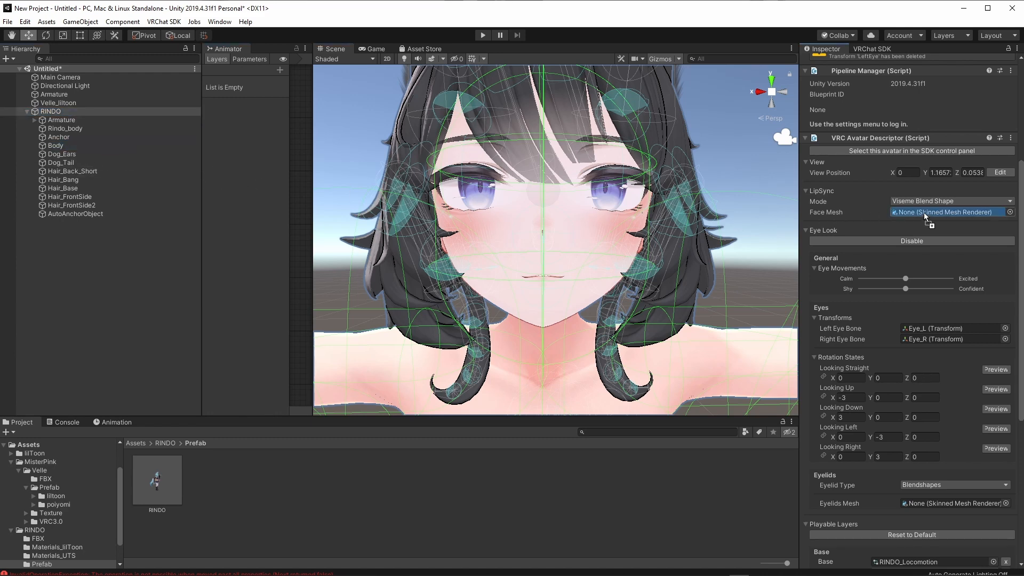
click(947, 211)
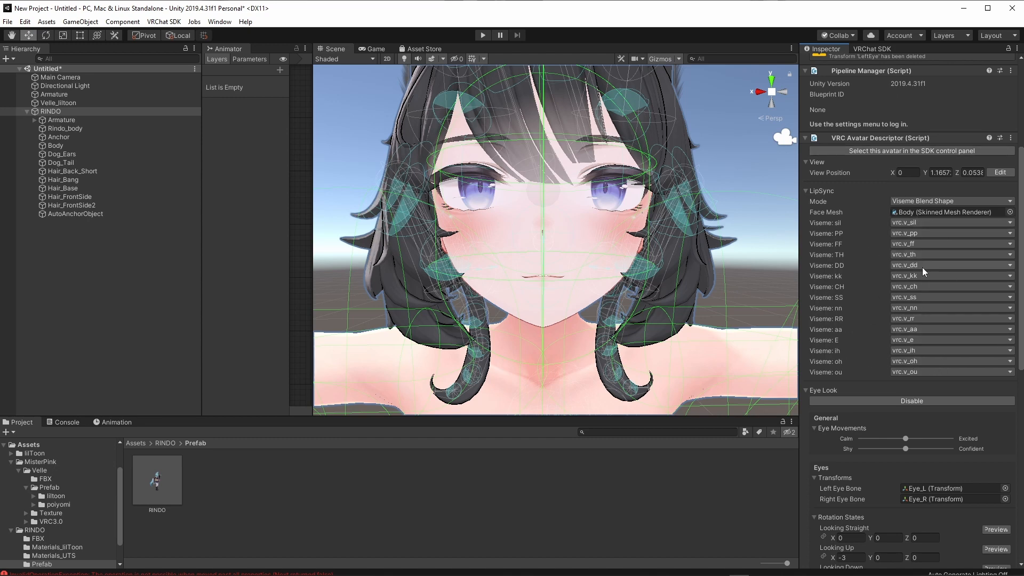
scroll(down, 3)
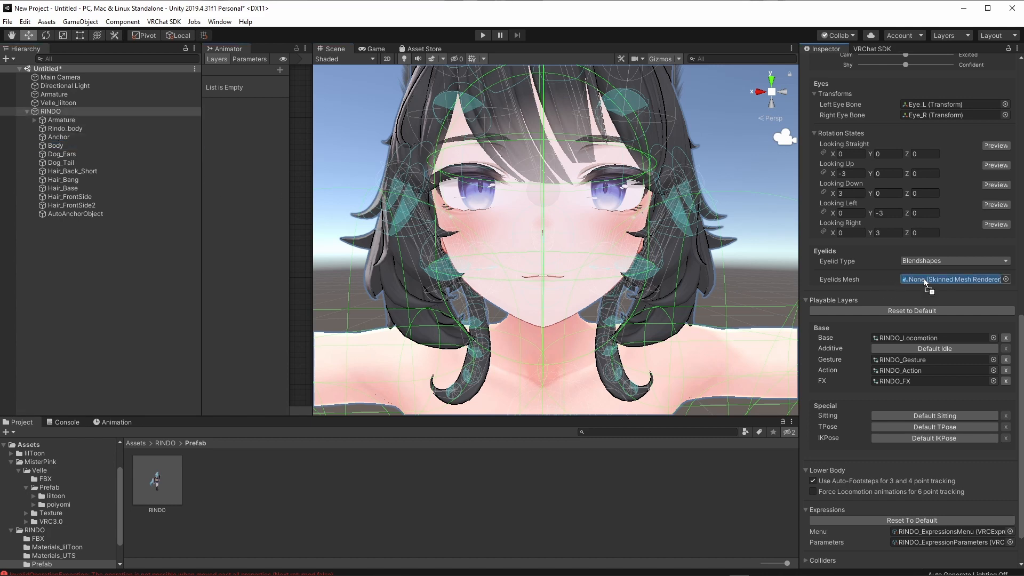
Assign Body as eyelid mesh with blink, look-up and look-down mapped to vrc.Blink, vrc.Looking Up, vrc.Looking Down.
click(953, 278)
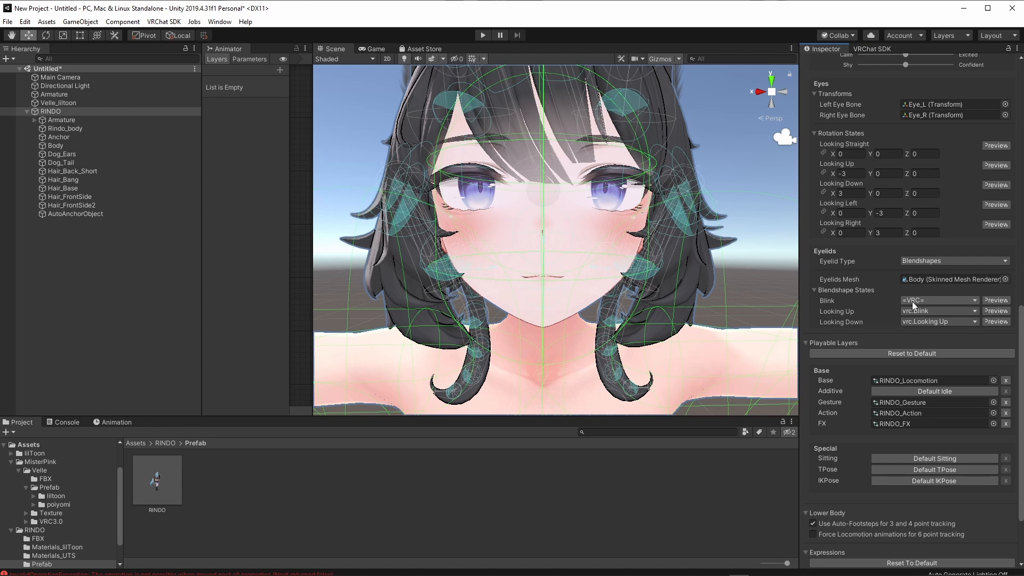
click(938, 300)
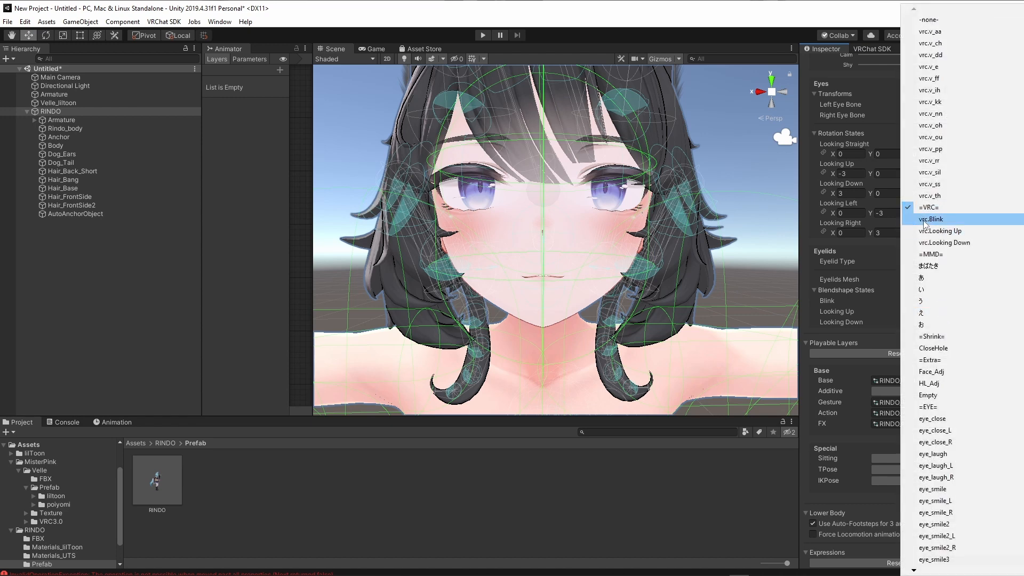
click(932, 218)
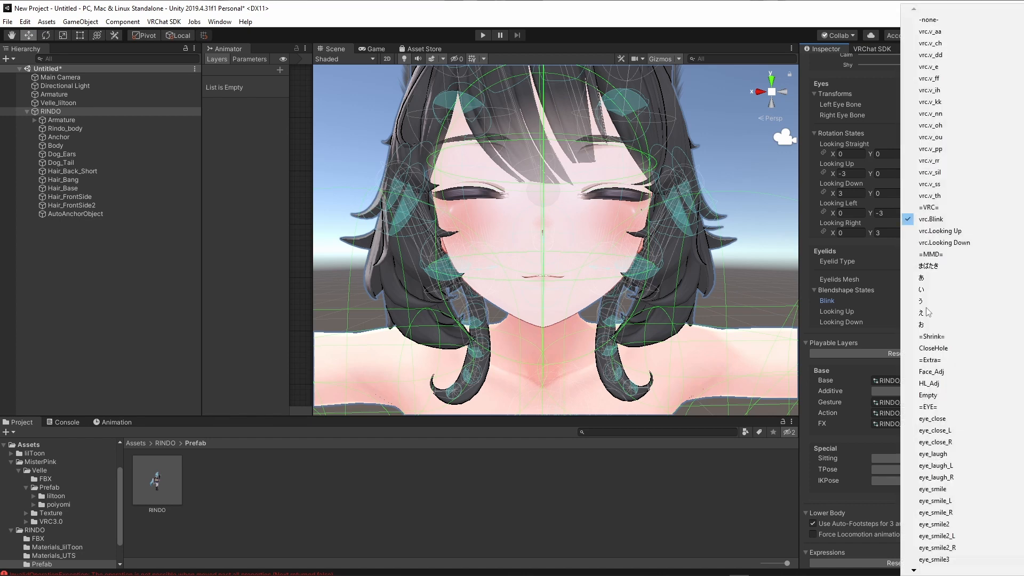
click(921, 325)
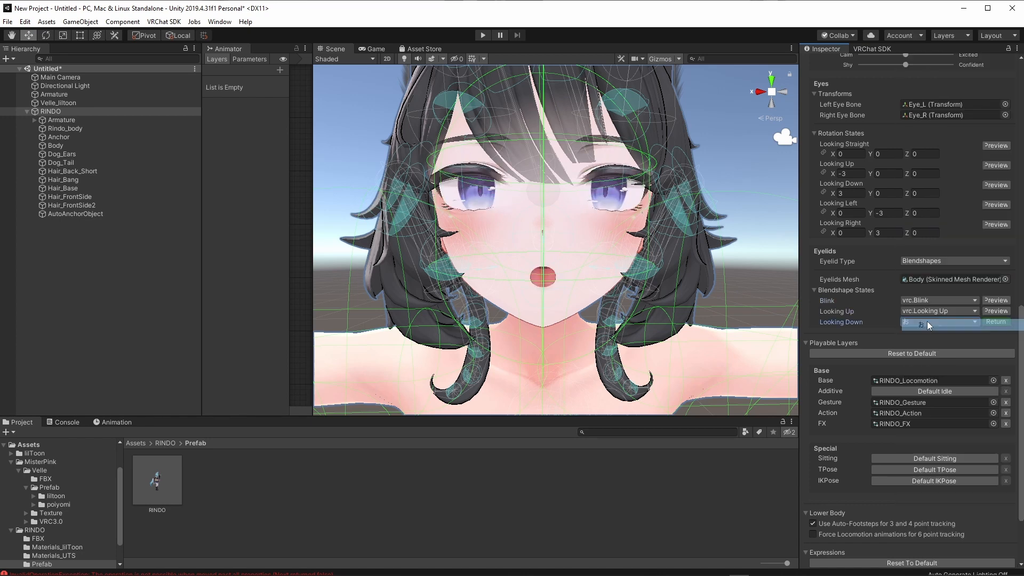
click(938, 321)
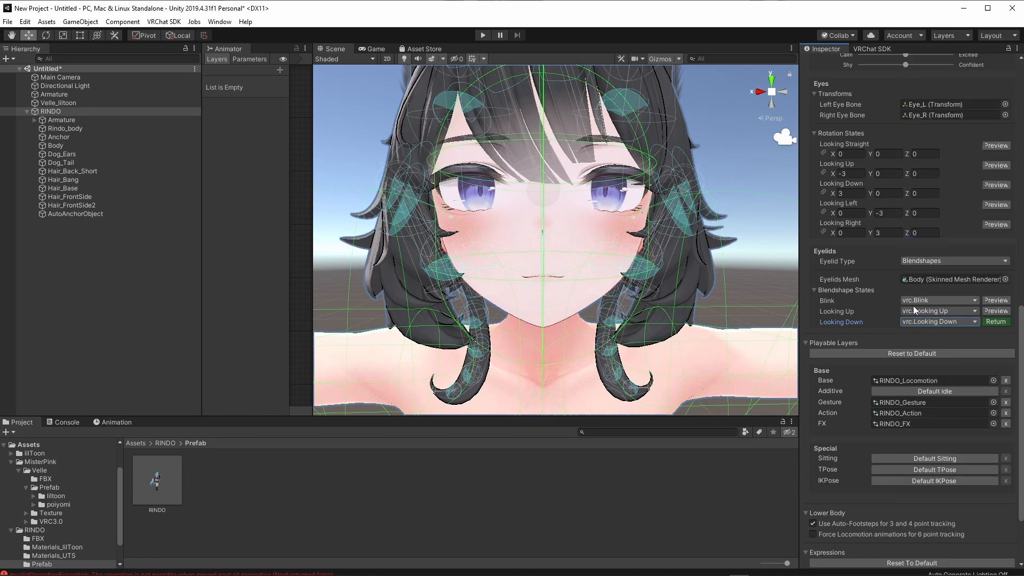
scroll(down, 3)
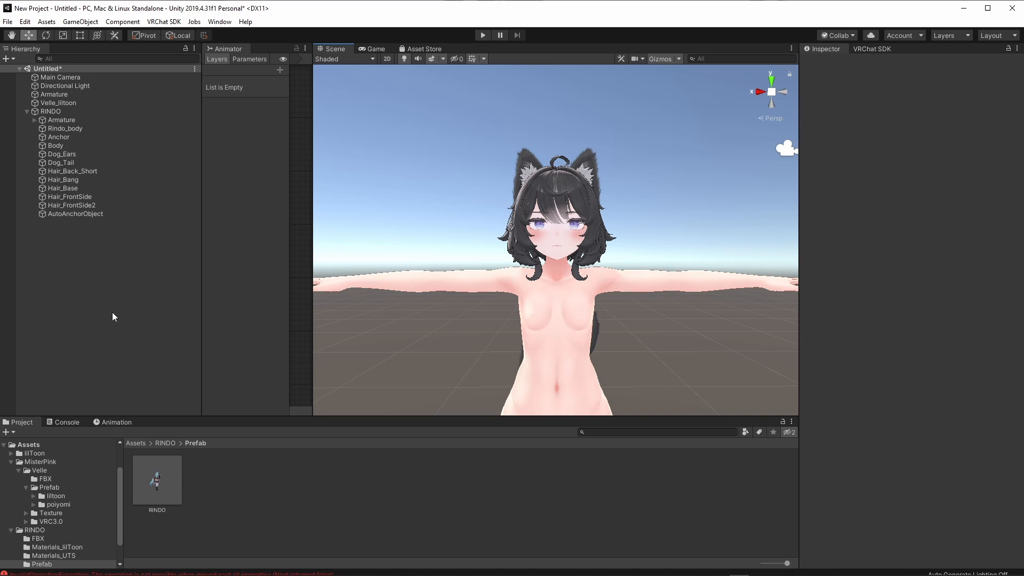
mouse_move(92, 263)
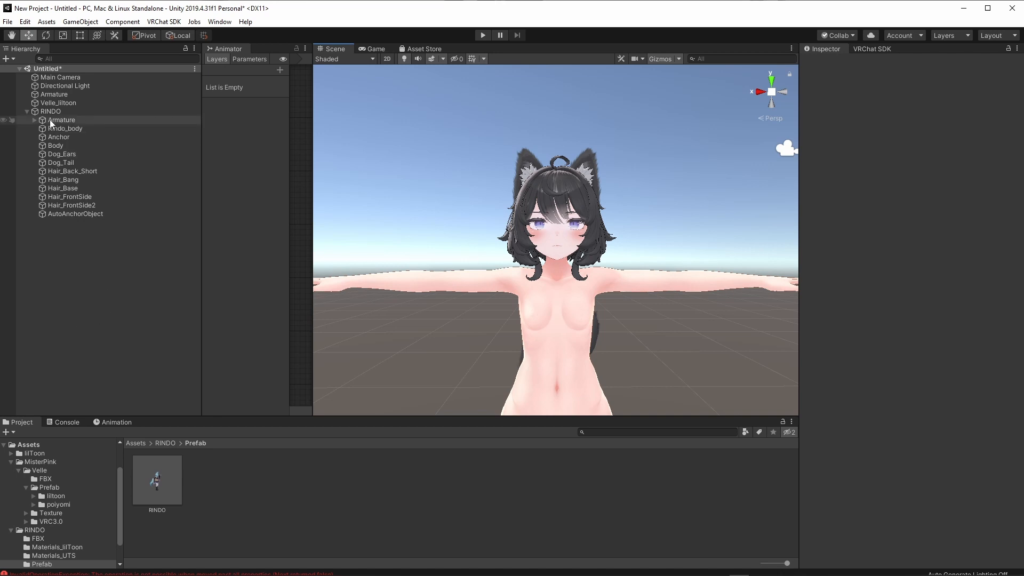
click(50, 111)
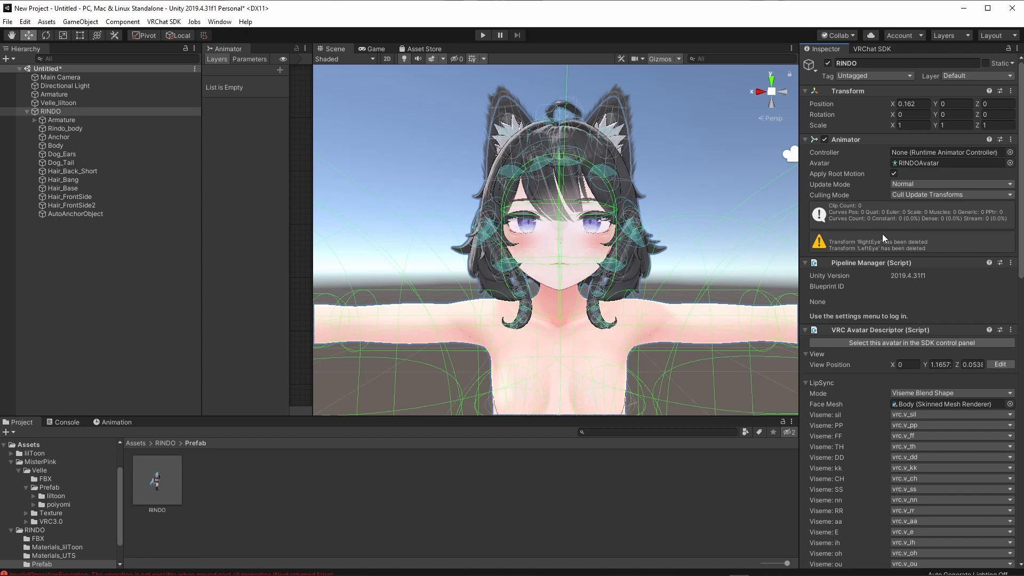
mouse_move(882, 242)
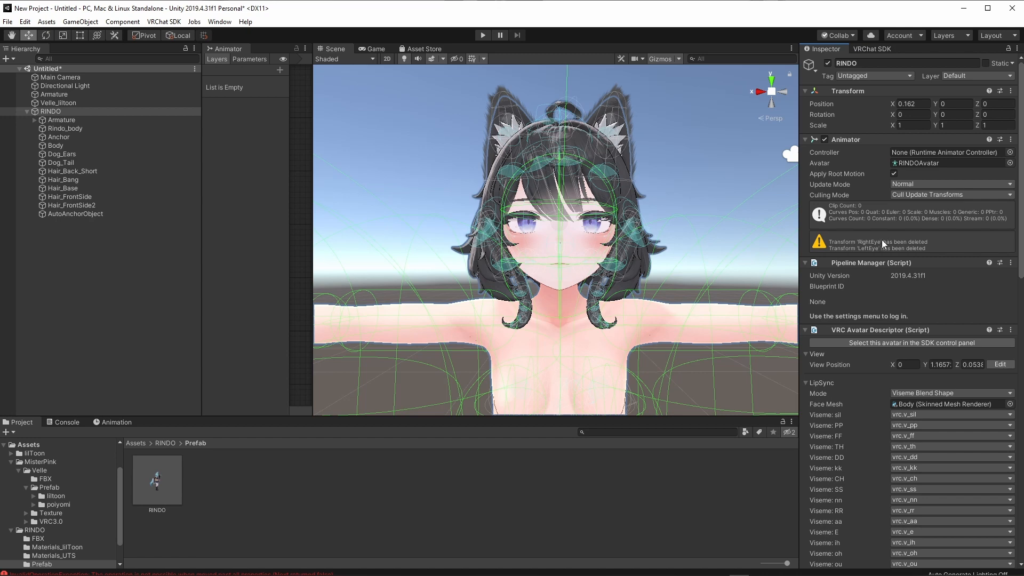
mouse_move(883, 248)
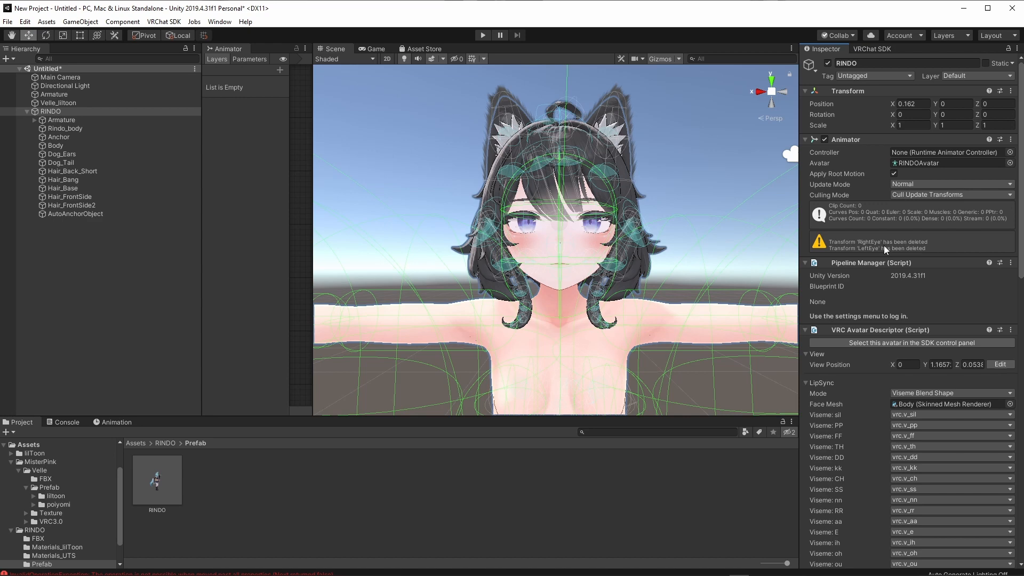
mouse_move(864, 168)
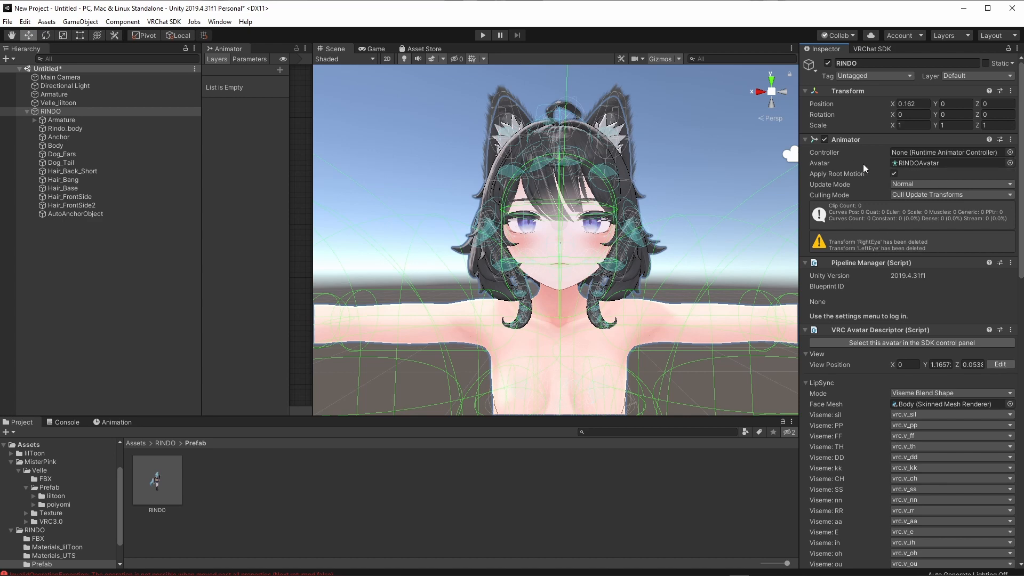
scroll(down, 3)
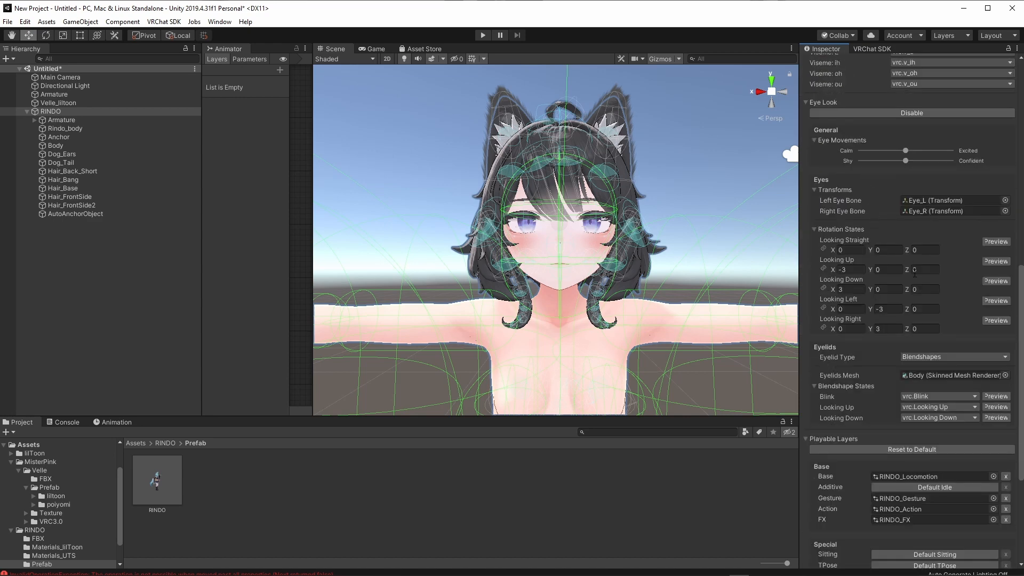
scroll(down, 3)
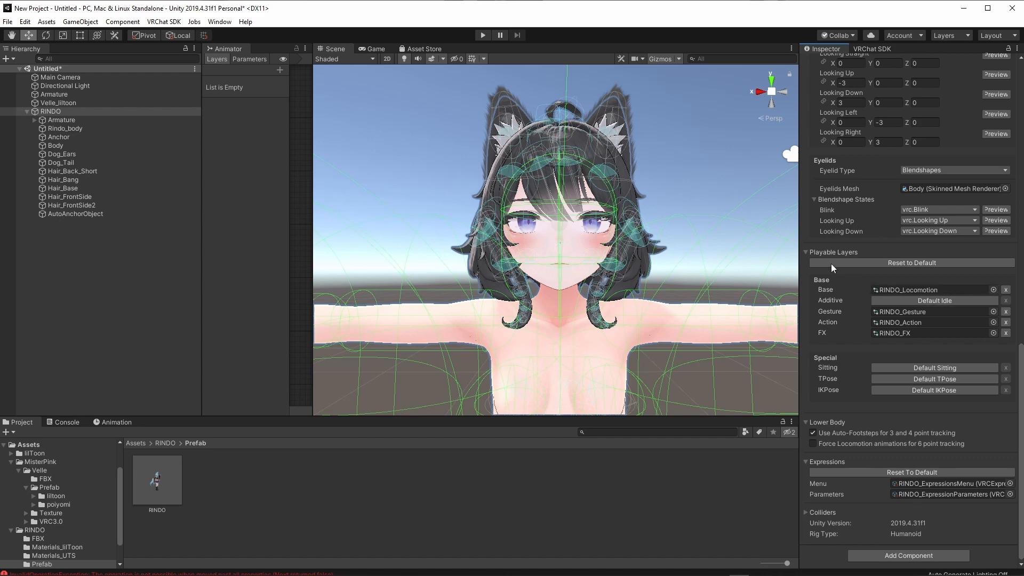
mouse_move(855, 294)
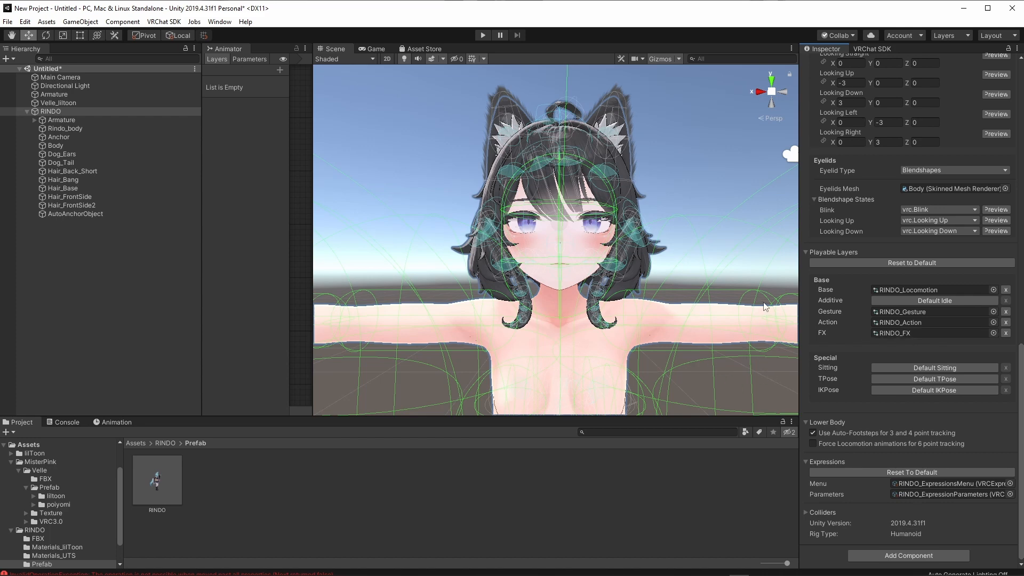
mouse_move(470, 228)
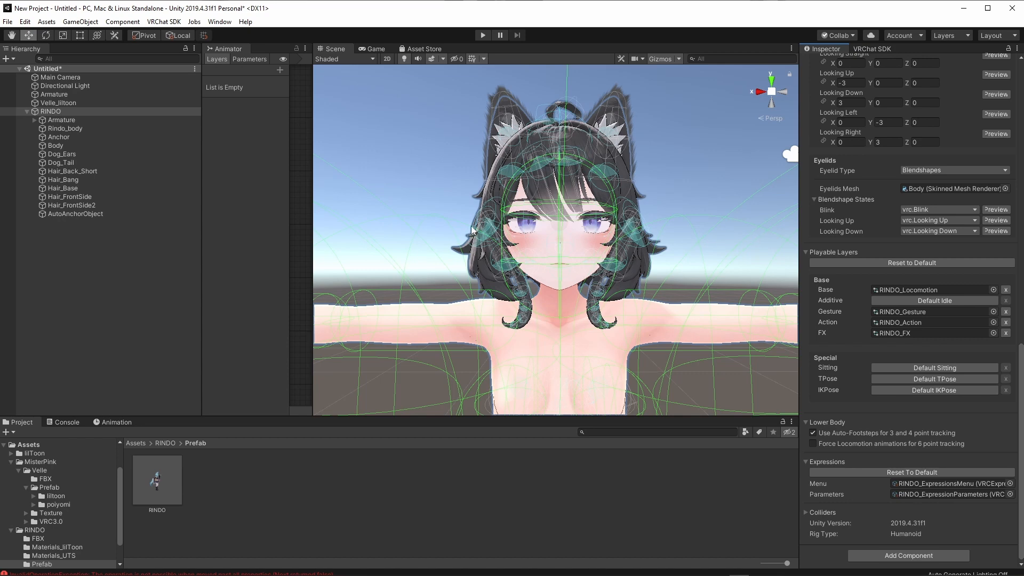
mouse_move(599, 262)
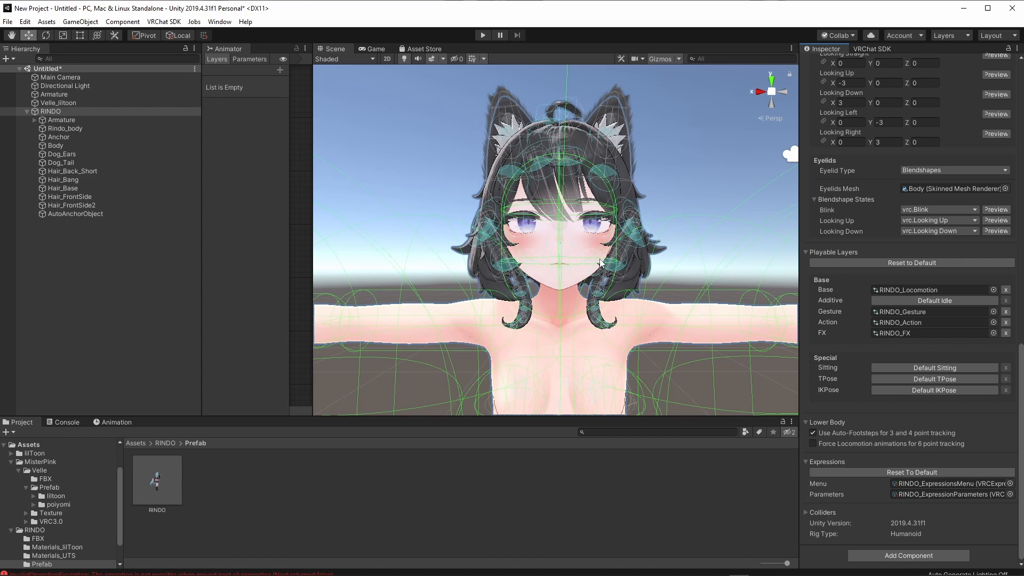
click(56, 102)
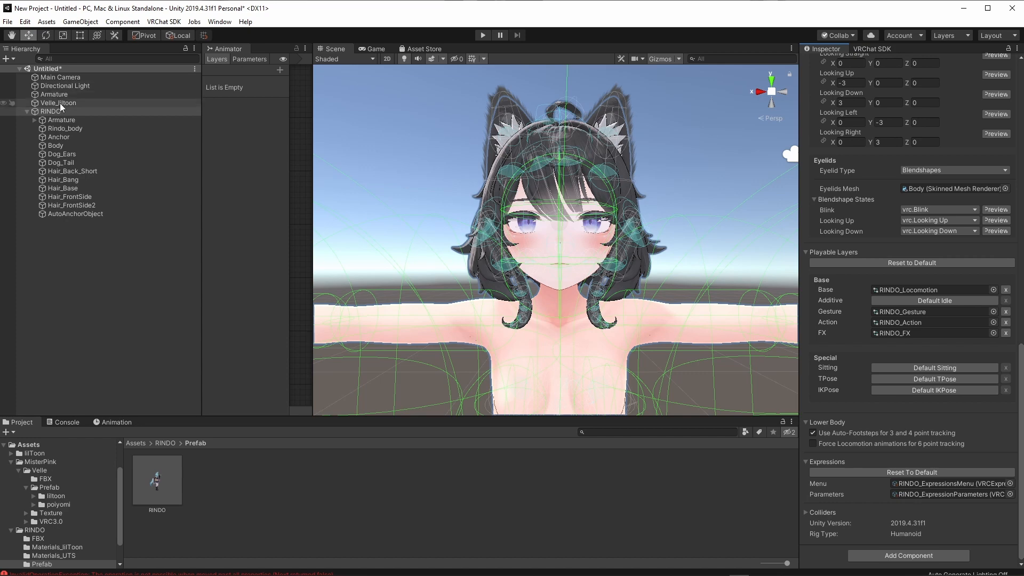
Reset RINDO's Action layer to default and assign Velle_Locomotion to Base and Velle_Gesture to Gesture.
click(57, 102)
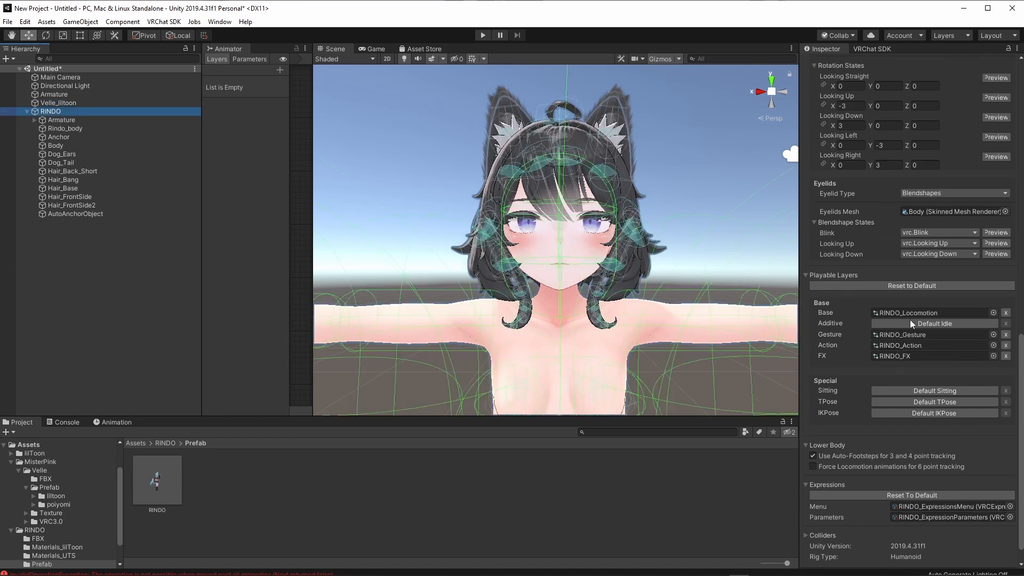
click(1005, 345)
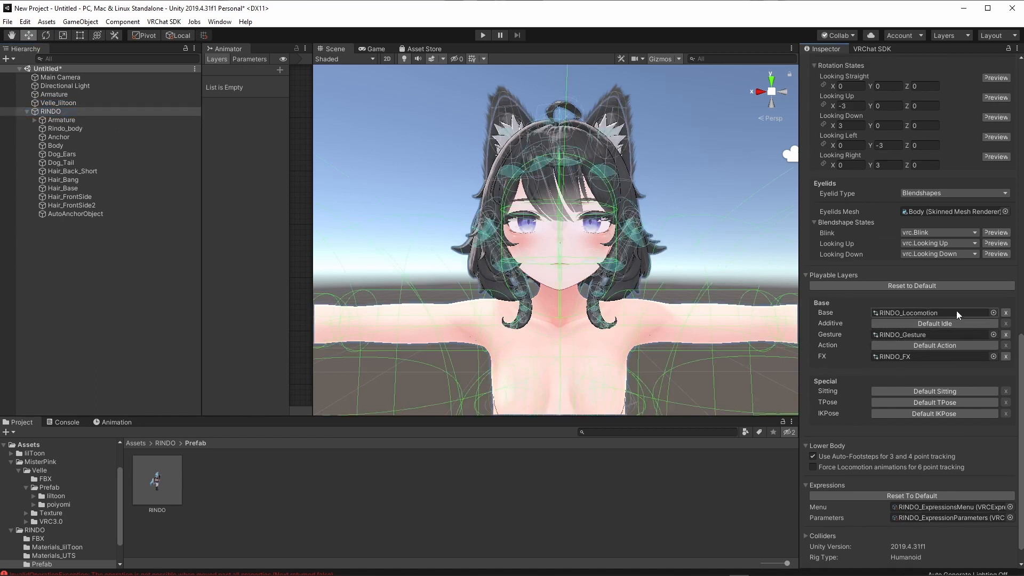
click(993, 312)
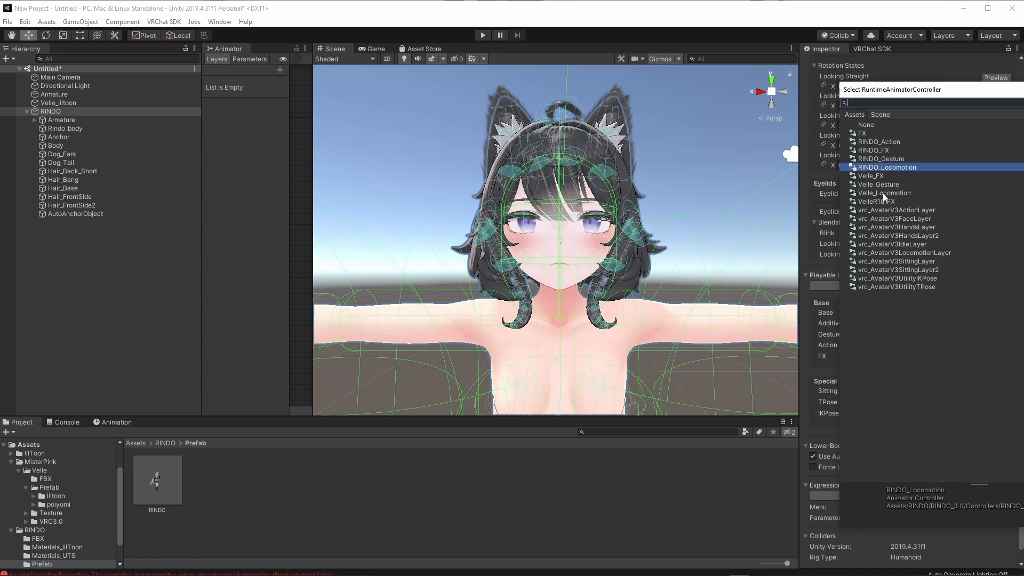
click(880, 159)
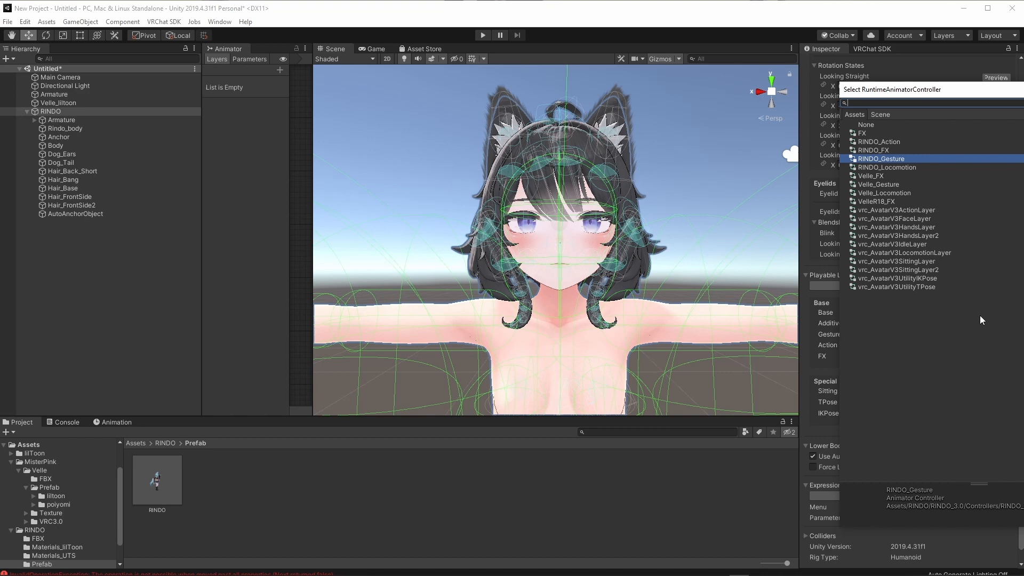
click(871, 149)
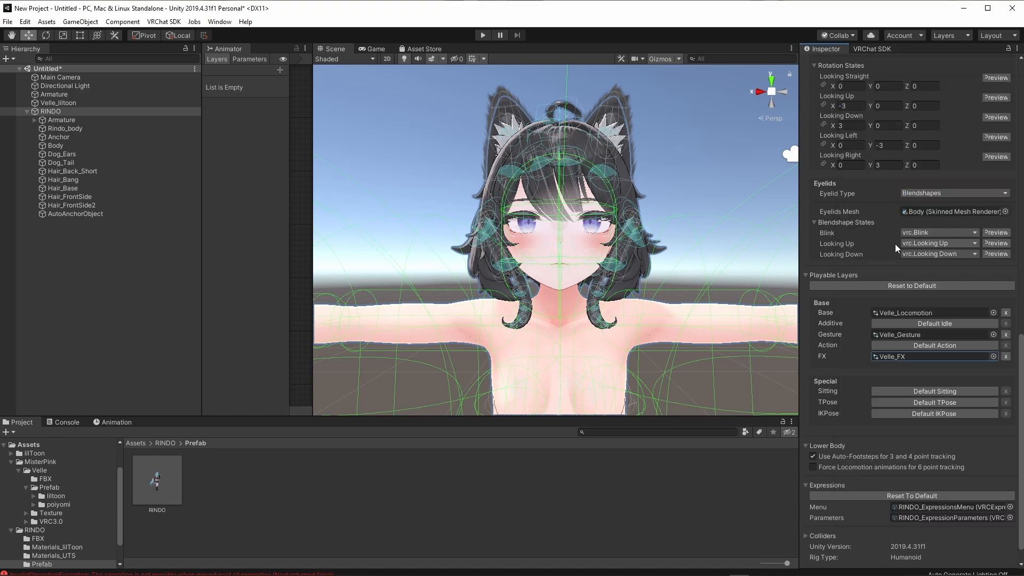
scroll(down, 3)
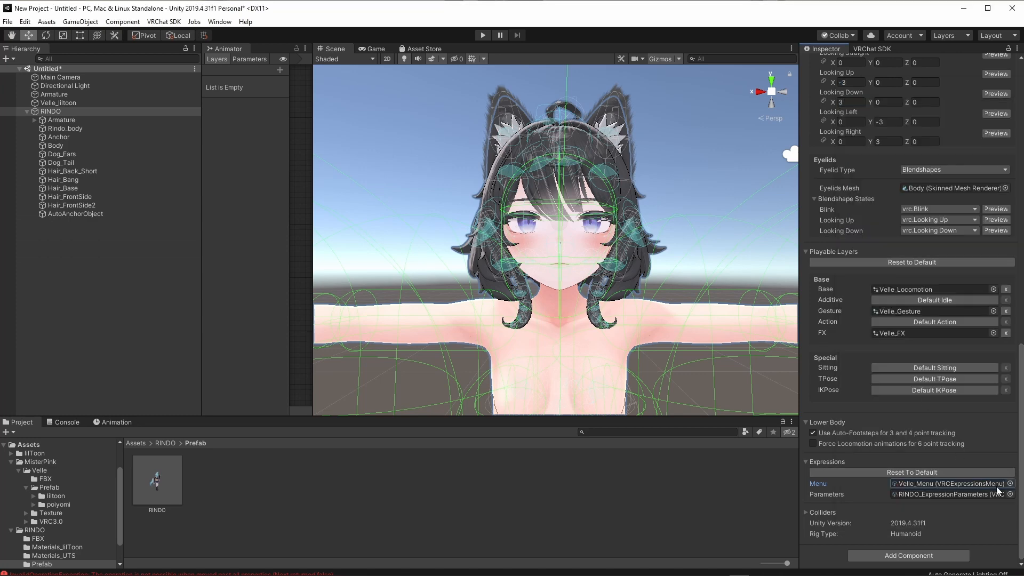
Set Velle_Params as the expression parameters asset.
click(1017, 494)
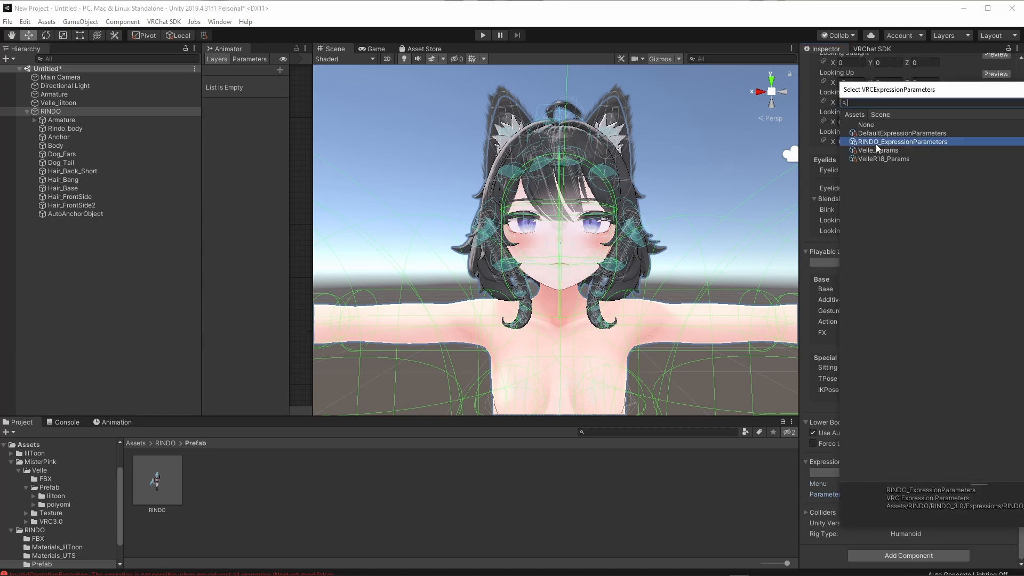
click(878, 150)
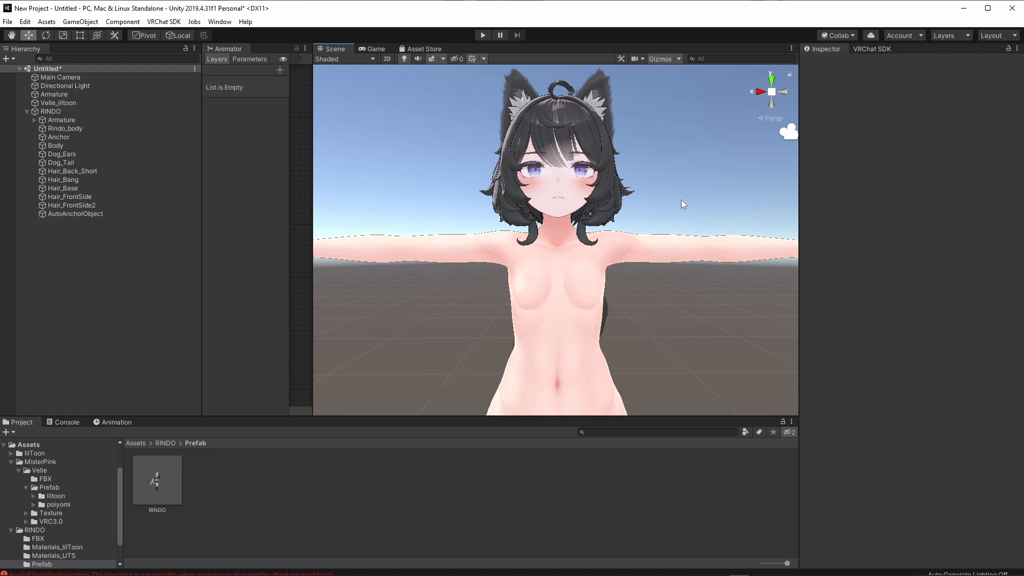
Check that Body's Anchor Override is AutoAnchorObject and Rindo_body's is Anchor.
click(56, 145)
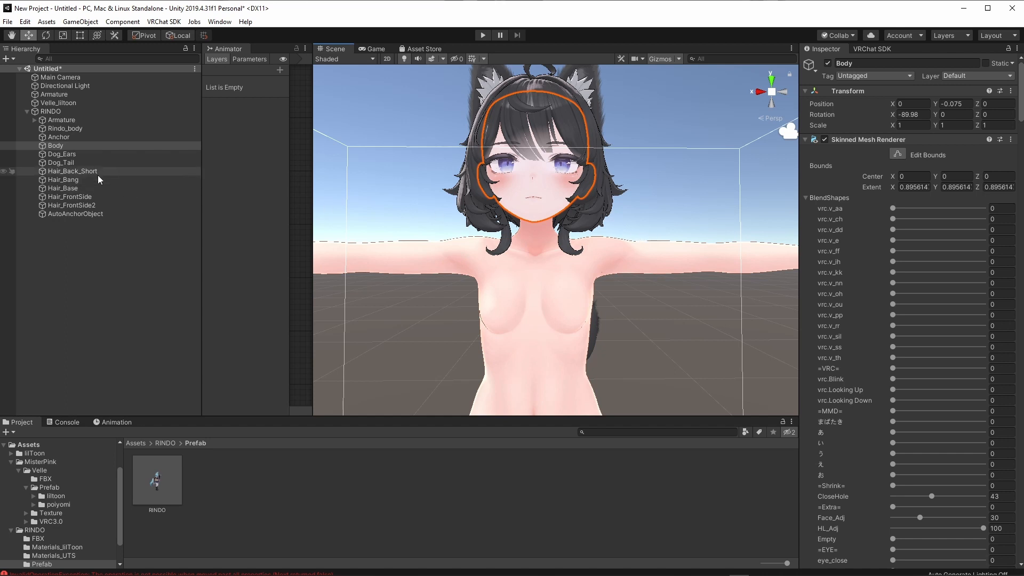
click(59, 137)
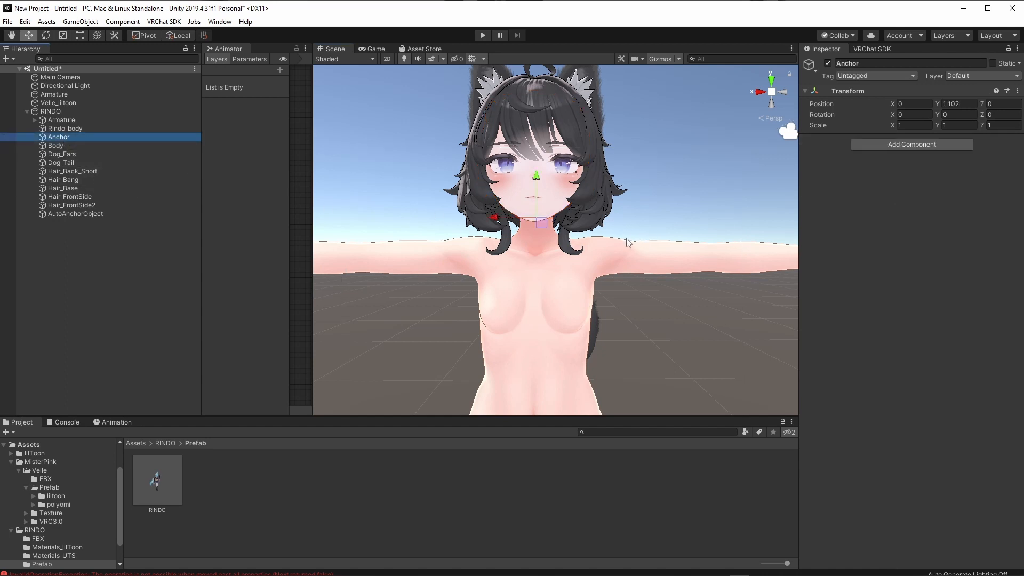
mouse_move(649, 237)
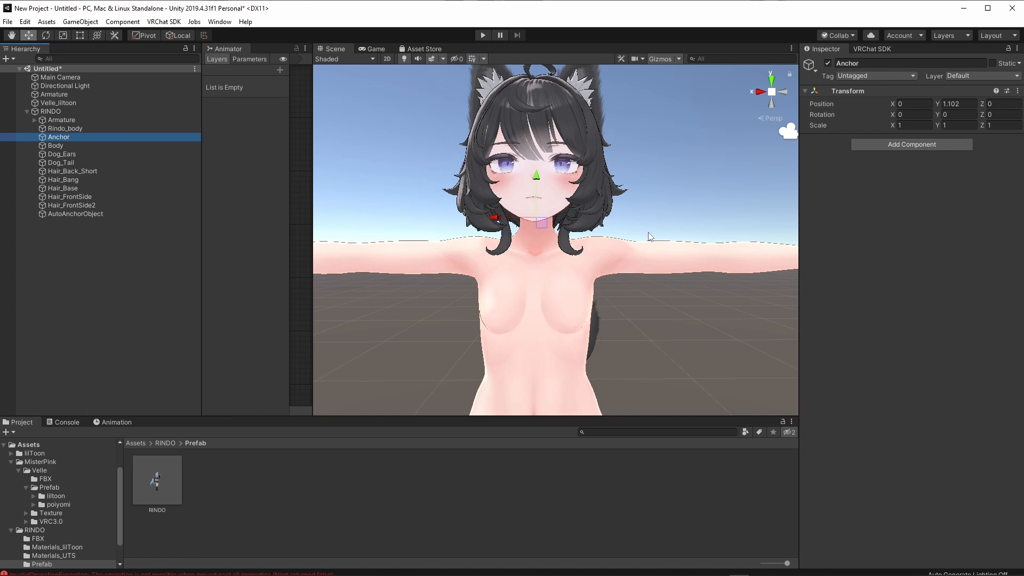
click(54, 145)
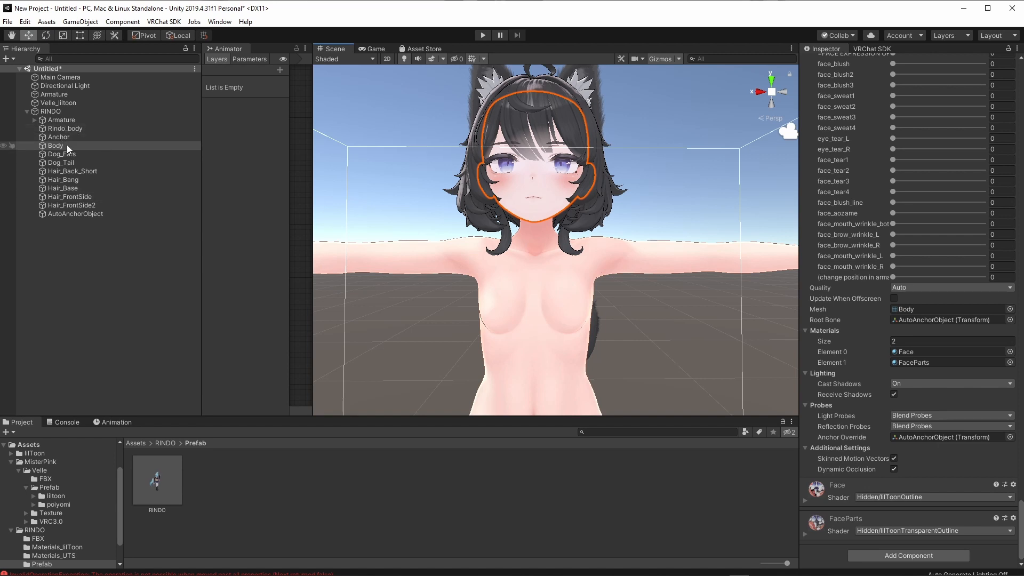
mouse_move(531, 348)
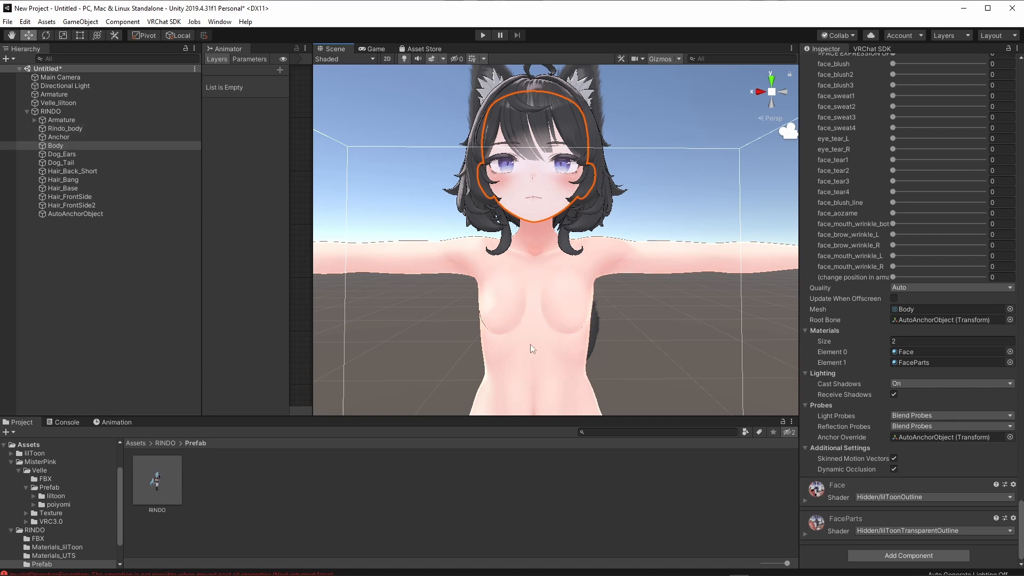
mouse_move(851, 384)
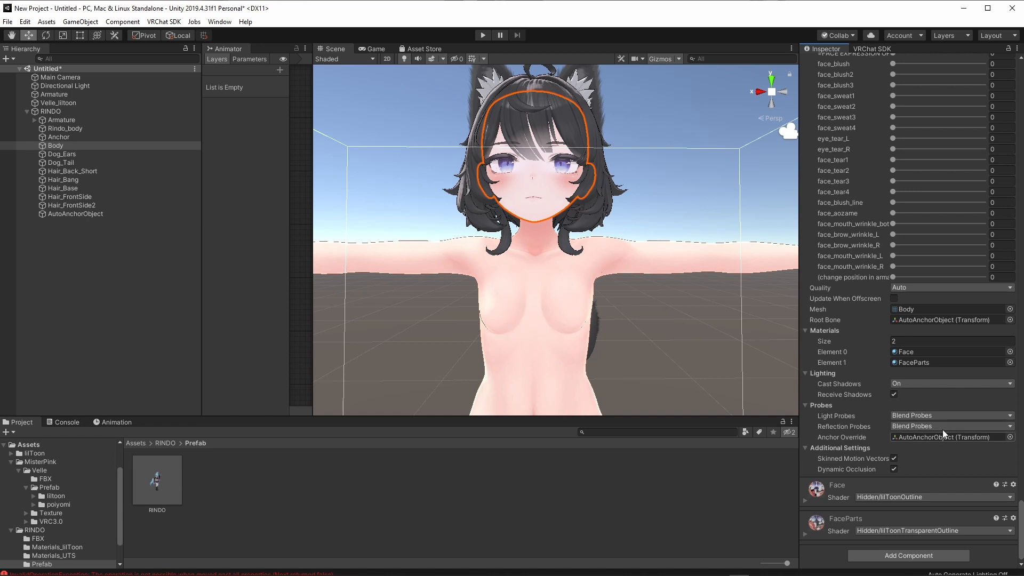
click(65, 128)
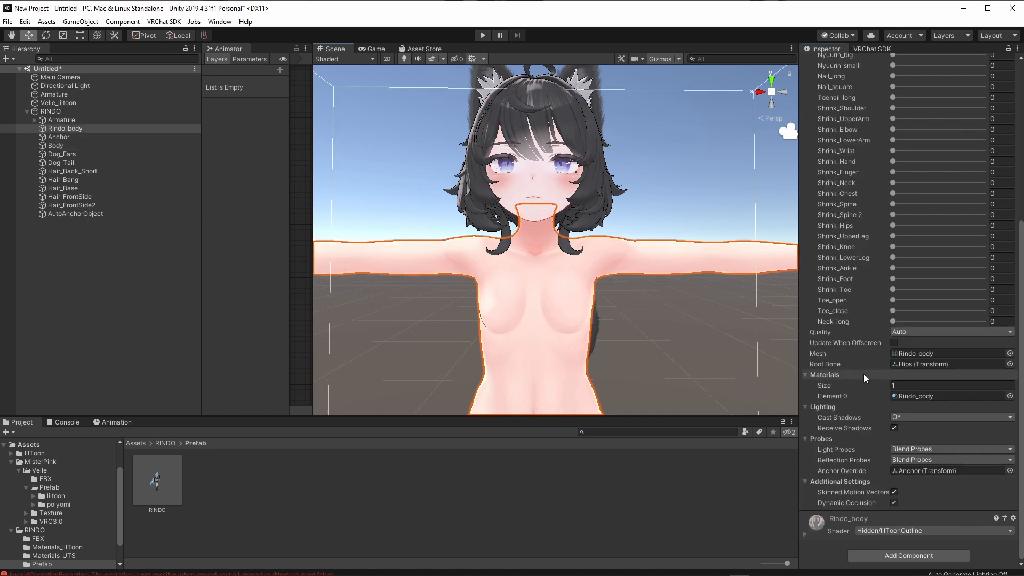
click(74, 213)
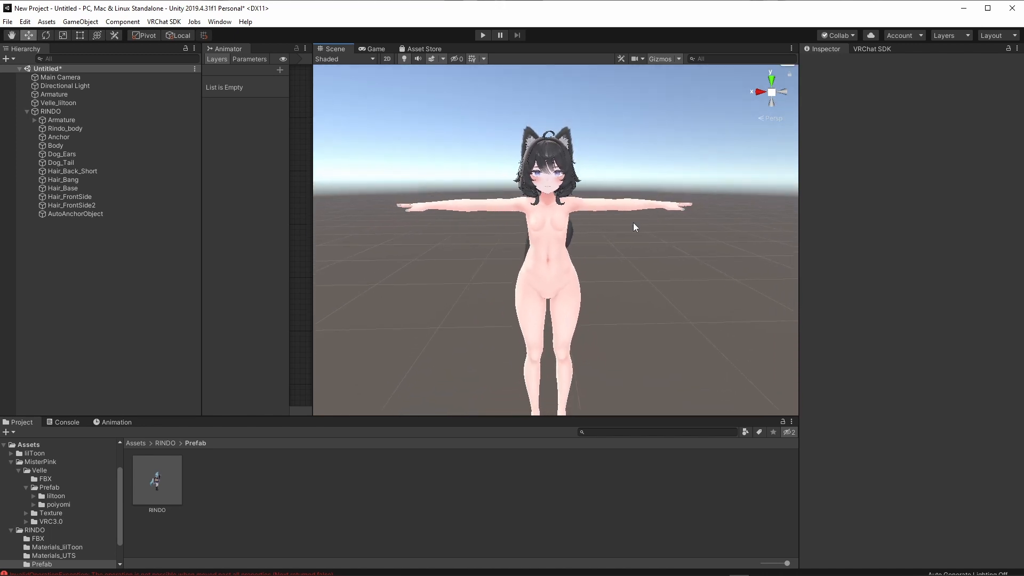
mouse_move(627, 228)
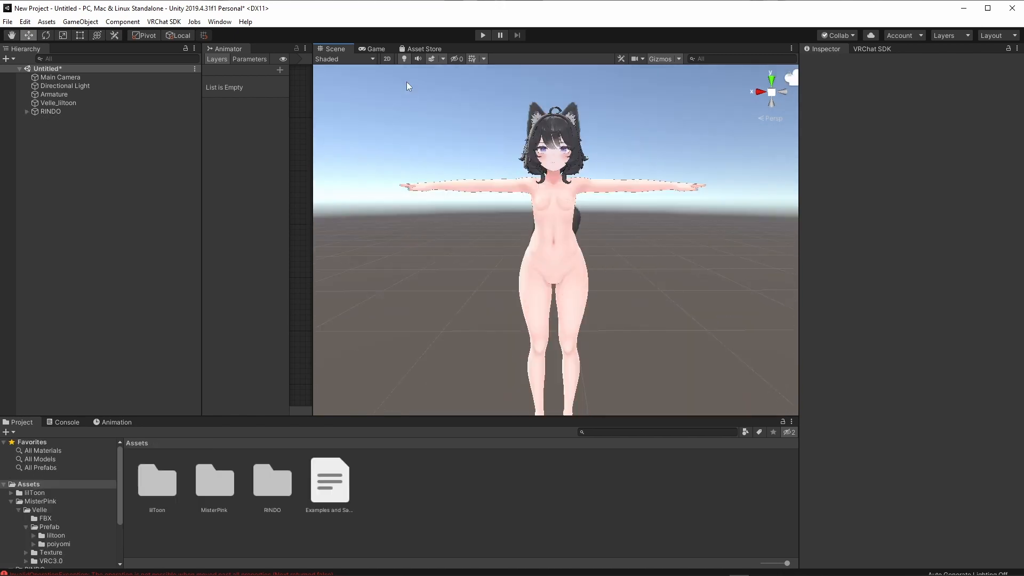
Delete the Velle_lilToon object, then inspect RINDO's Armature bone list.
click(58, 102)
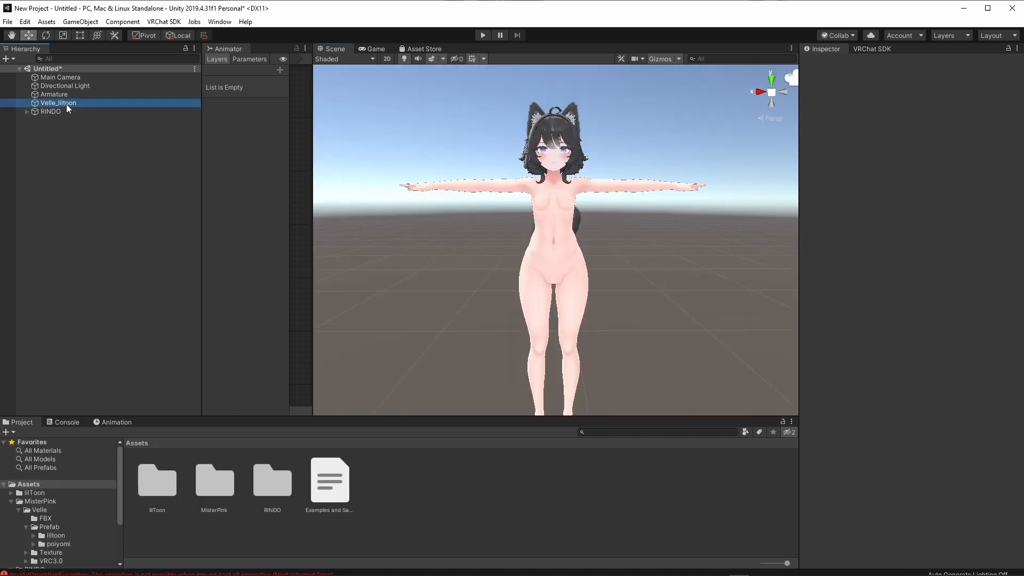
click(57, 102)
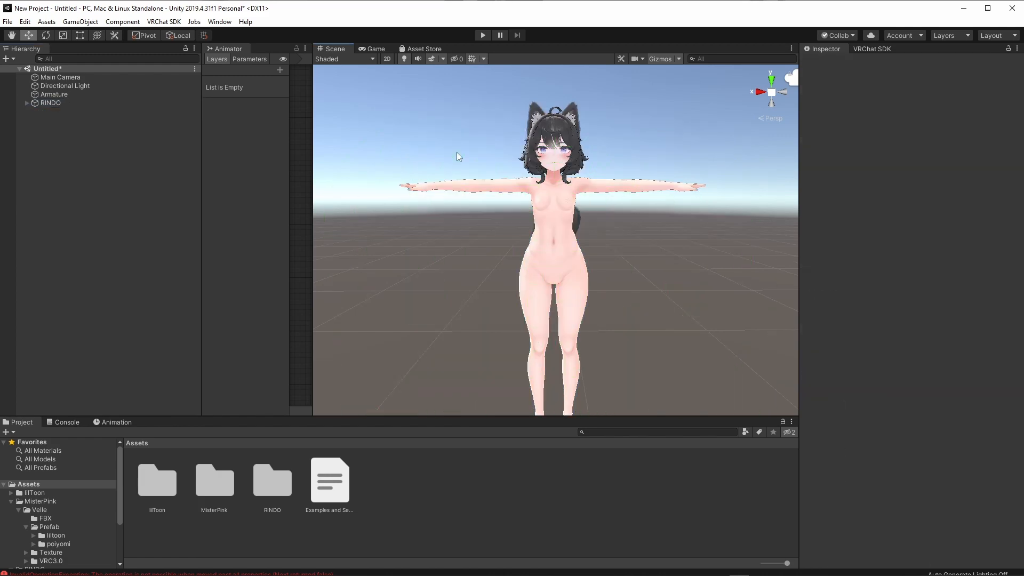
click(50, 102)
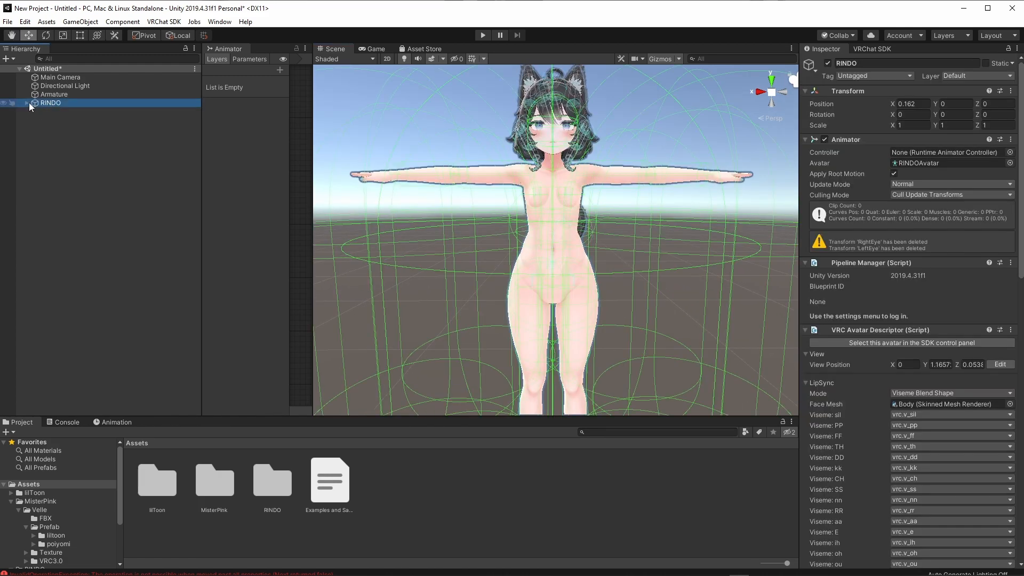
click(52, 94)
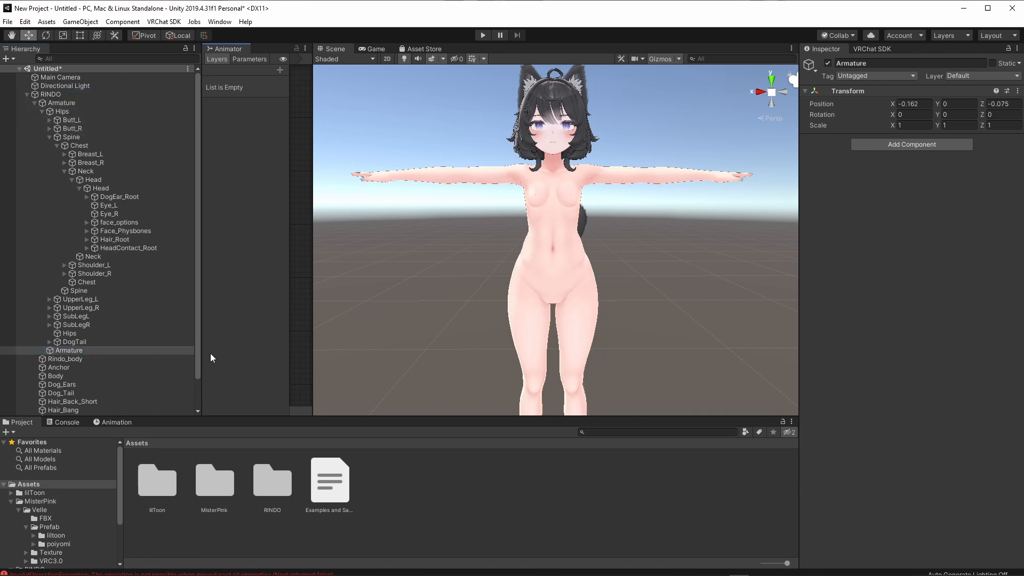
click(43, 102)
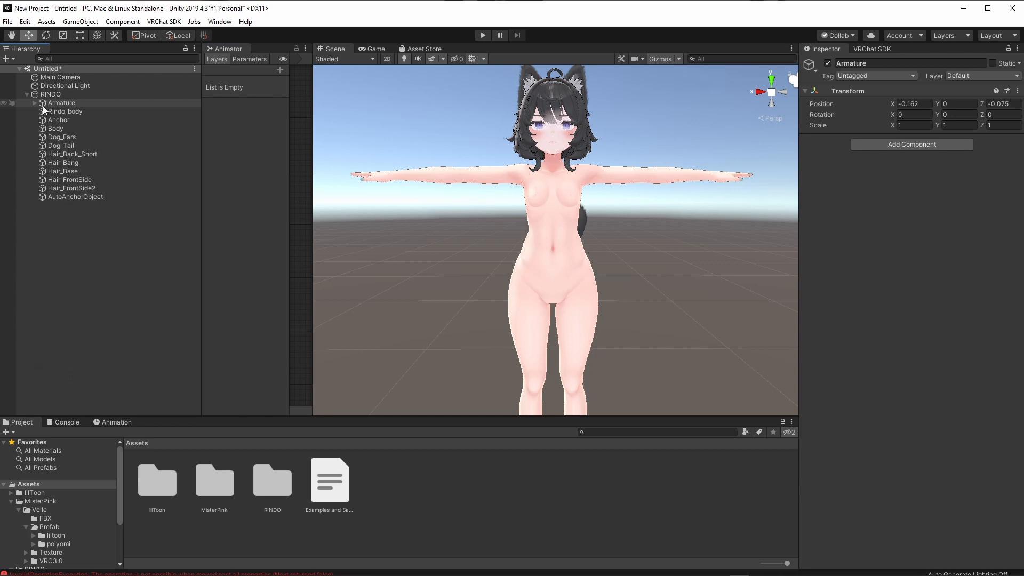